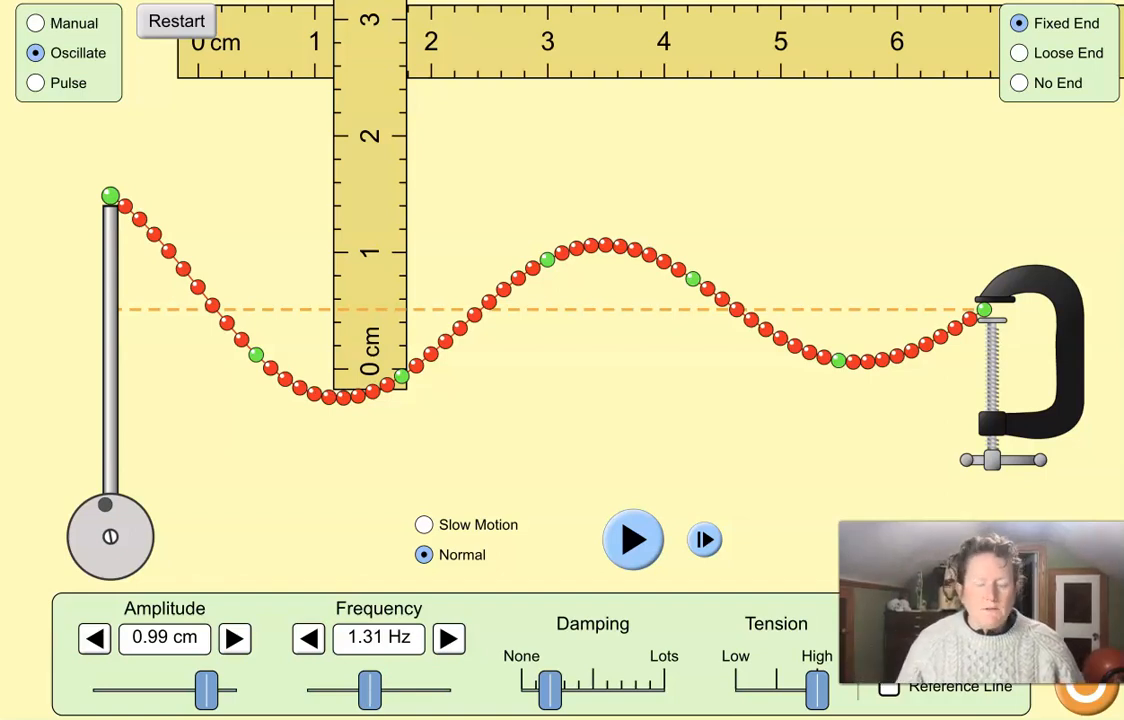
mouse_move(448, 200)
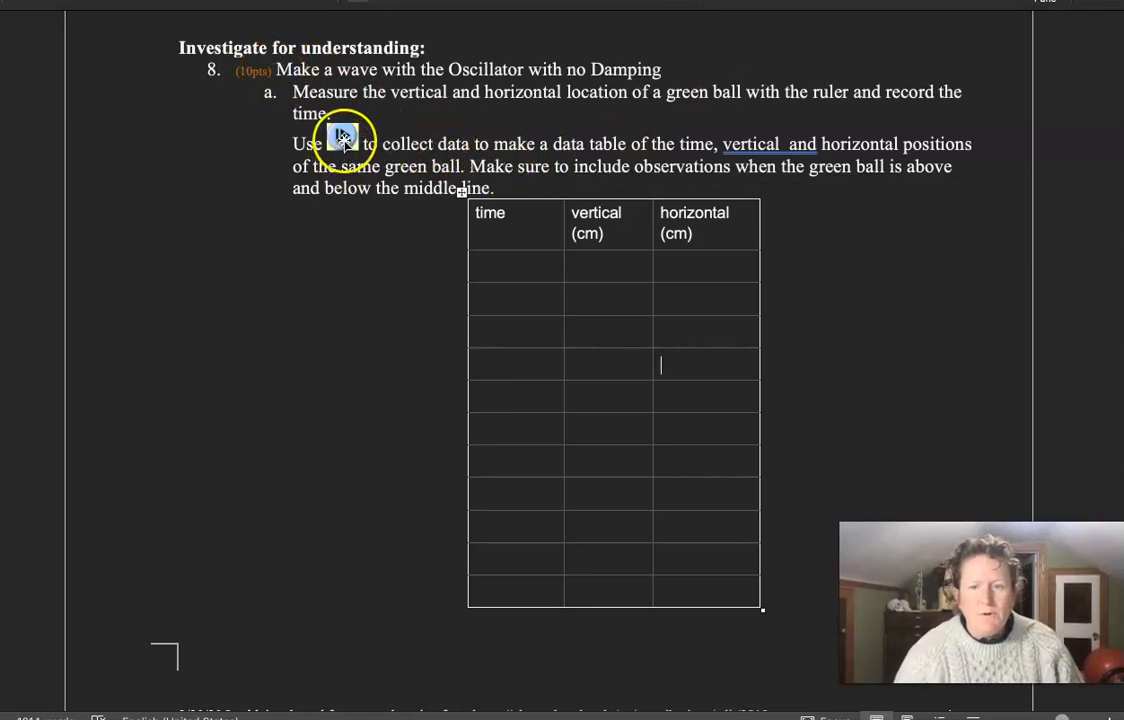
mouse_move(556, 160)
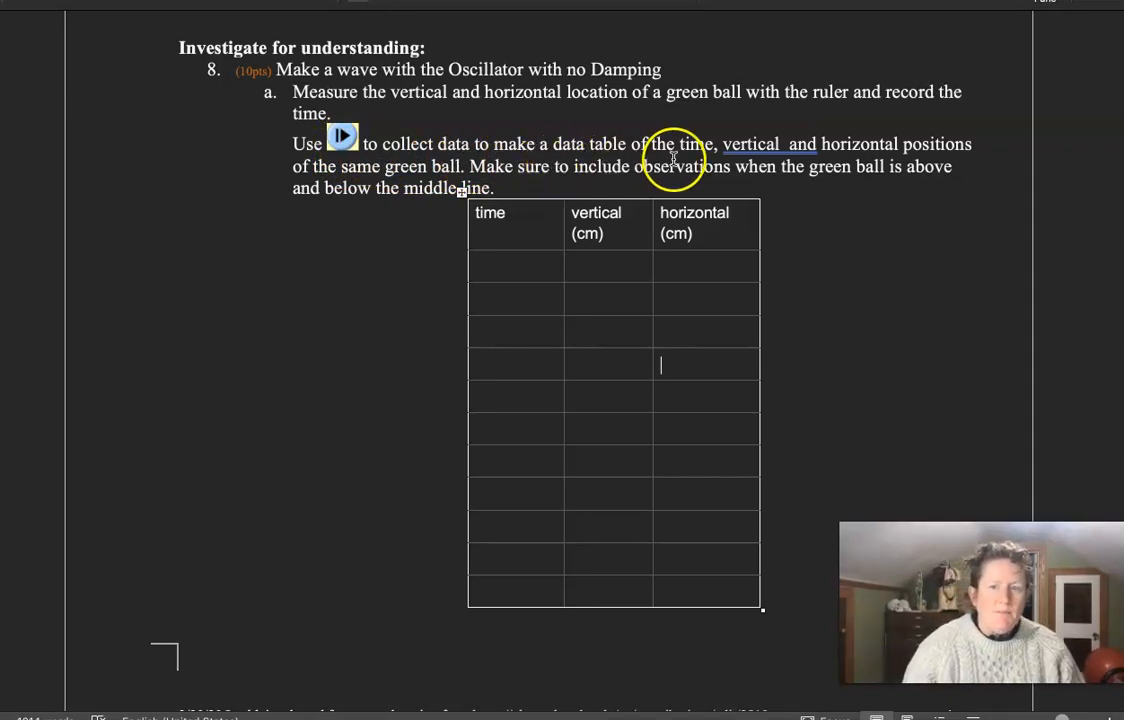
mouse_move(396, 196)
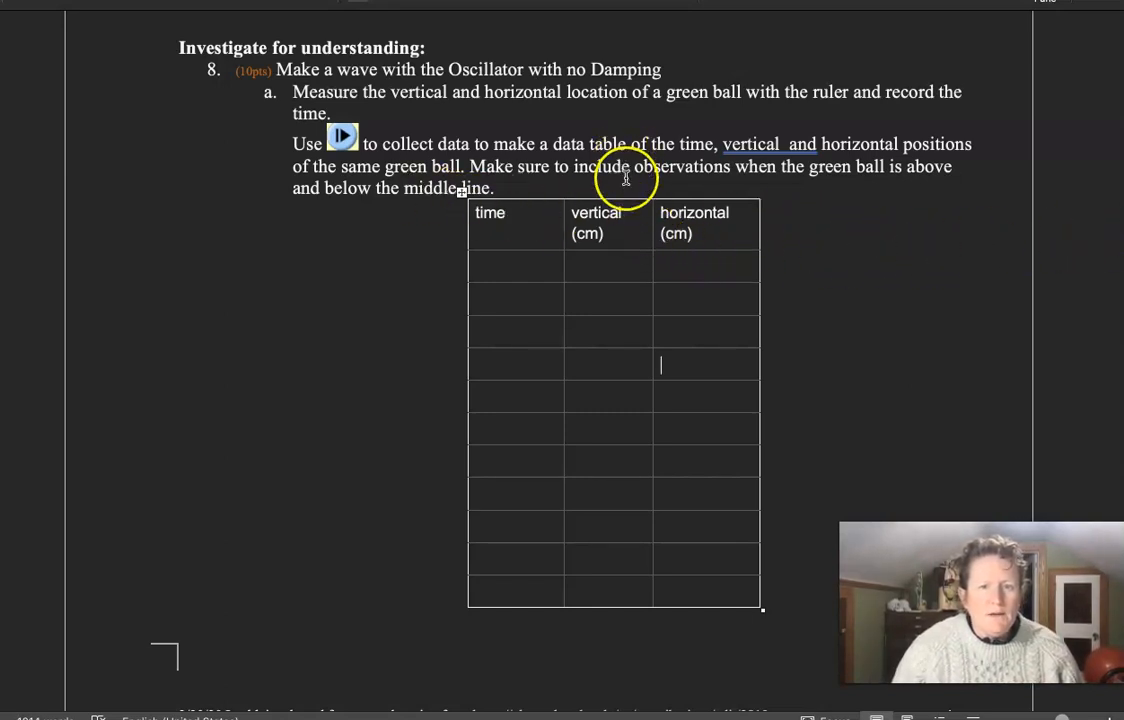
mouse_move(816, 176)
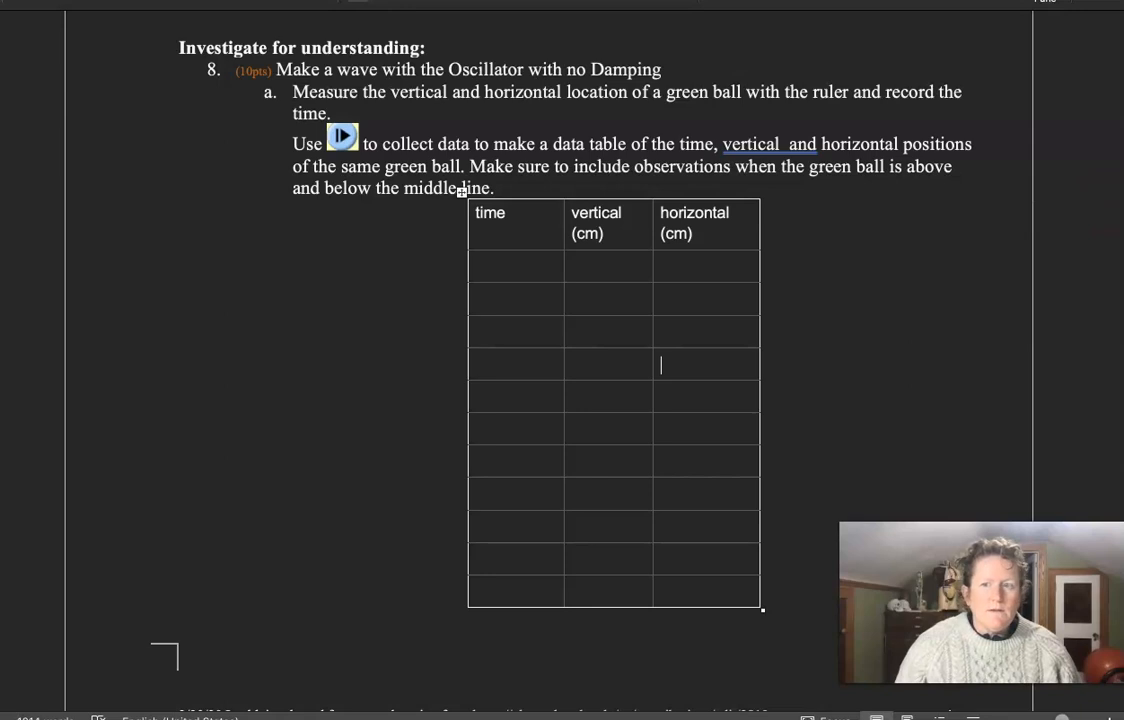
- Show the stopwatch timer and reset the vertical ruler at the string's middle line
click(340, 136)
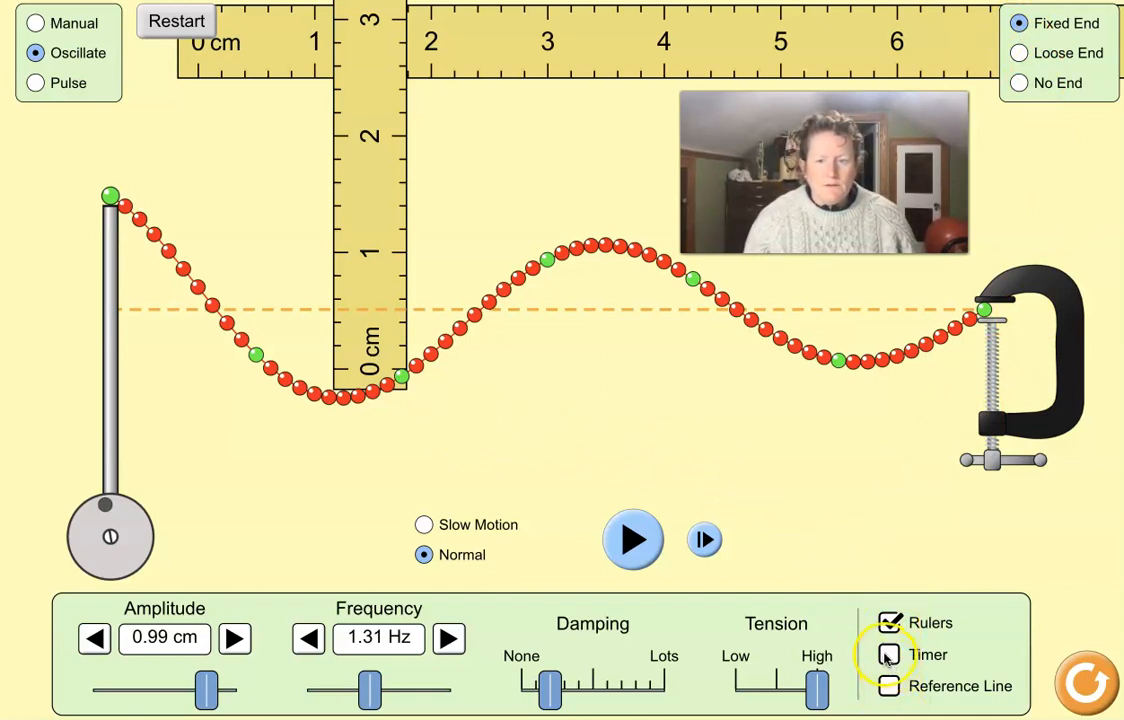
click(888, 654)
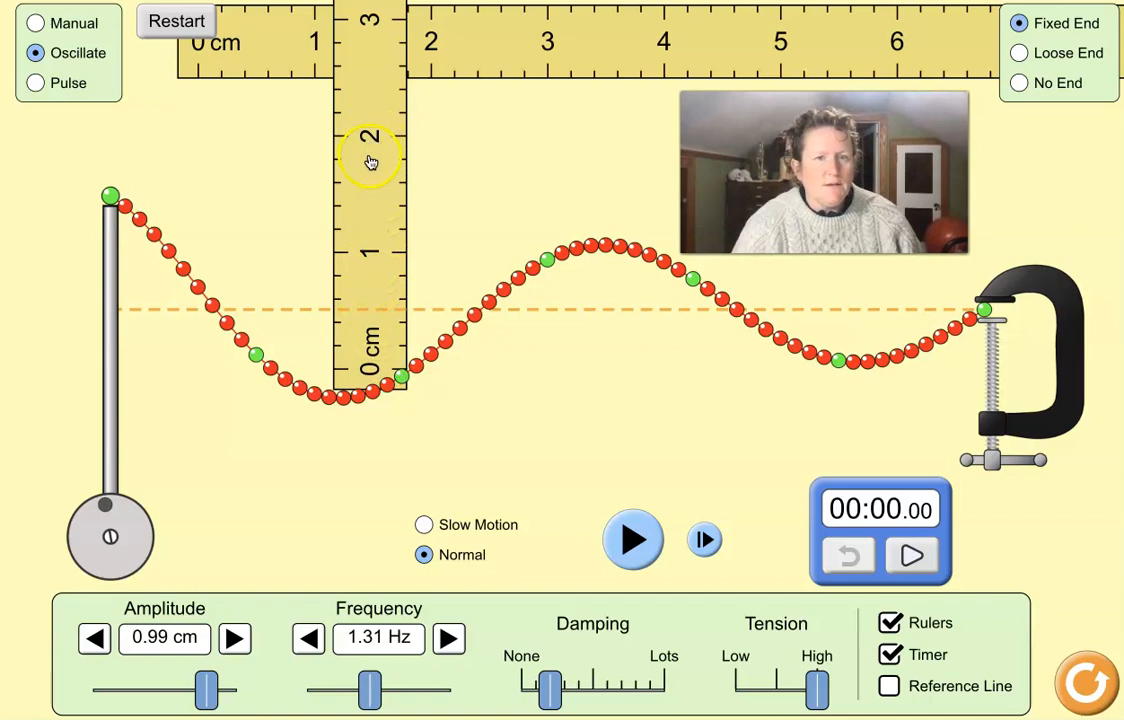
drag(370, 162, 284, 232)
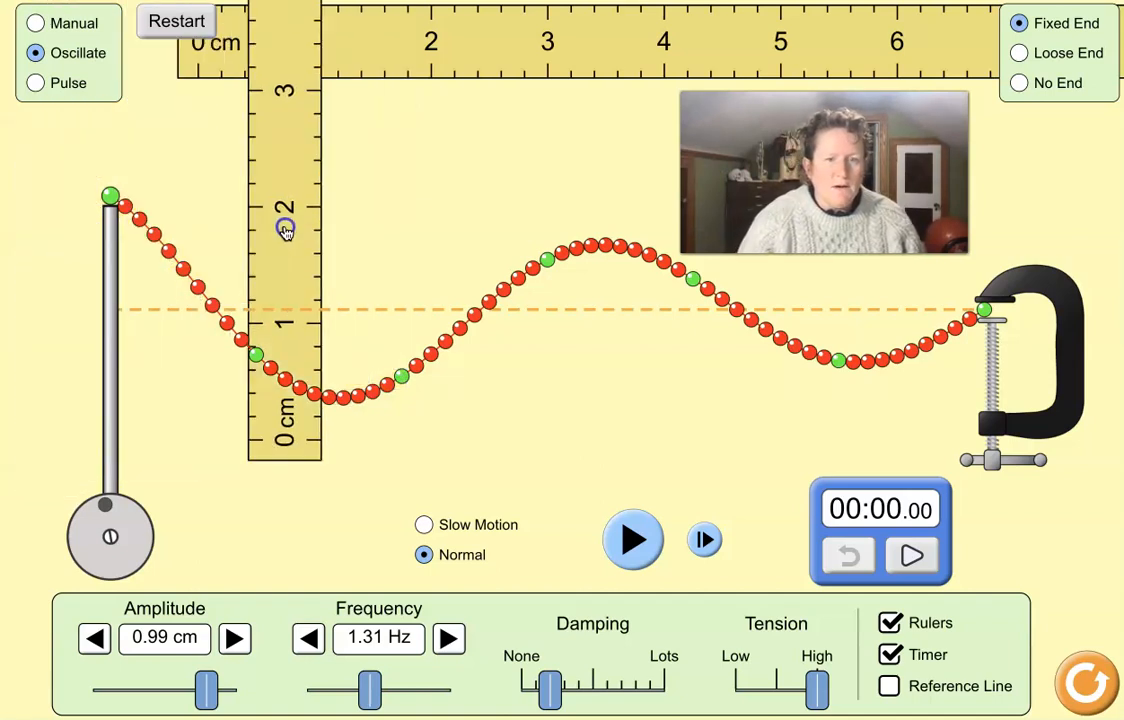
drag(284, 230, 372, 158)
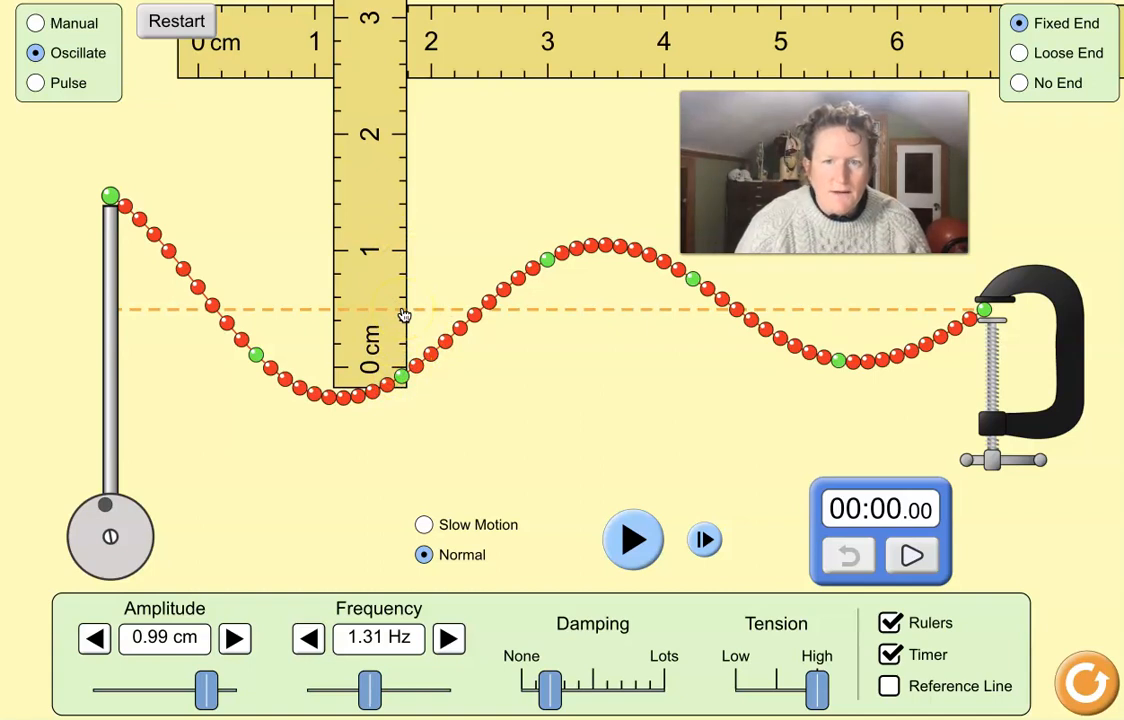
mouse_move(404, 352)
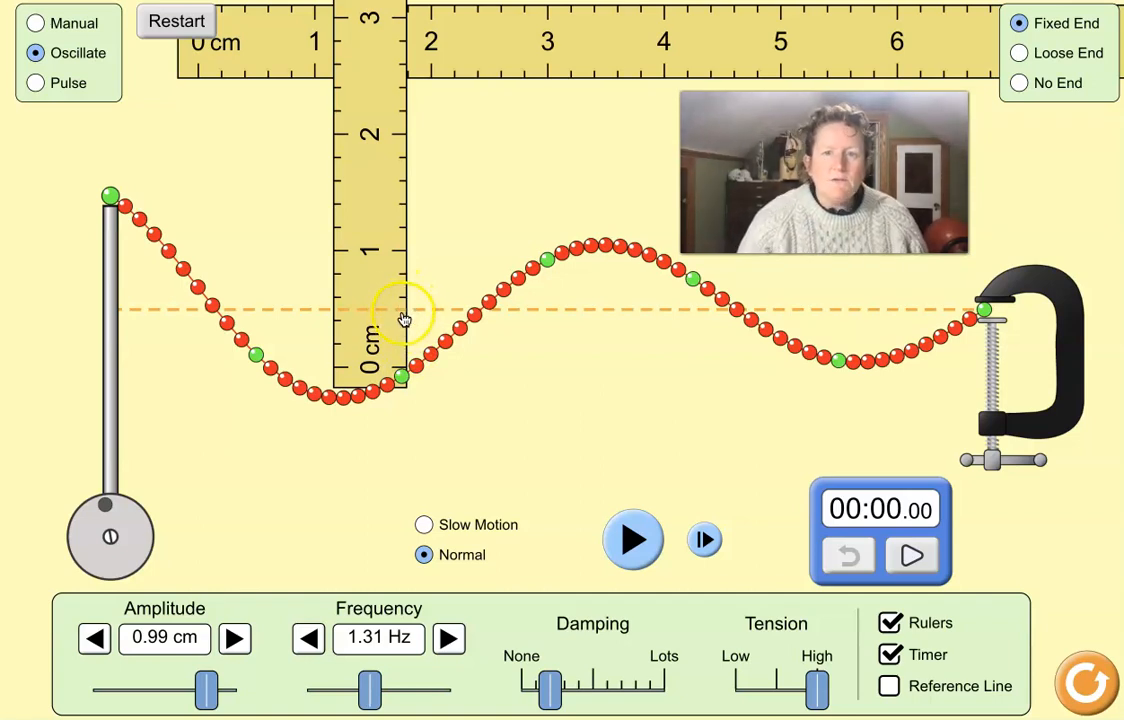
mouse_move(402, 318)
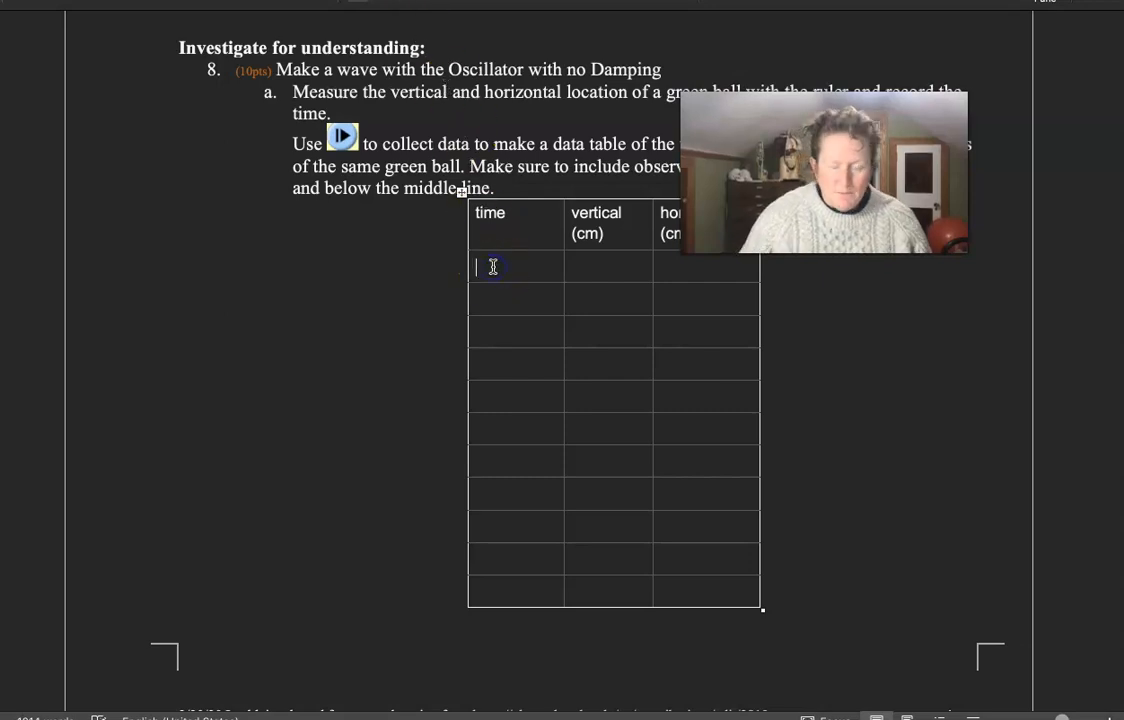
- Enter time 0.00 and vertical position 0.5 in the table's first row
text(0.)
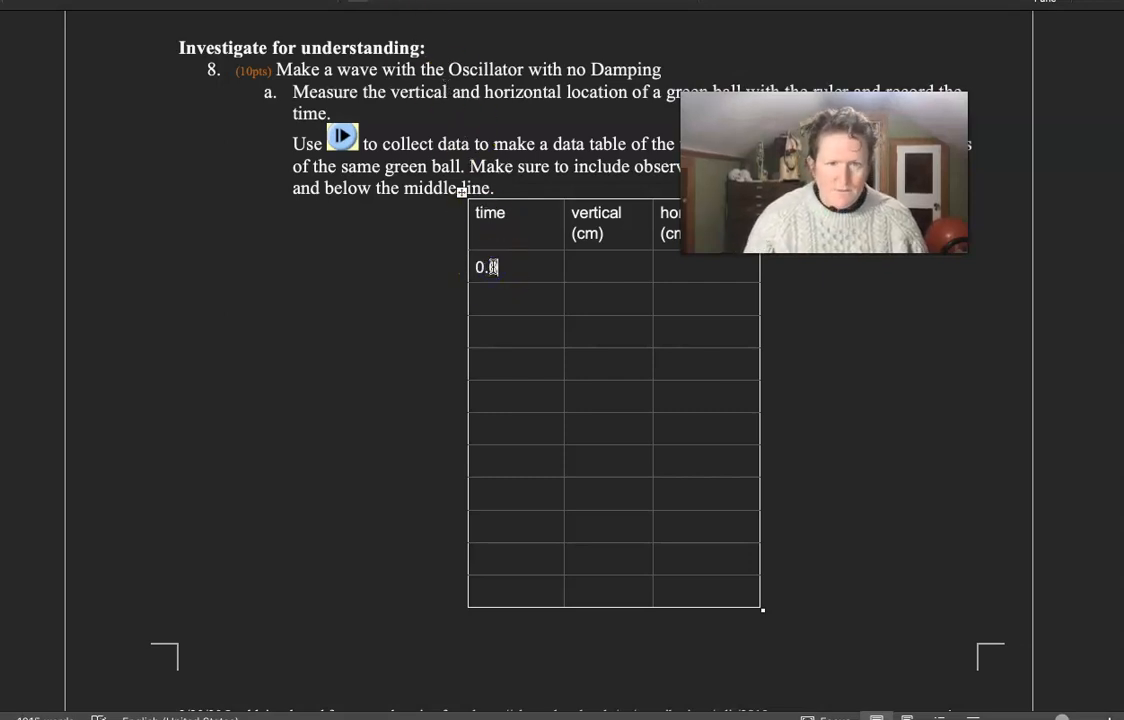
click(596, 268)
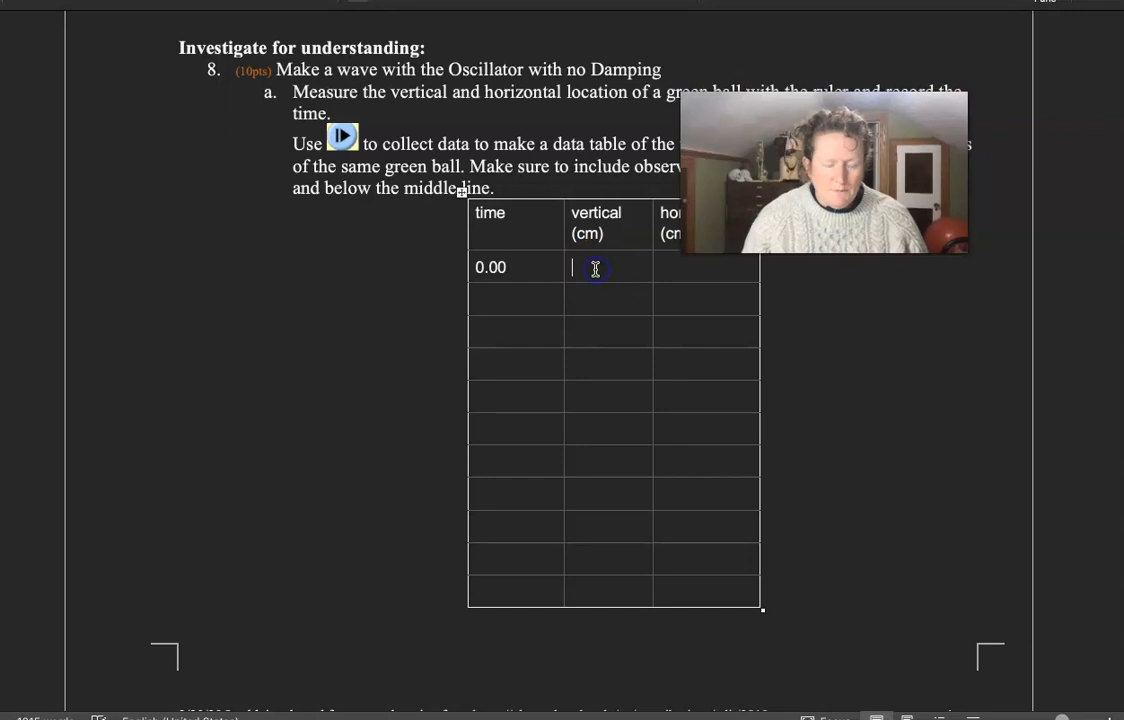
text(0.)
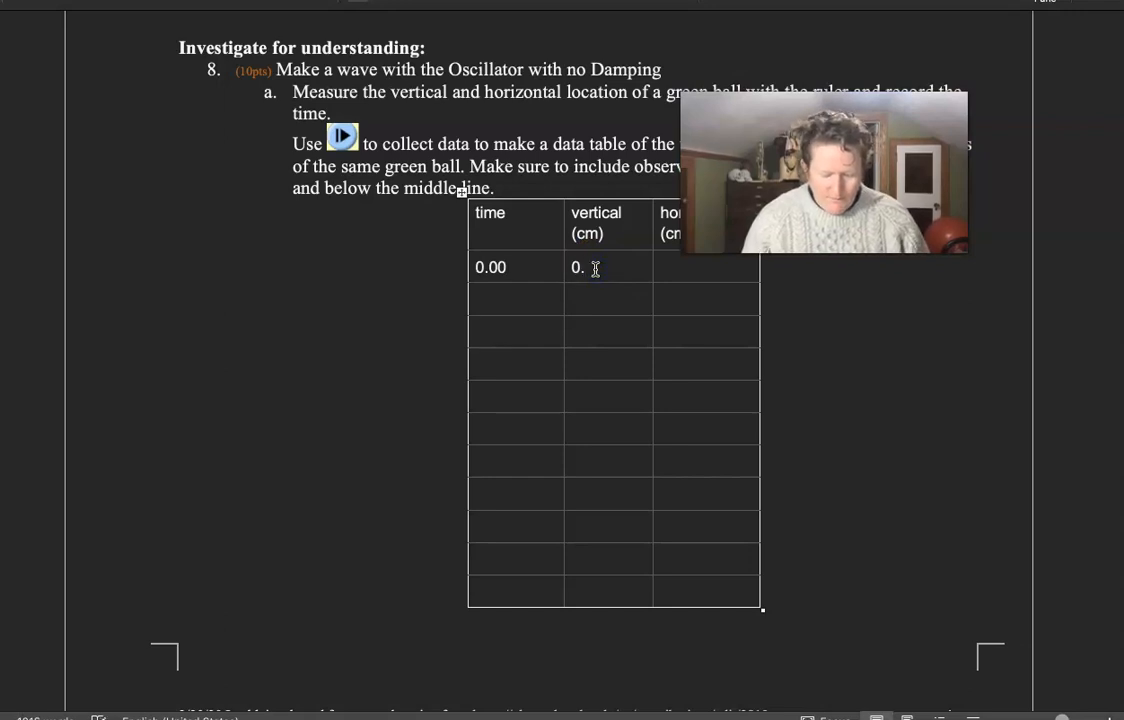
text(5)
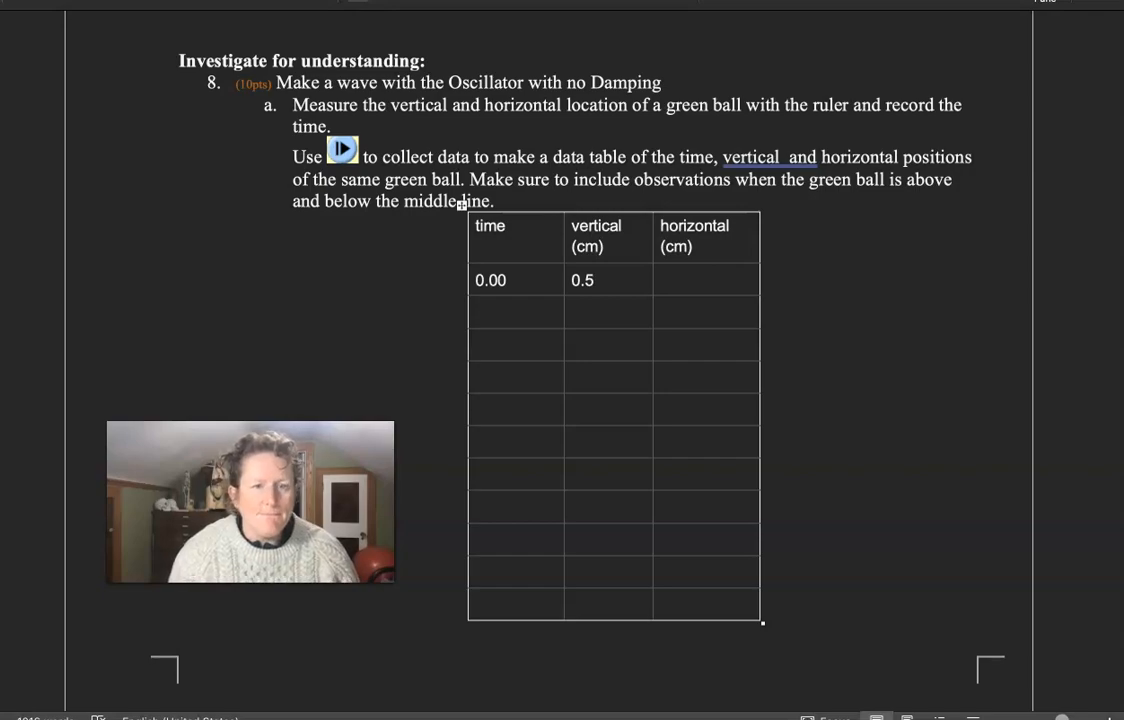
- Lay the horizontal ruler on the string with its zero at the oscillator
click(340, 148)
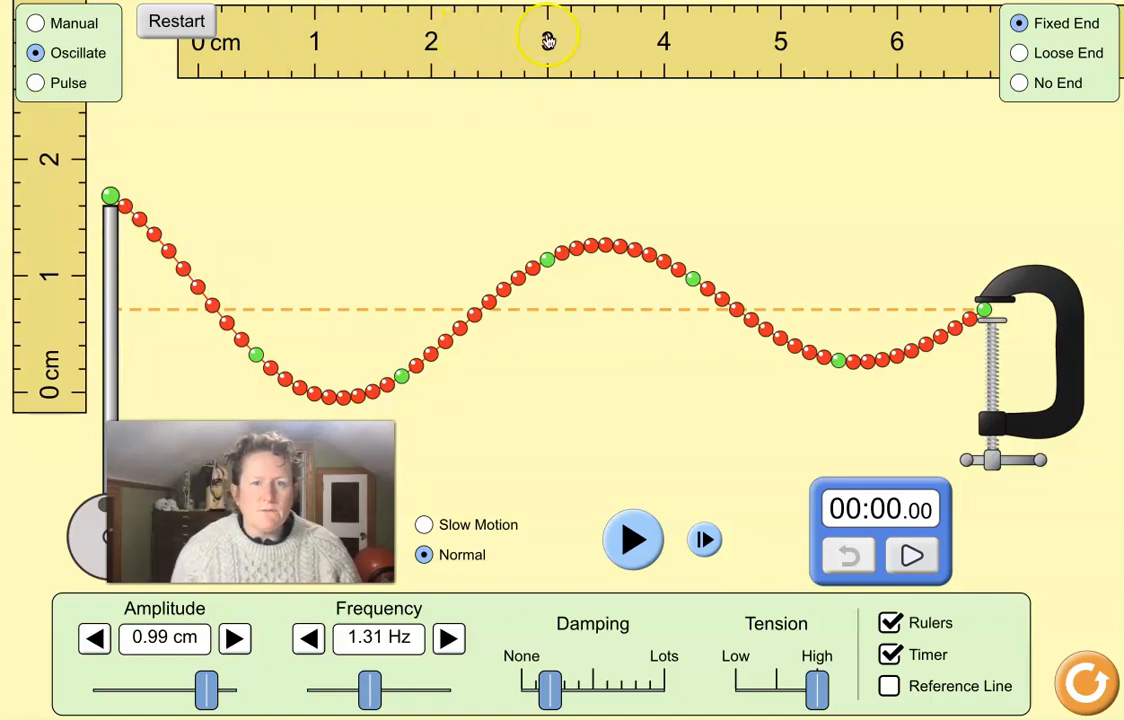
drag(548, 40, 488, 218)
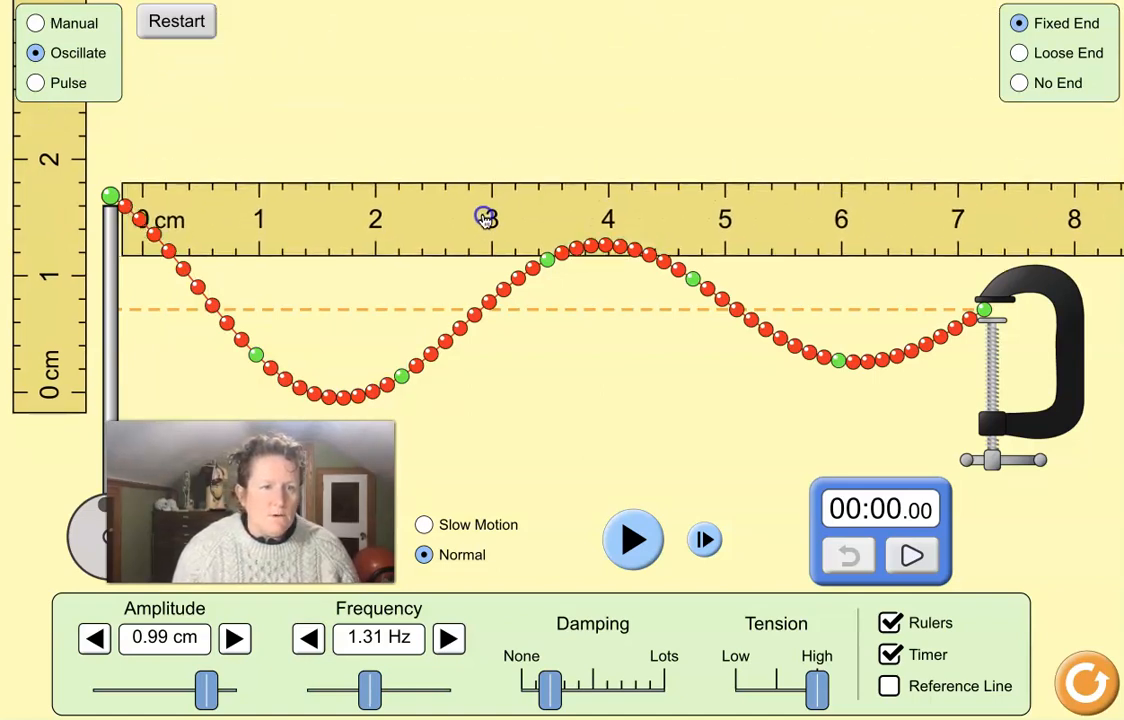
drag(486, 218, 462, 266)
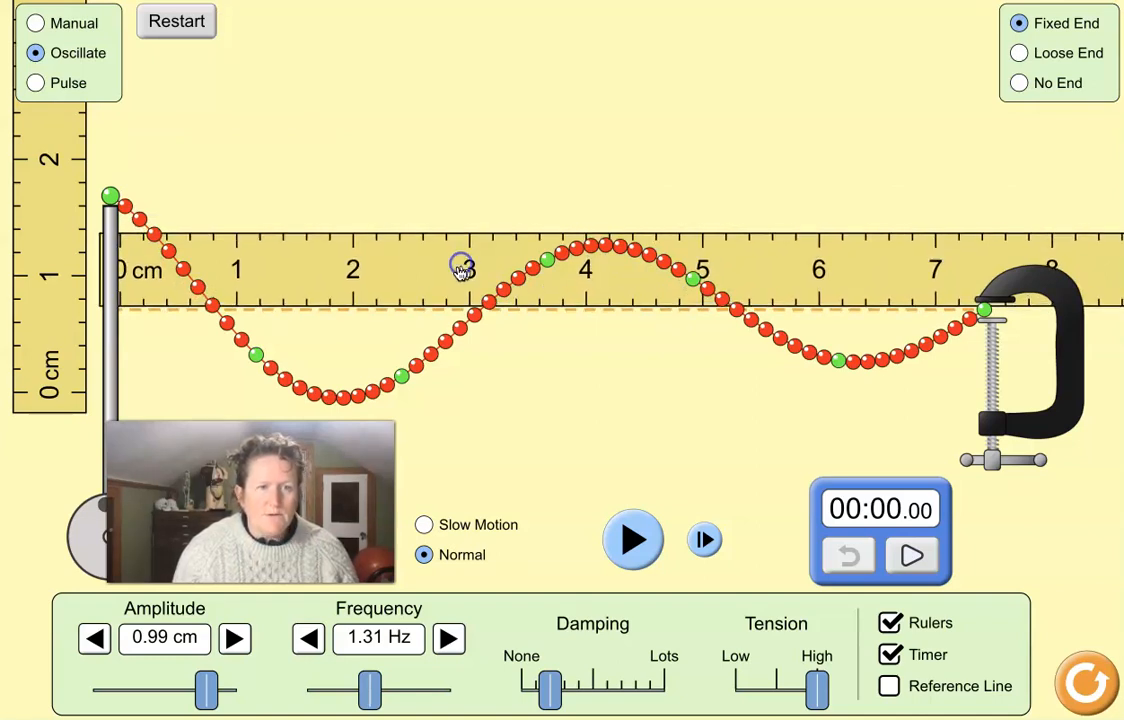
mouse_move(108, 304)
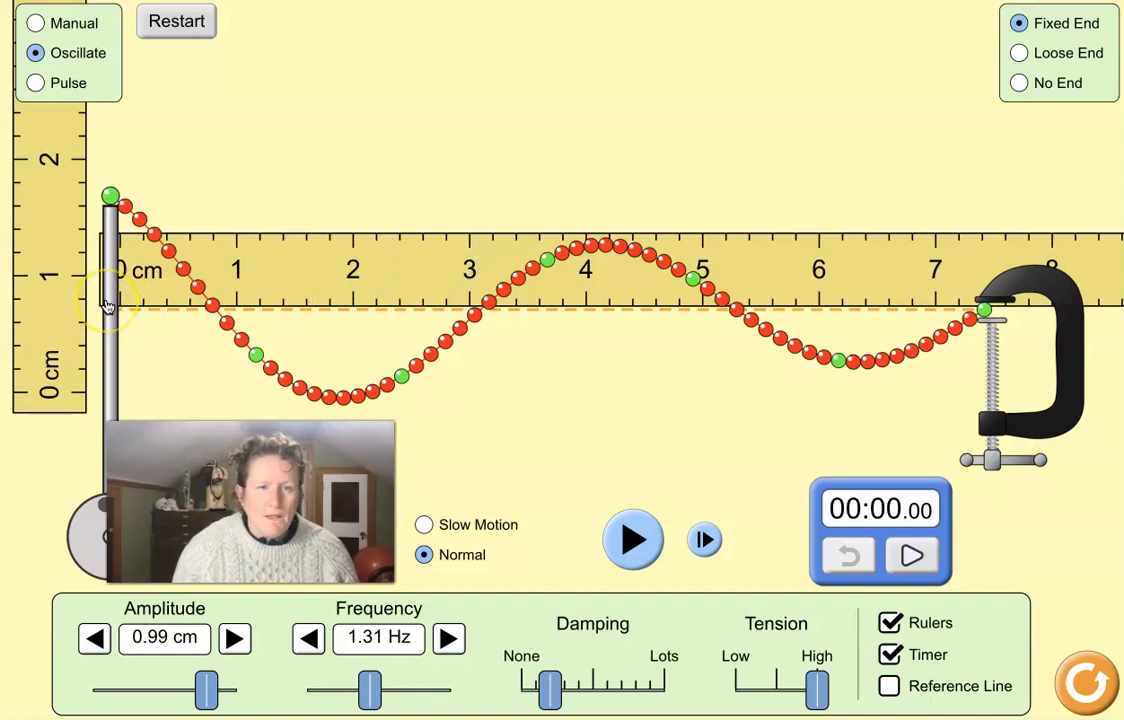
mouse_move(656, 304)
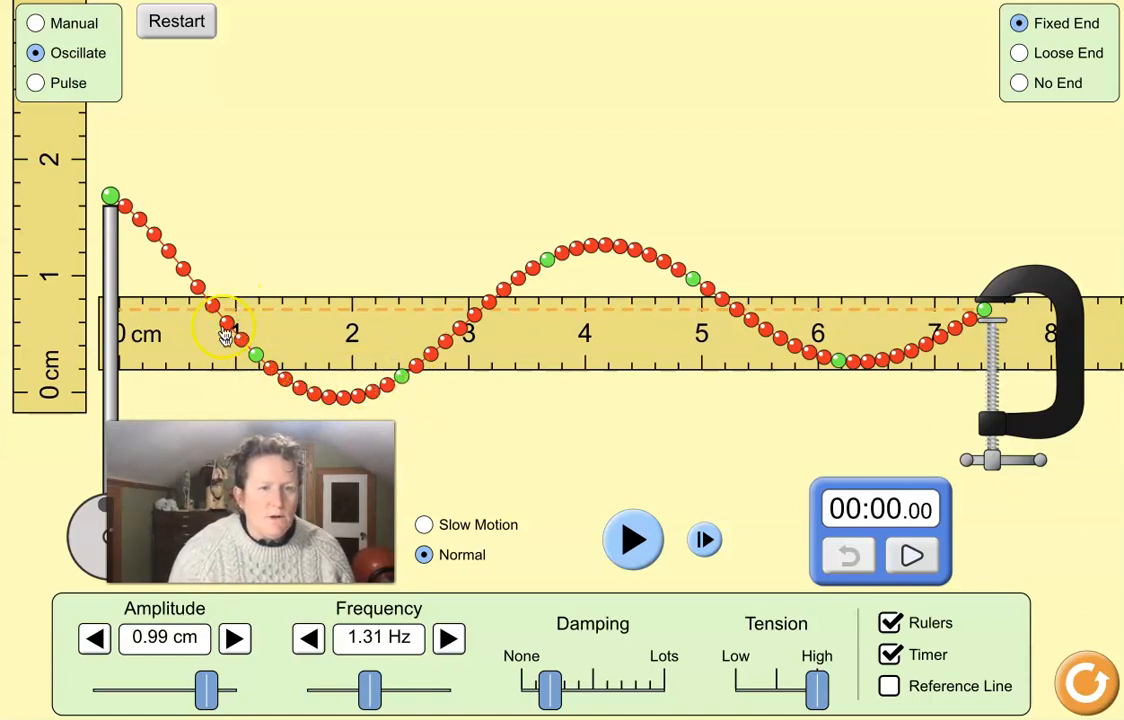
mouse_move(350, 340)
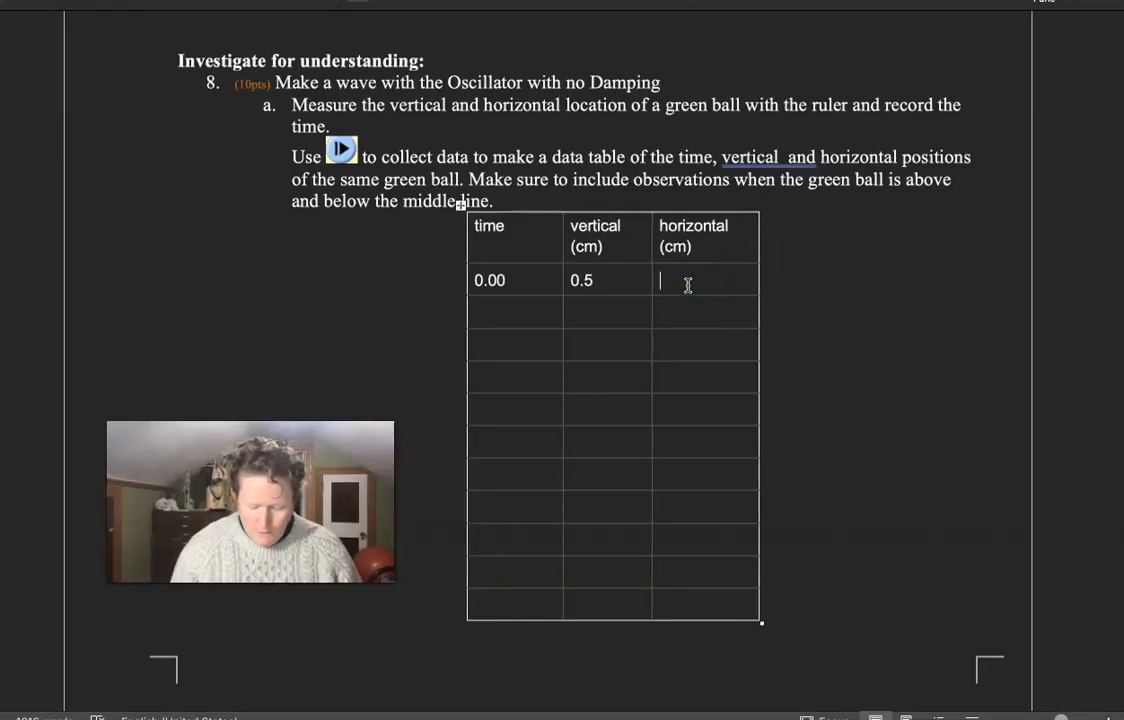
- Enter horizontal position 2.4 in the first row and return to the simulation
text(2.4)
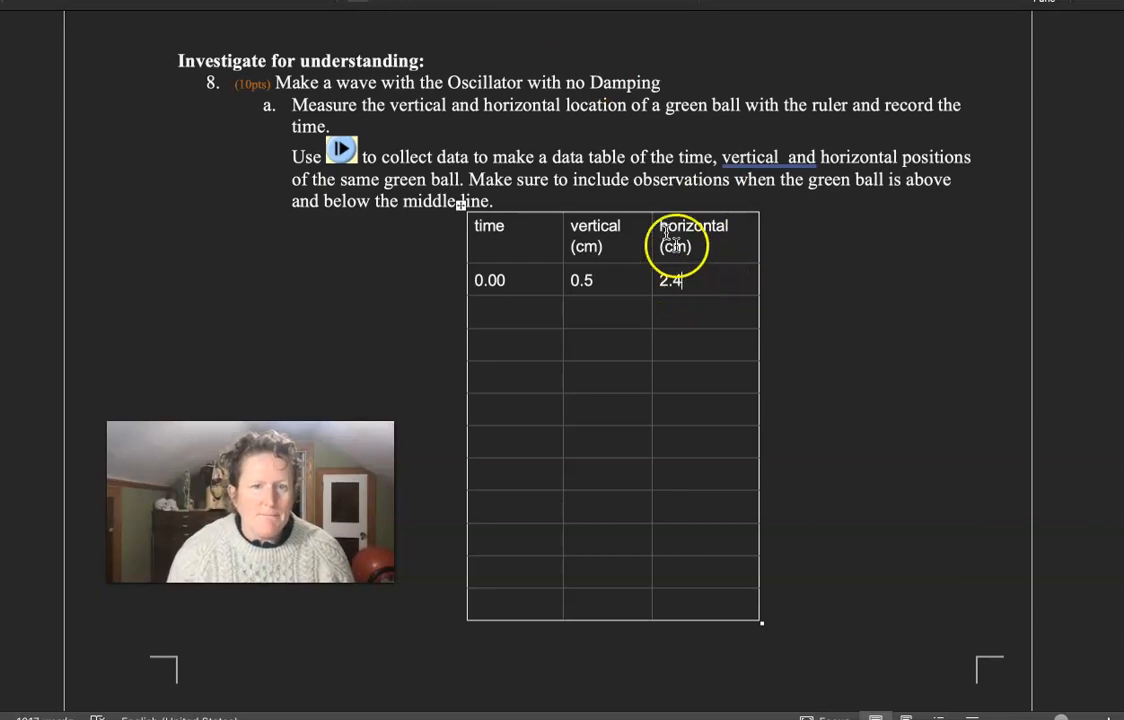
click(340, 148)
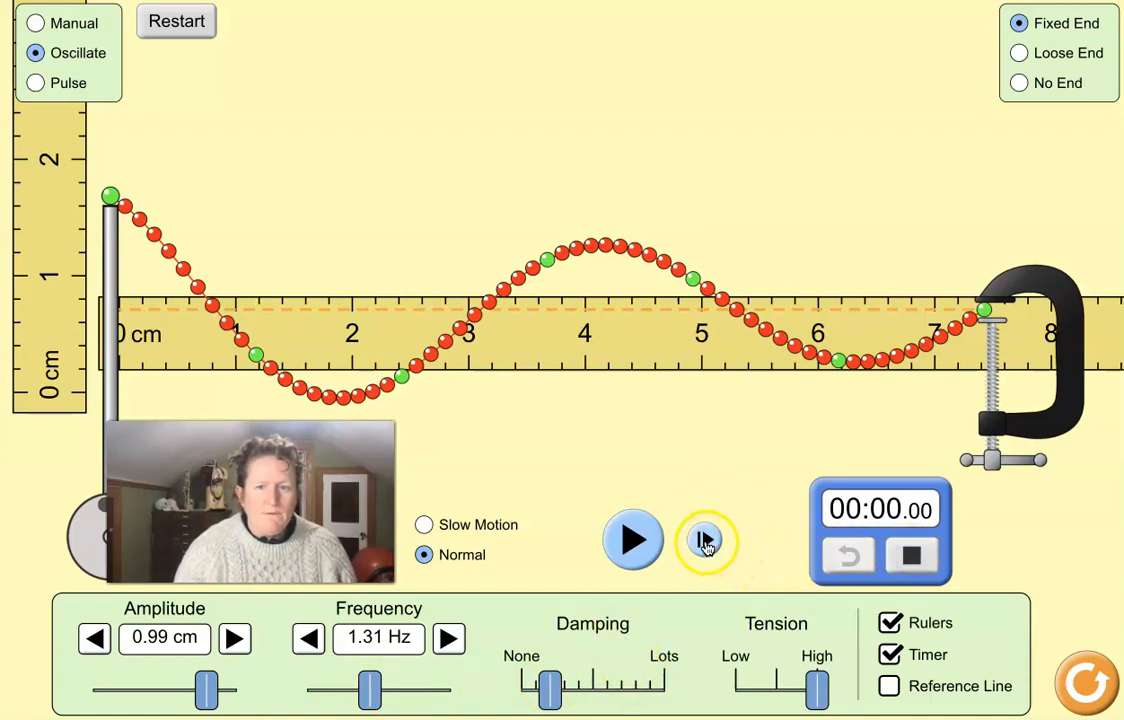
- Step the wave to 0.06 s and measure the green ball's height with the vertical ruler
click(706, 540)
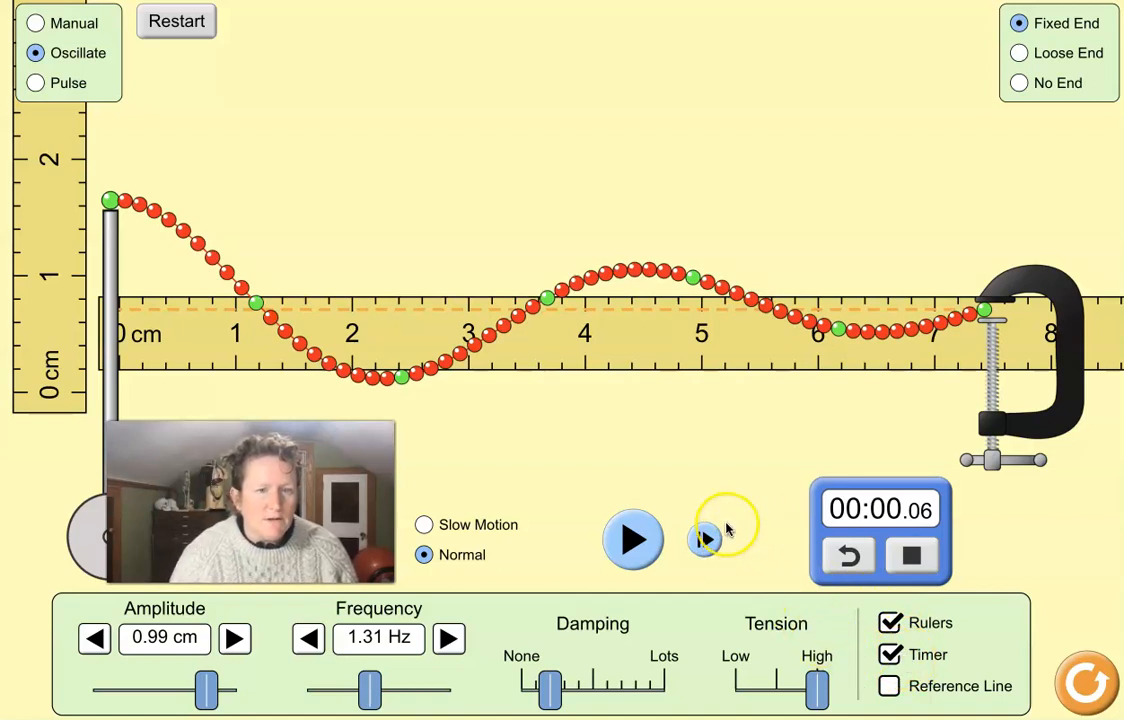
mouse_move(536, 358)
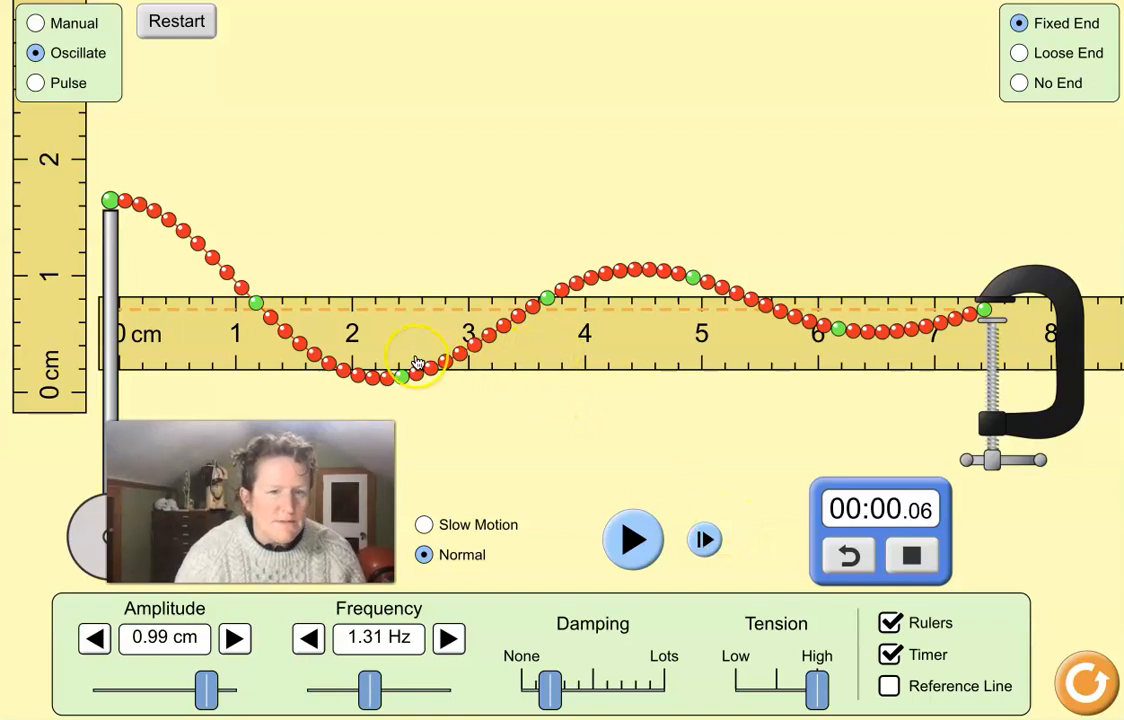
mouse_move(60, 388)
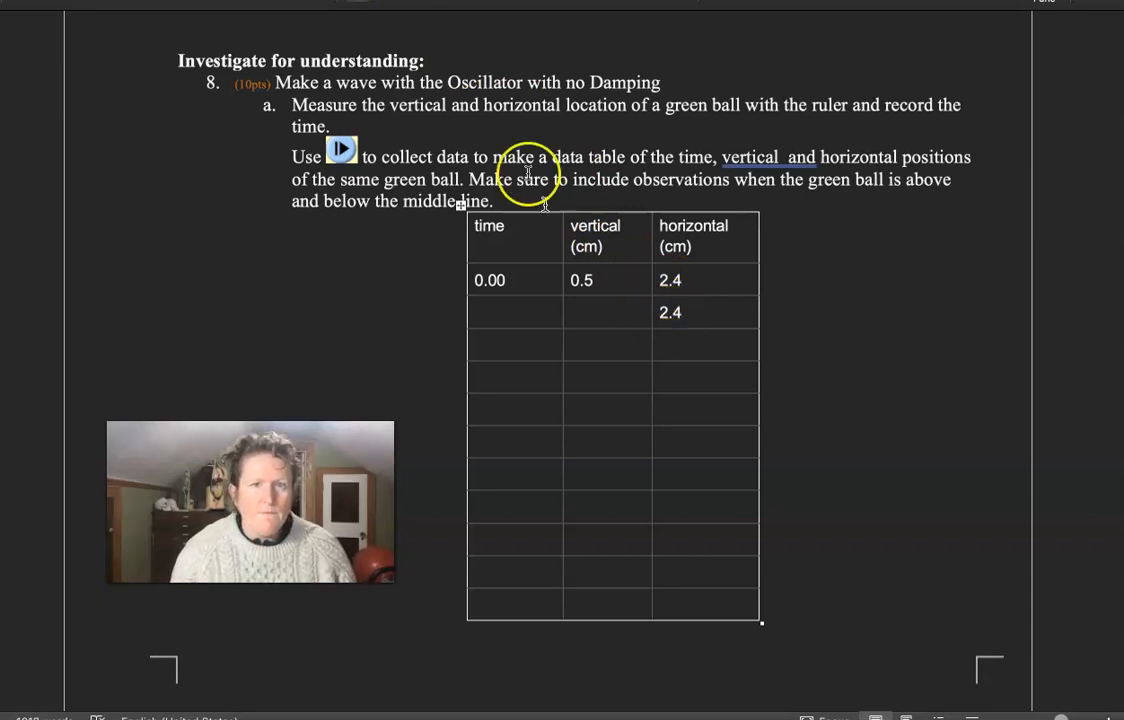
click(340, 150)
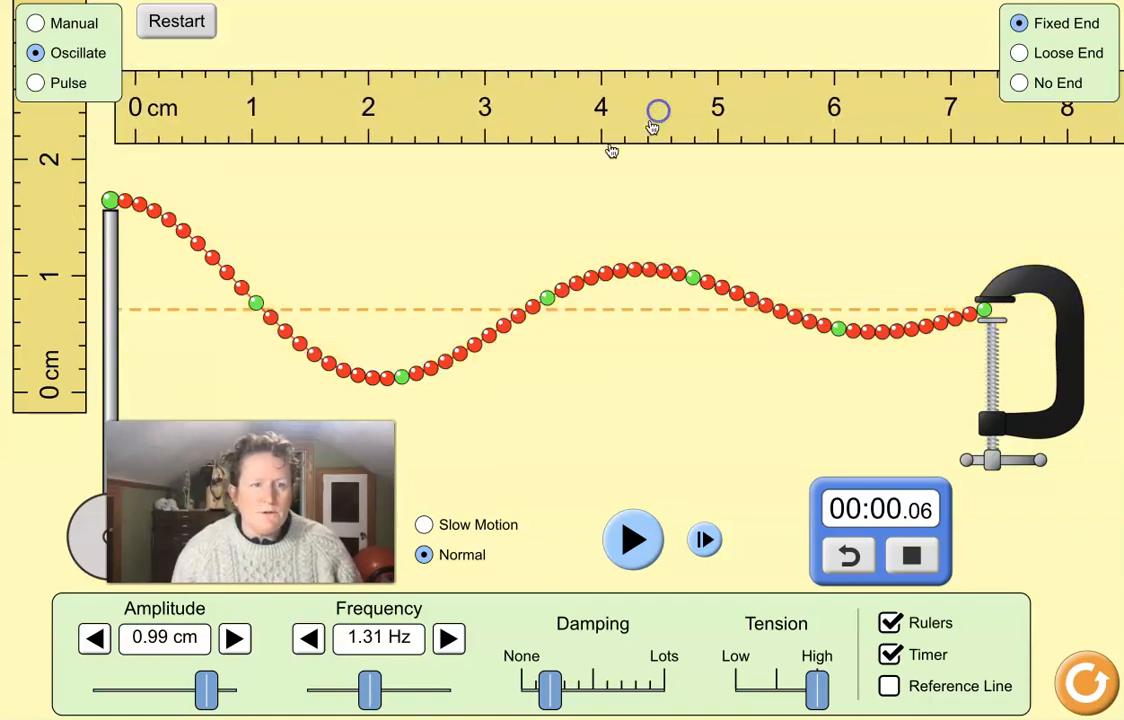
drag(658, 110, 360, 316)
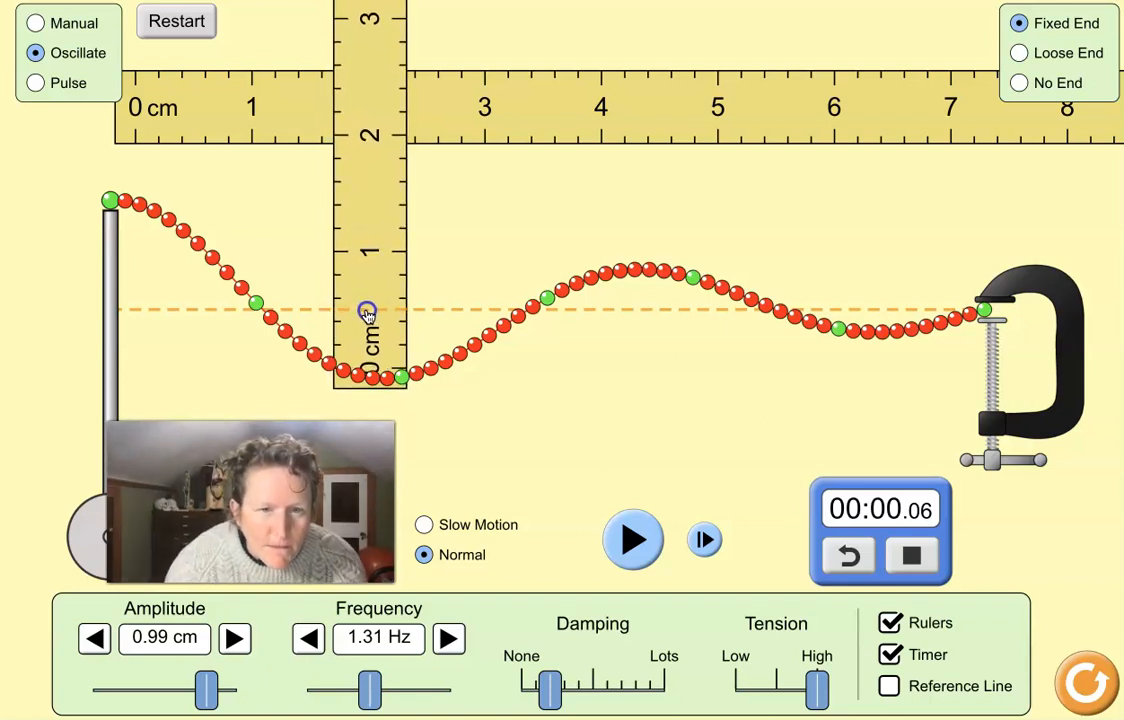
mouse_move(382, 308)
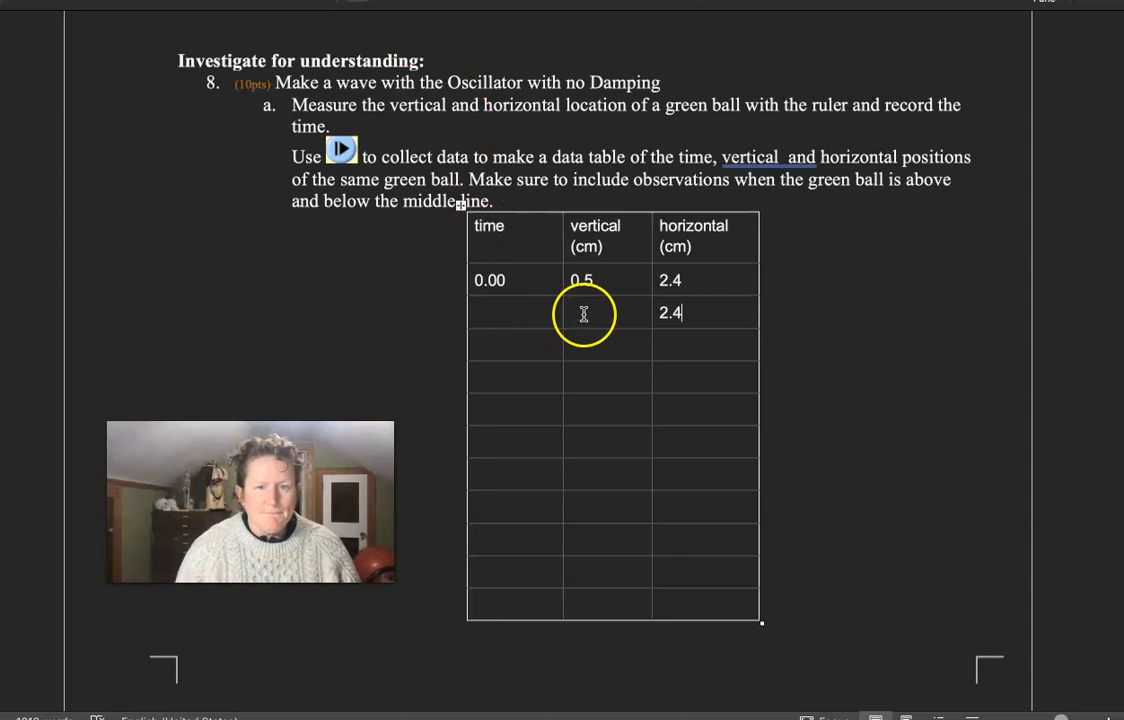
- Enter vertical 0.5 and time 0.06 in the table's second row
text(0)
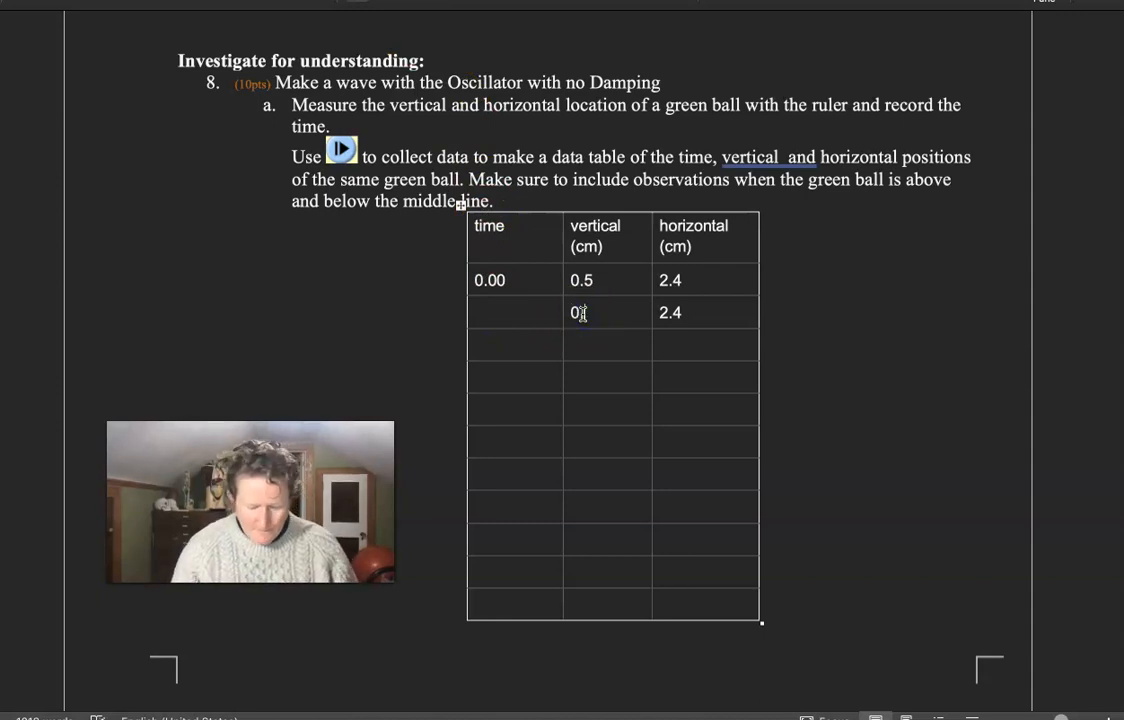
text(.5)
click(516, 312)
text(0.)
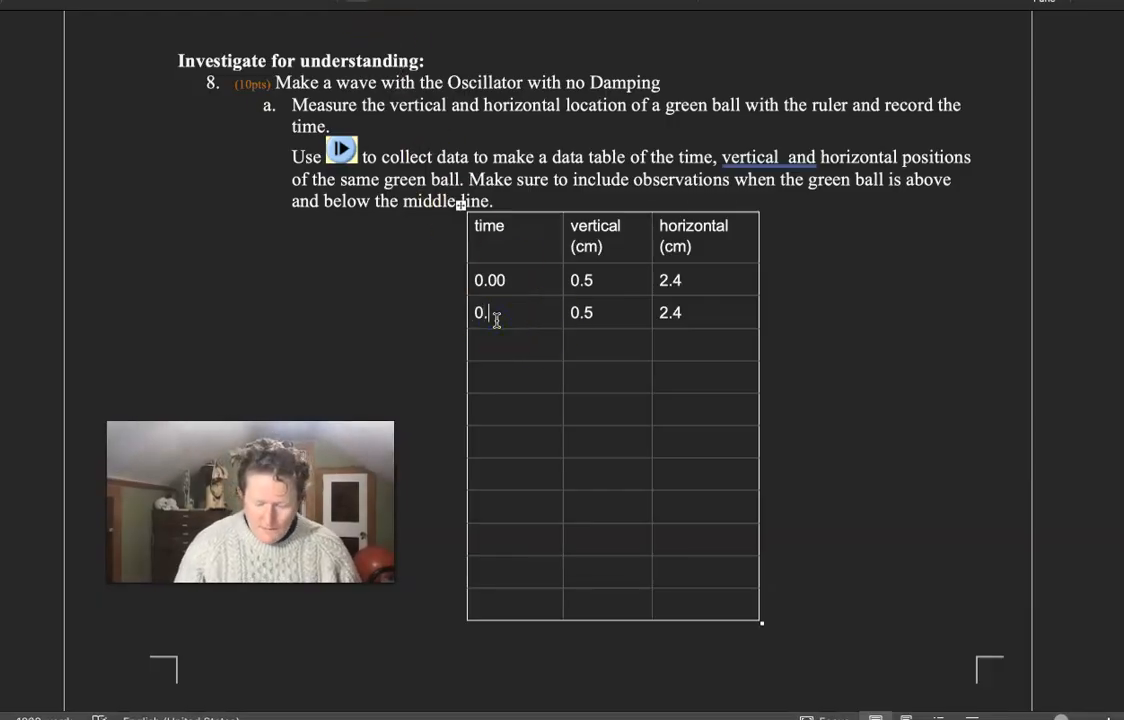
text(06)
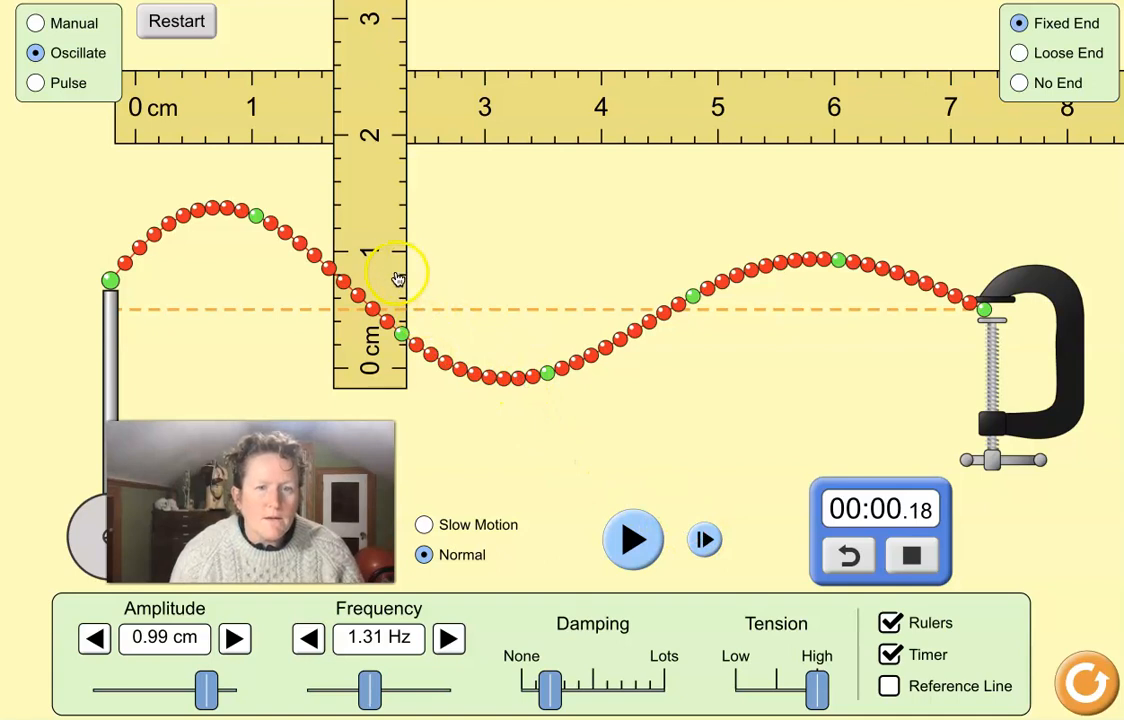
- Align the vertical ruler's zero with the green ball at 0.18 s
drag(398, 278, 398, 232)
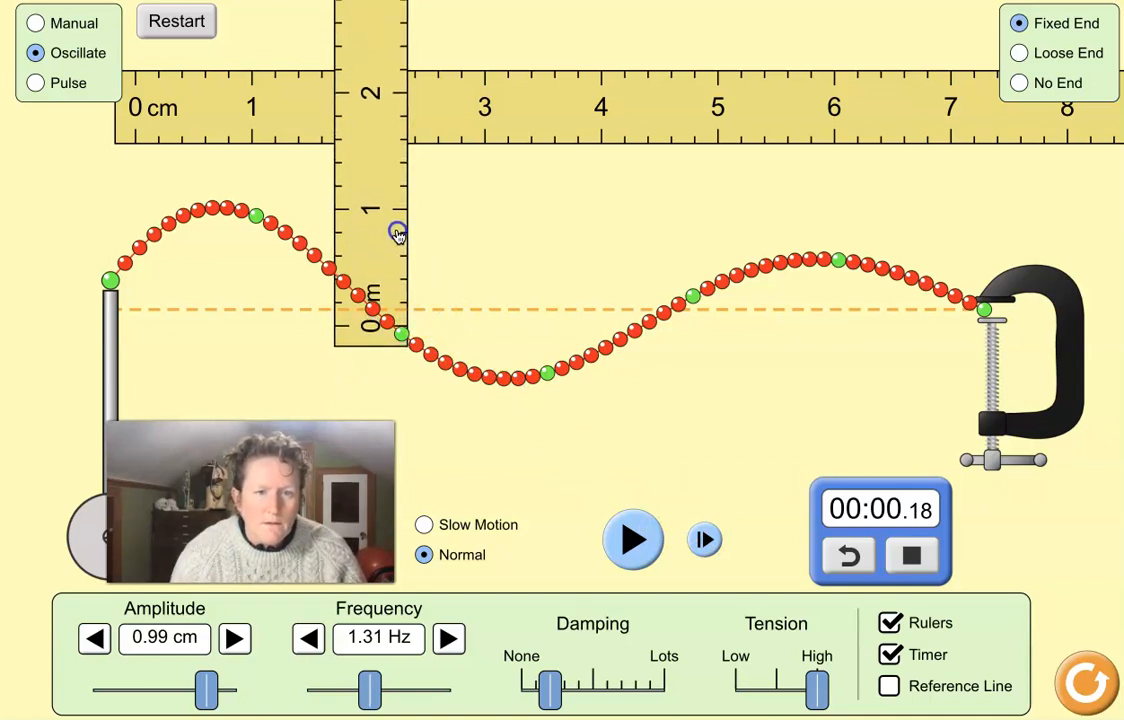
mouse_move(424, 344)
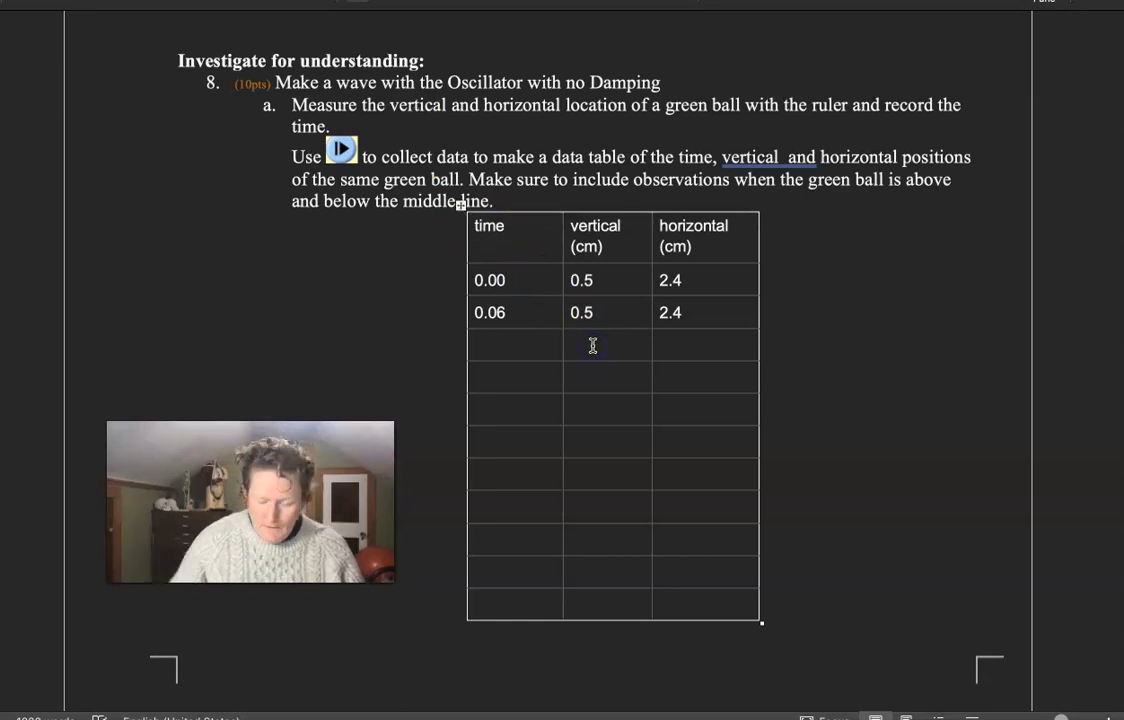
- Enter vertical 0.26 and time 0.18 in row three and label the header Time (s)
text(0.26)
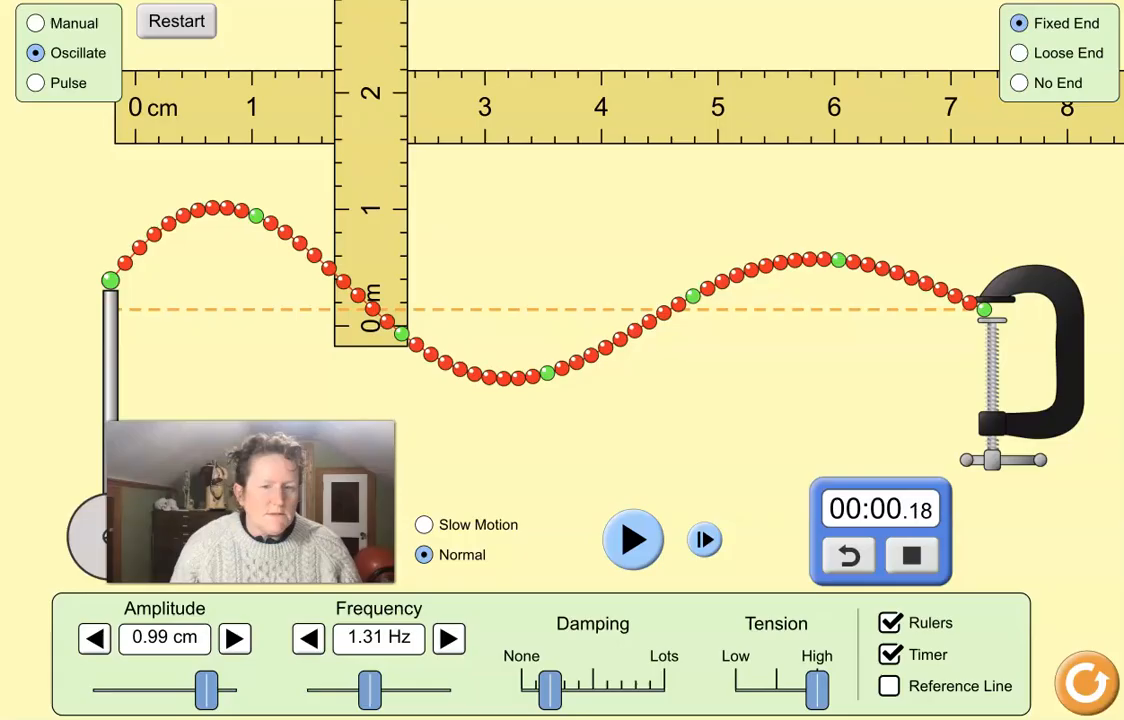
mouse_move(42, 276)
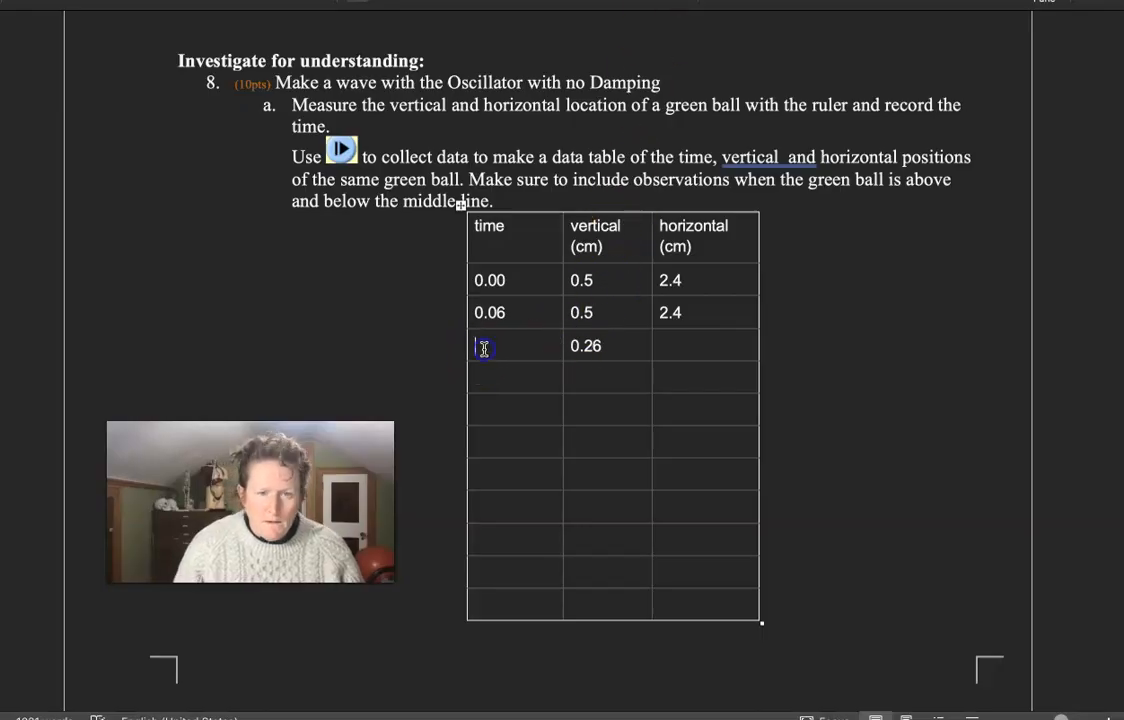
text(0.18)
click(516, 238)
text(T)
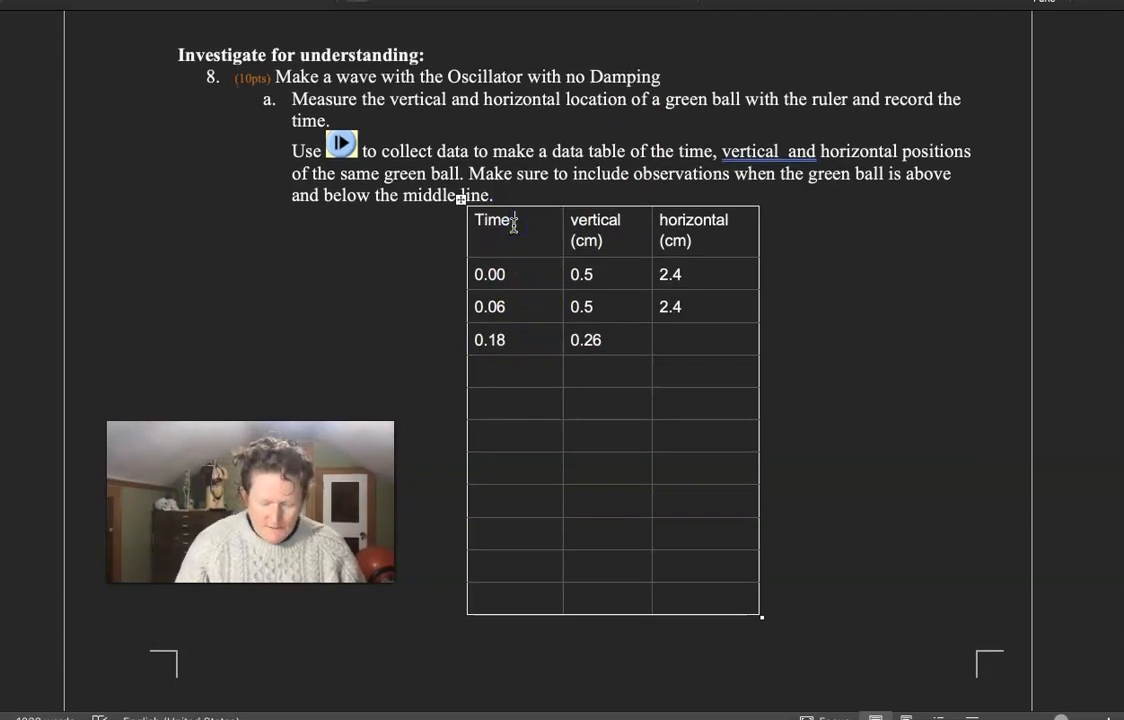
text((s))
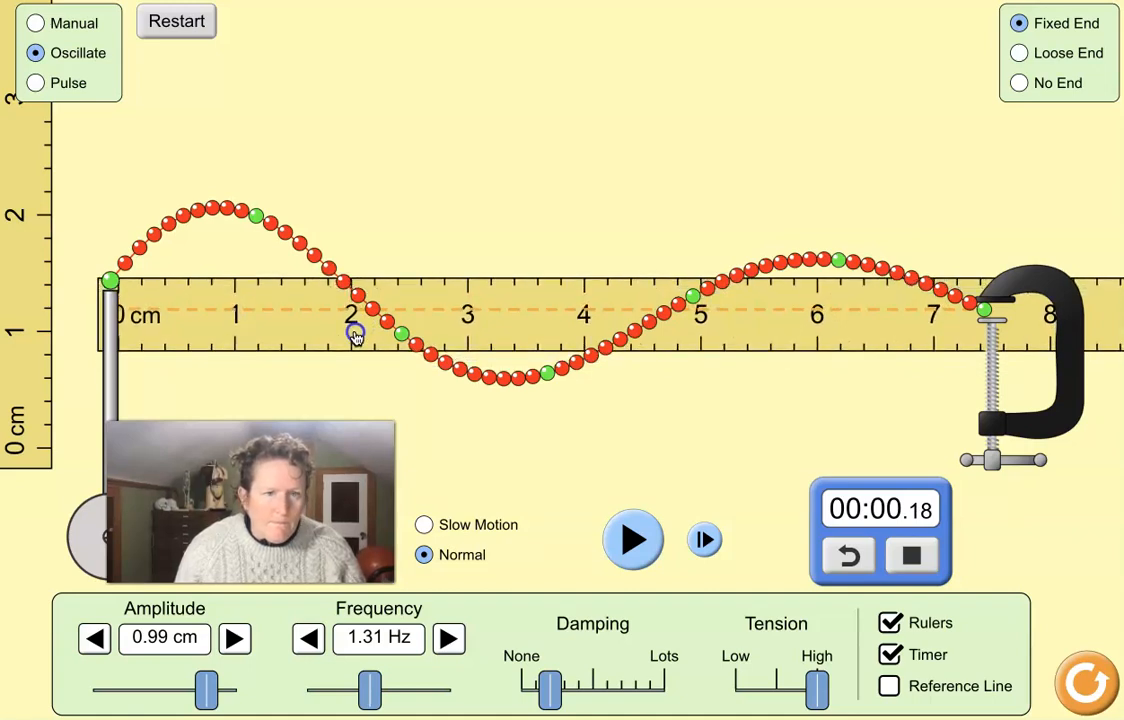
mouse_move(124, 350)
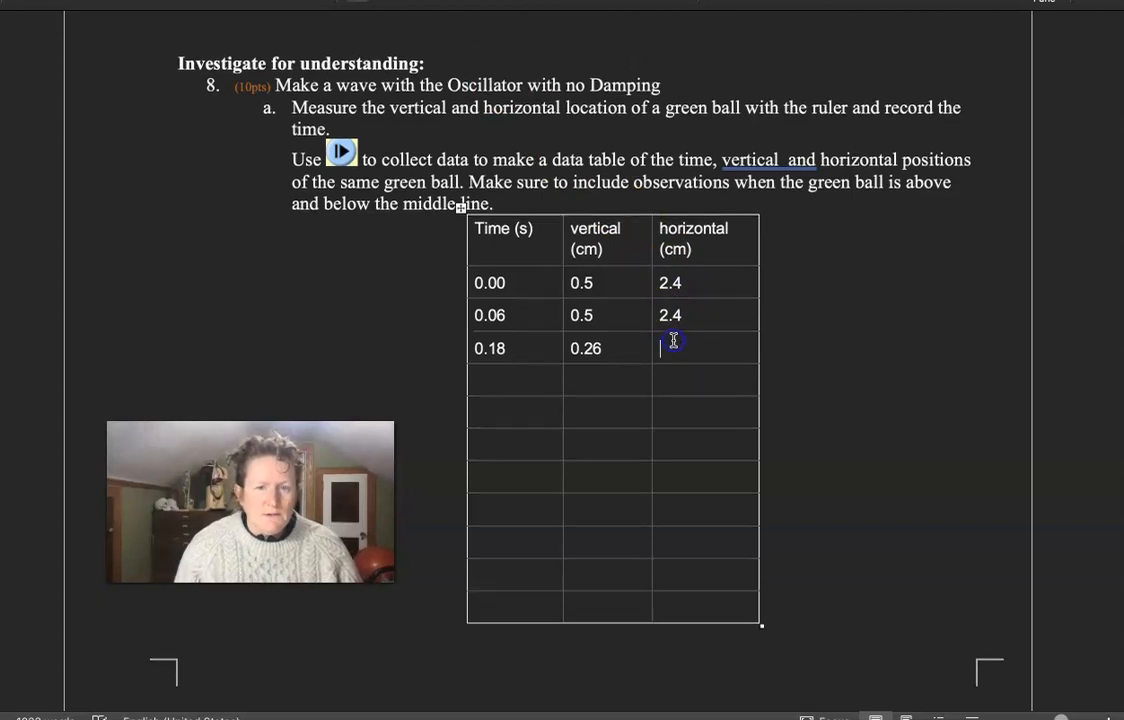
- Enter horizontal position 2.4 in the table's third row
text(2.4)
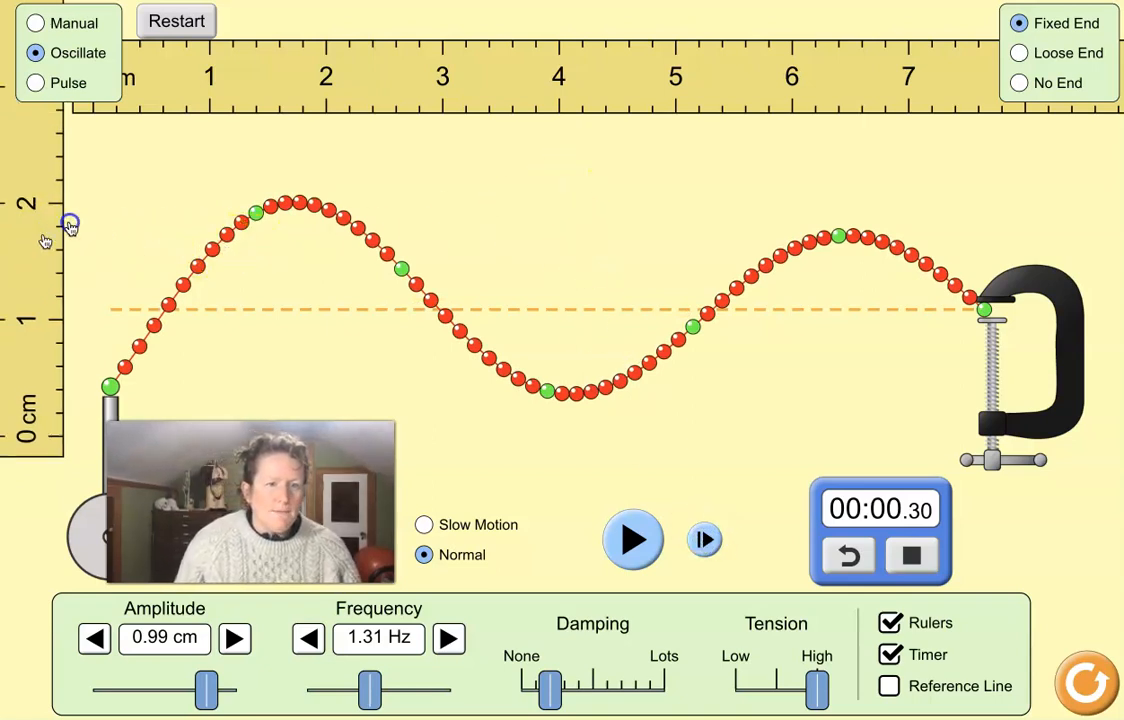
- Place the vertical ruler against the green ball at 0.30 s
drag(70, 224, 378, 110)
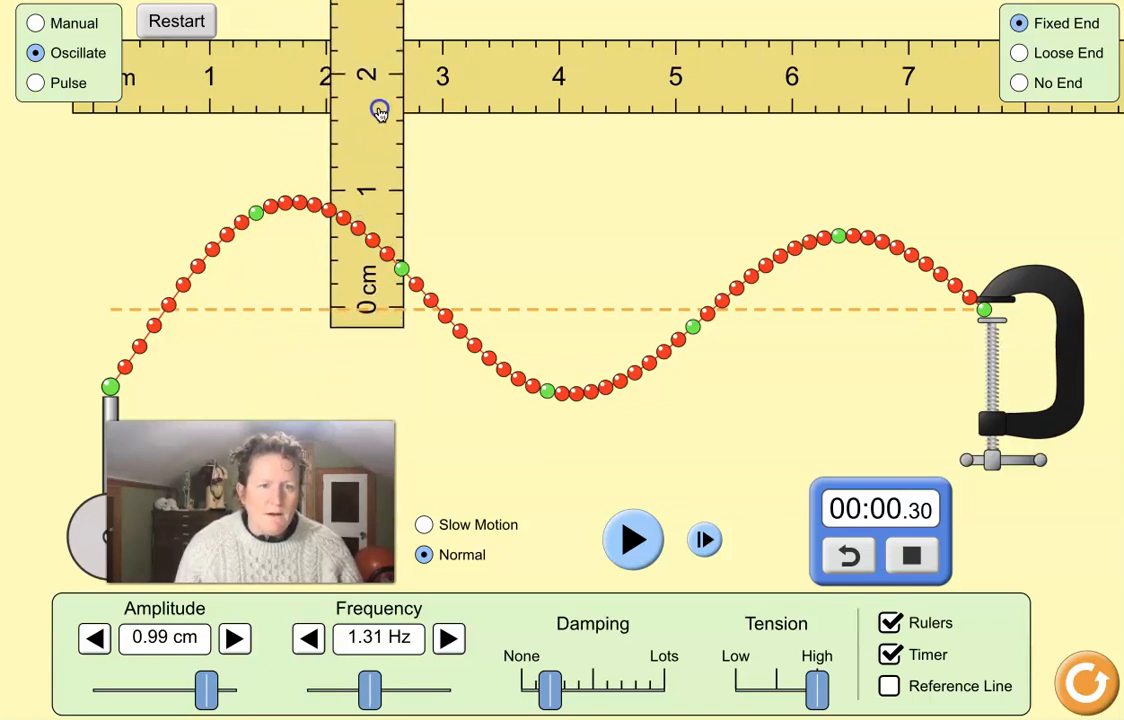
mouse_move(384, 124)
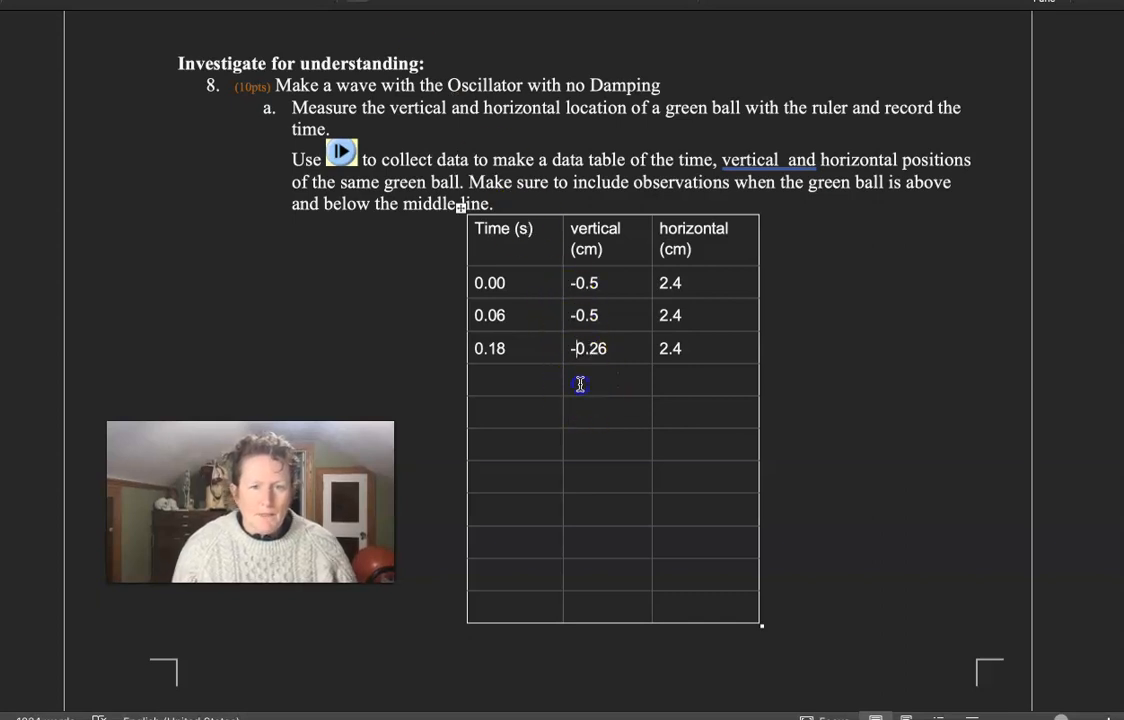
- Enter 0.4 (above) as row four's vertical reading and tag the -0.26 reading (below)
text(0)
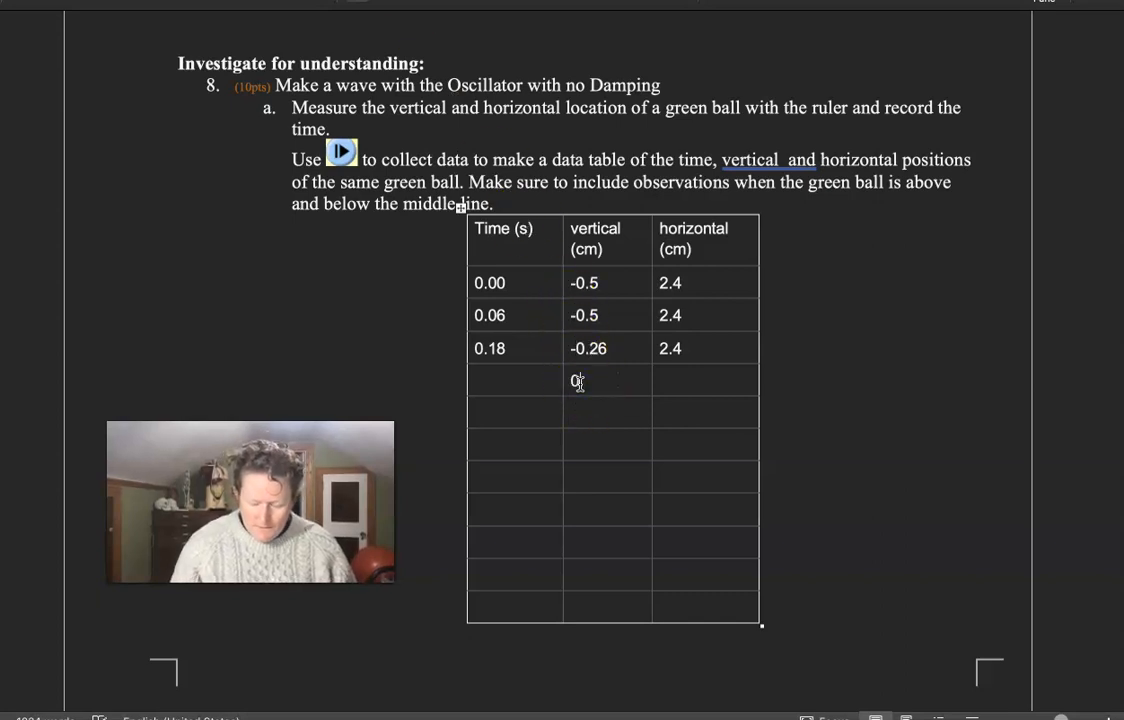
text(4)
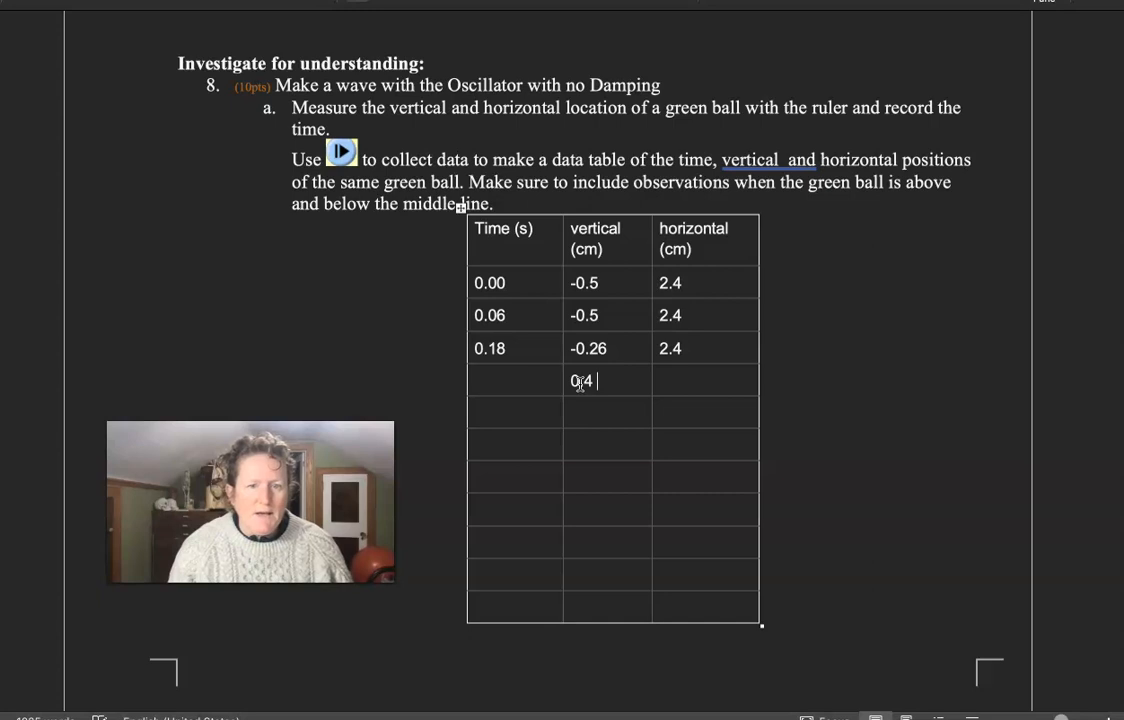
text((ab)
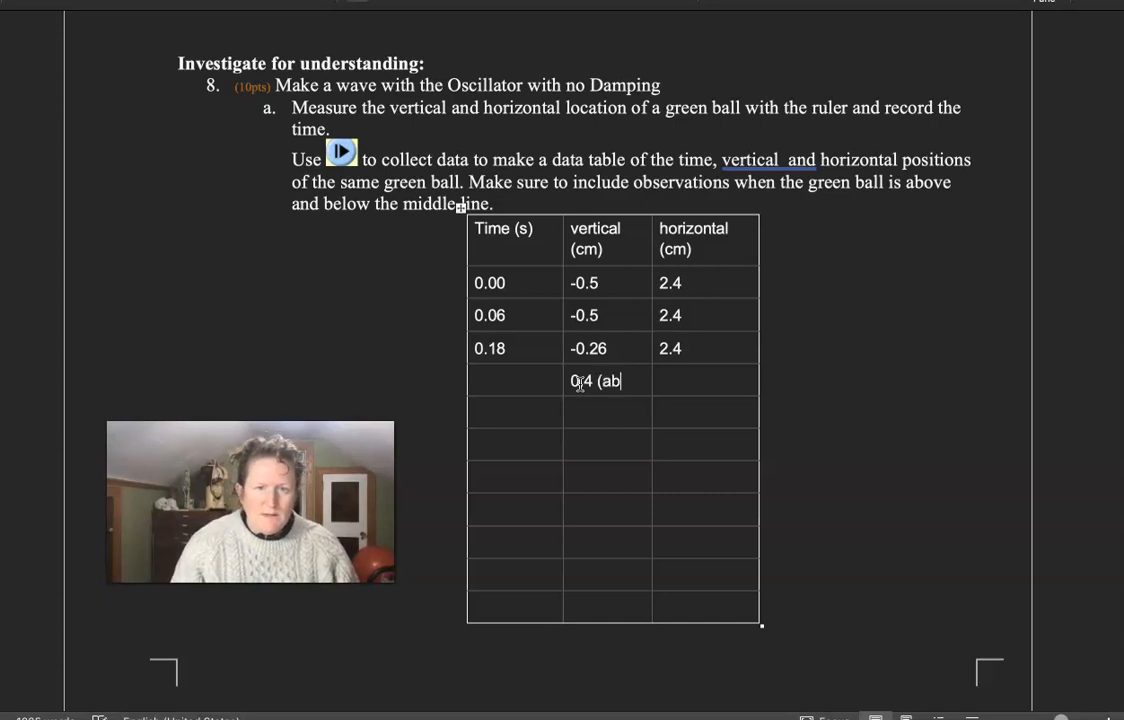
text(ove))
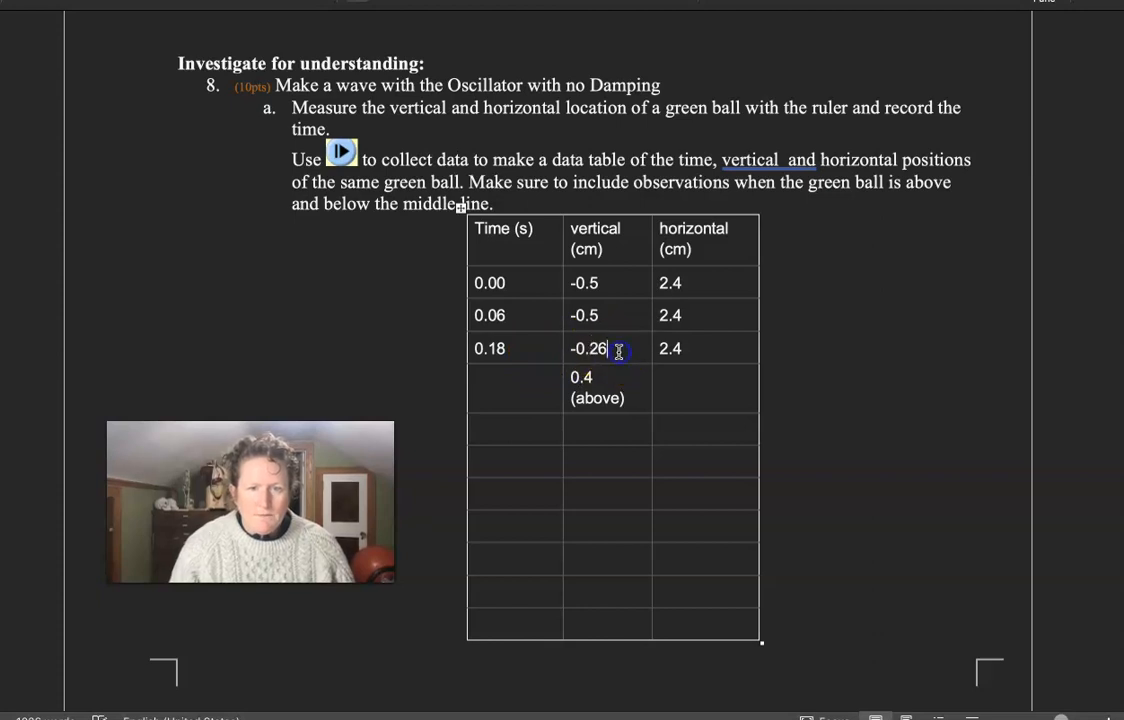
text(below)
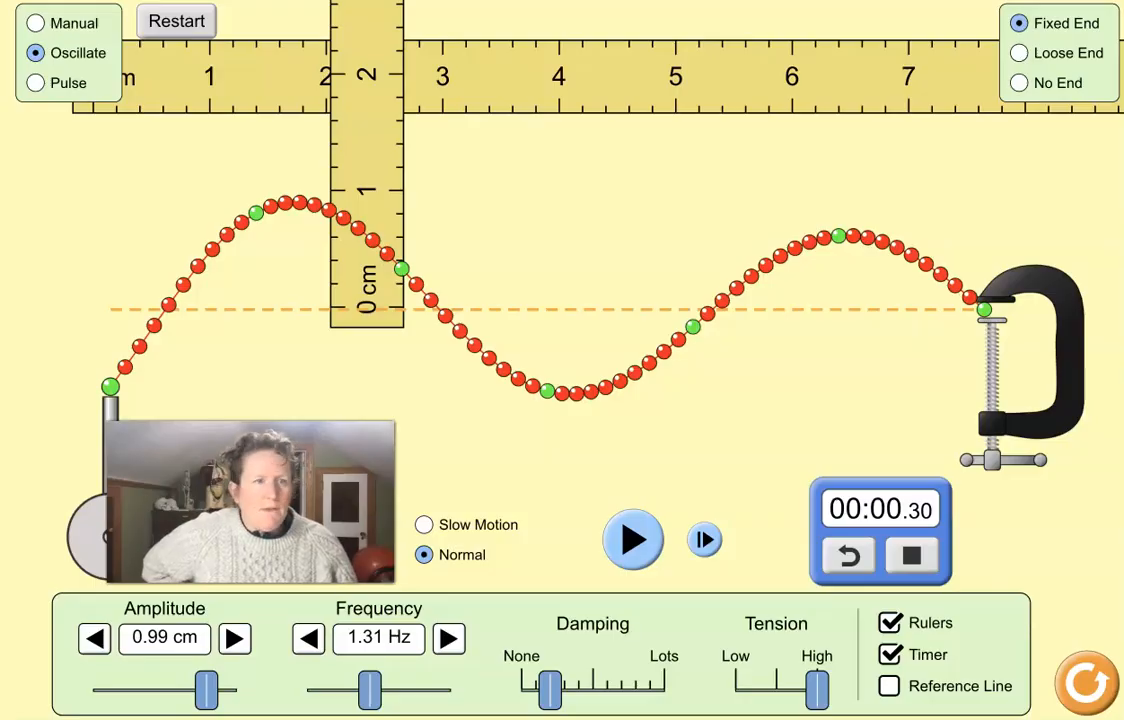
key(alt+tab)
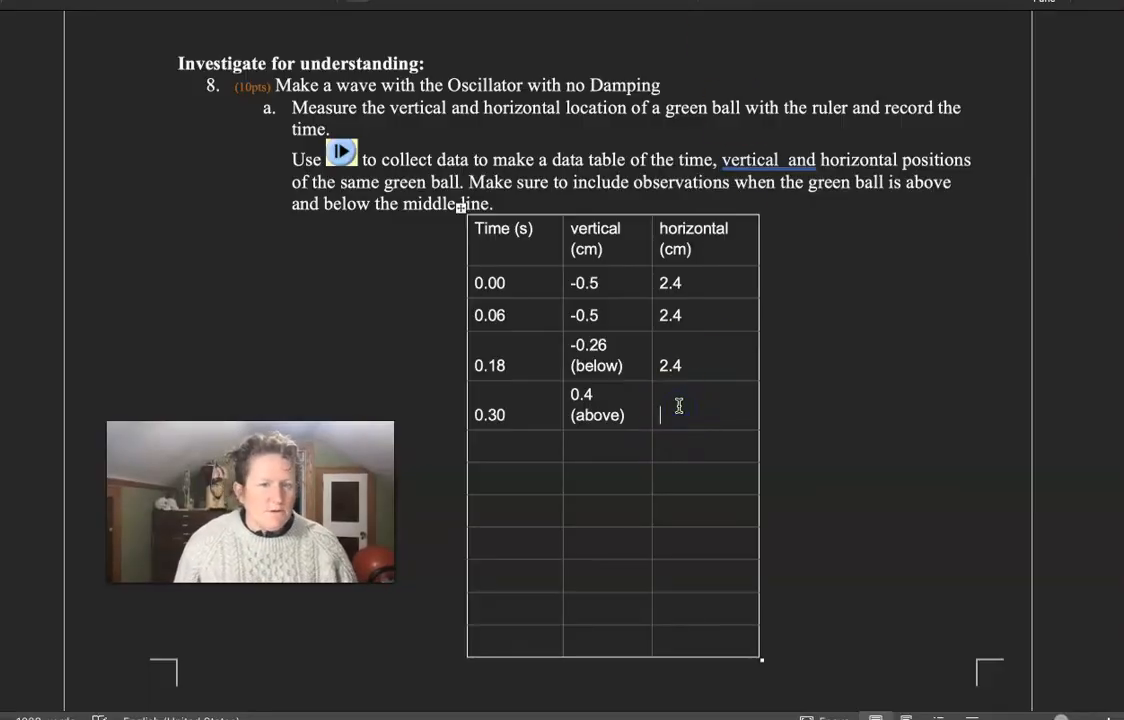
- Enter 2.4 in row four's horizontal cell, then switch to the web browser
text(2.4)
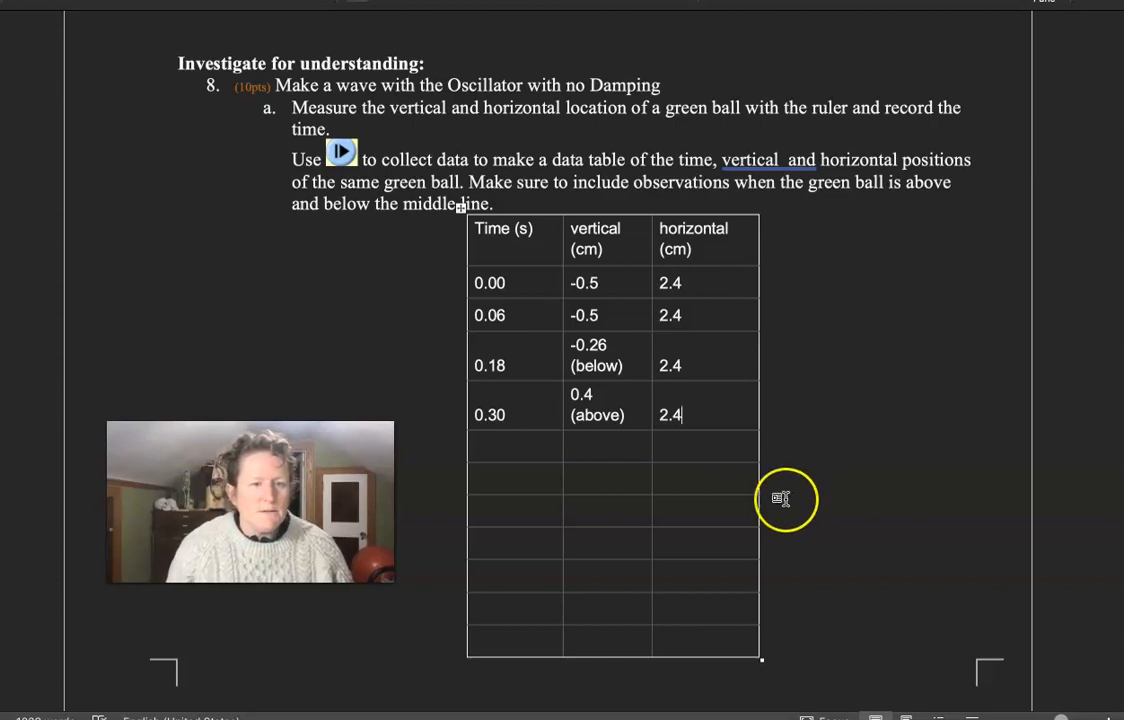
mouse_move(780, 496)
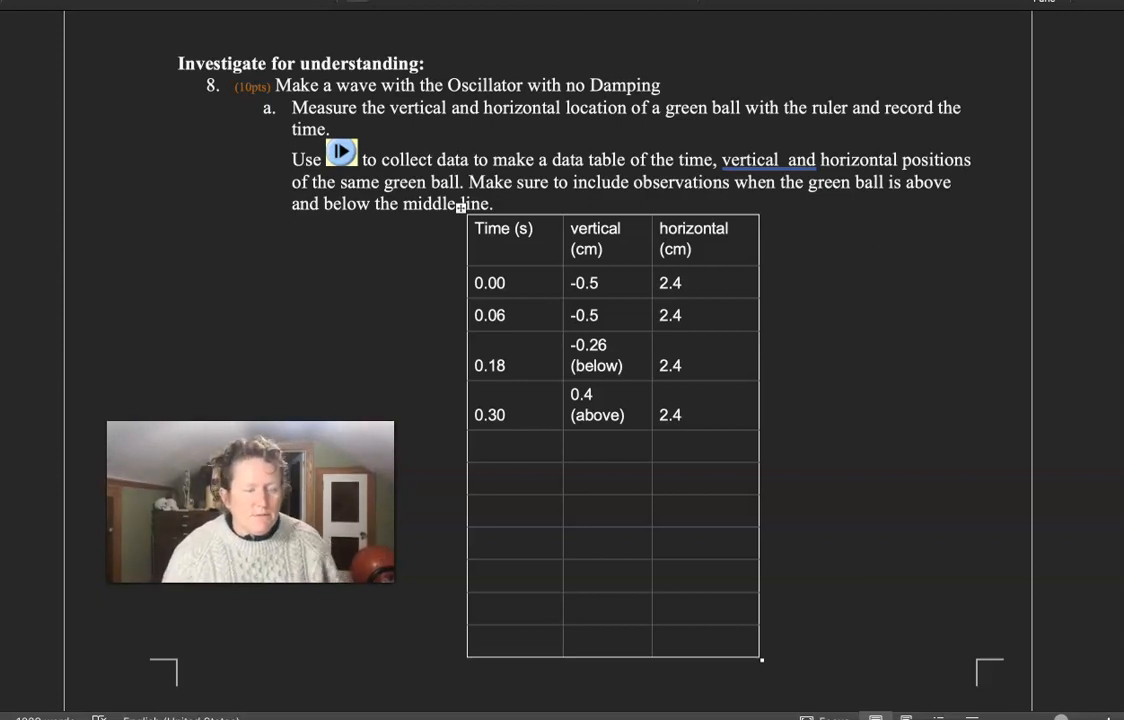
click(700, 414)
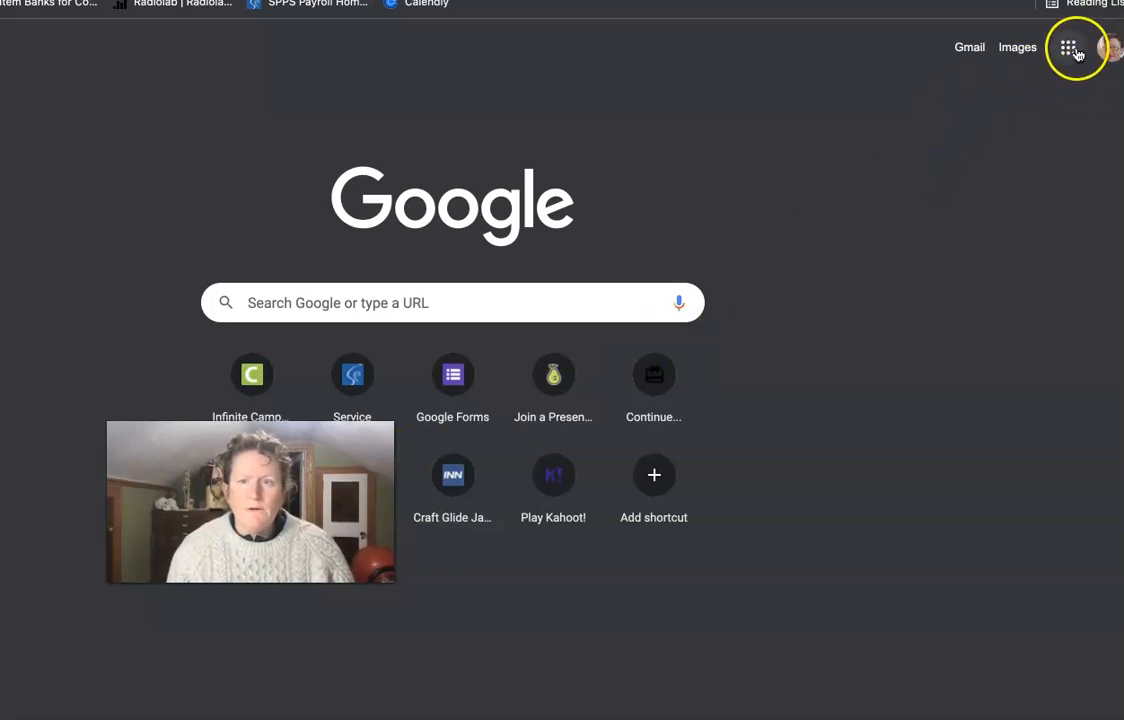
- Launch Google Sheets from the apps grid and create a new blank spreadsheet
click(1068, 48)
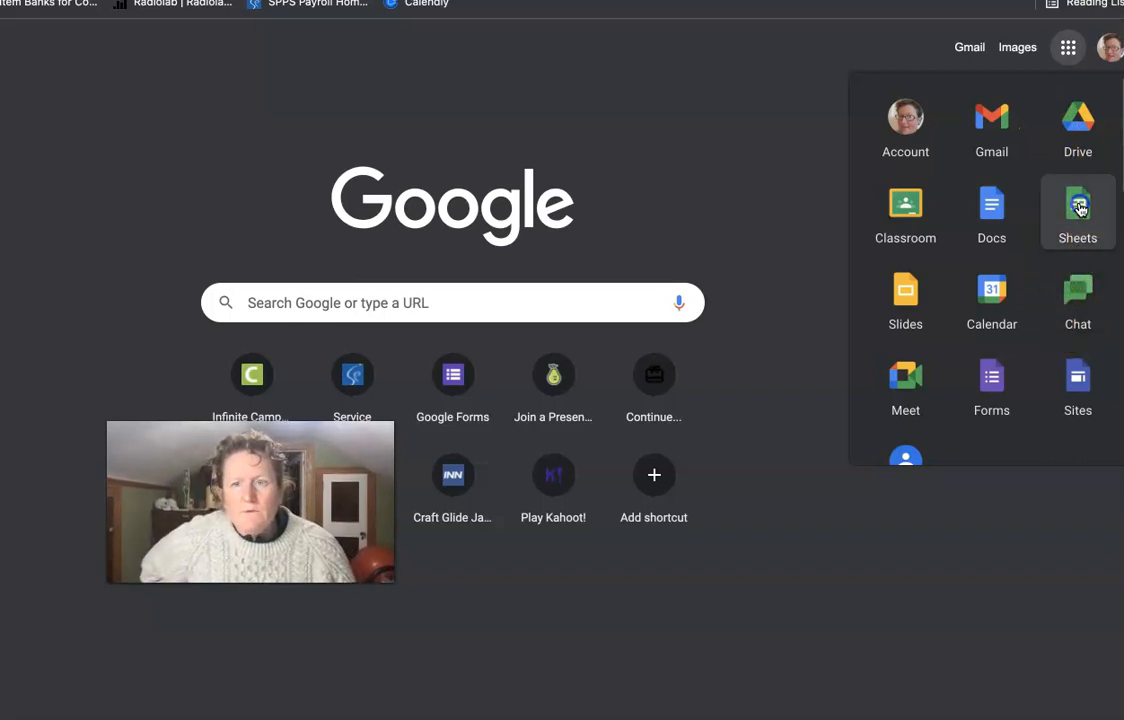
click(1076, 210)
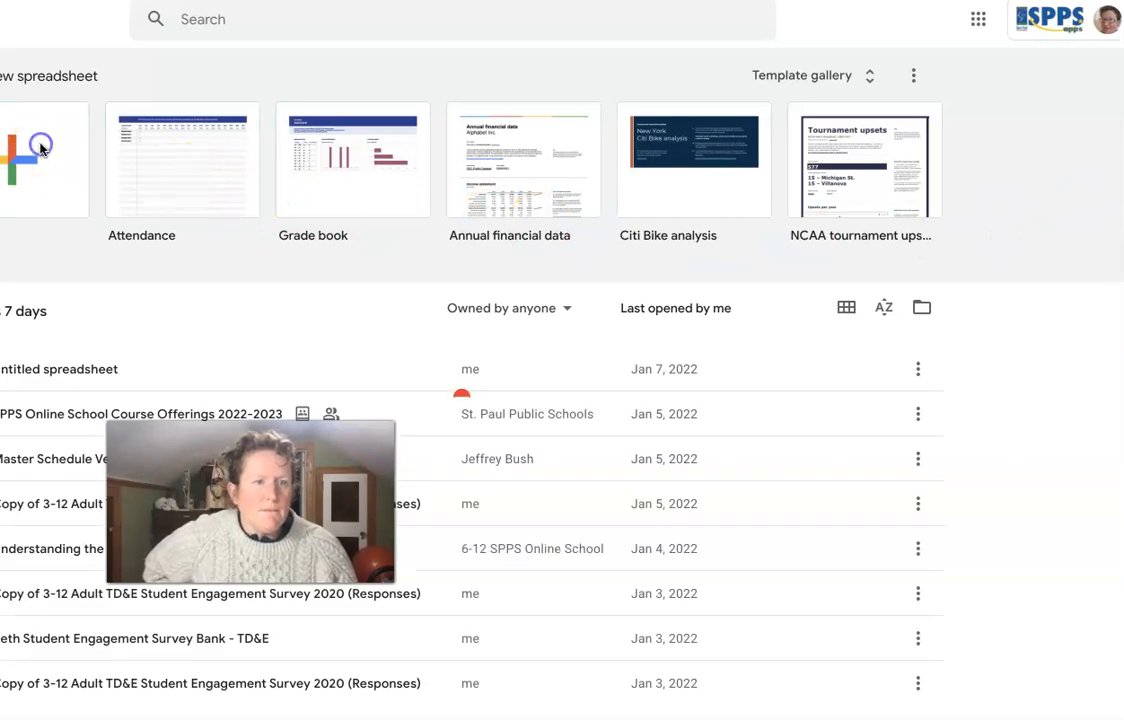
click(44, 160)
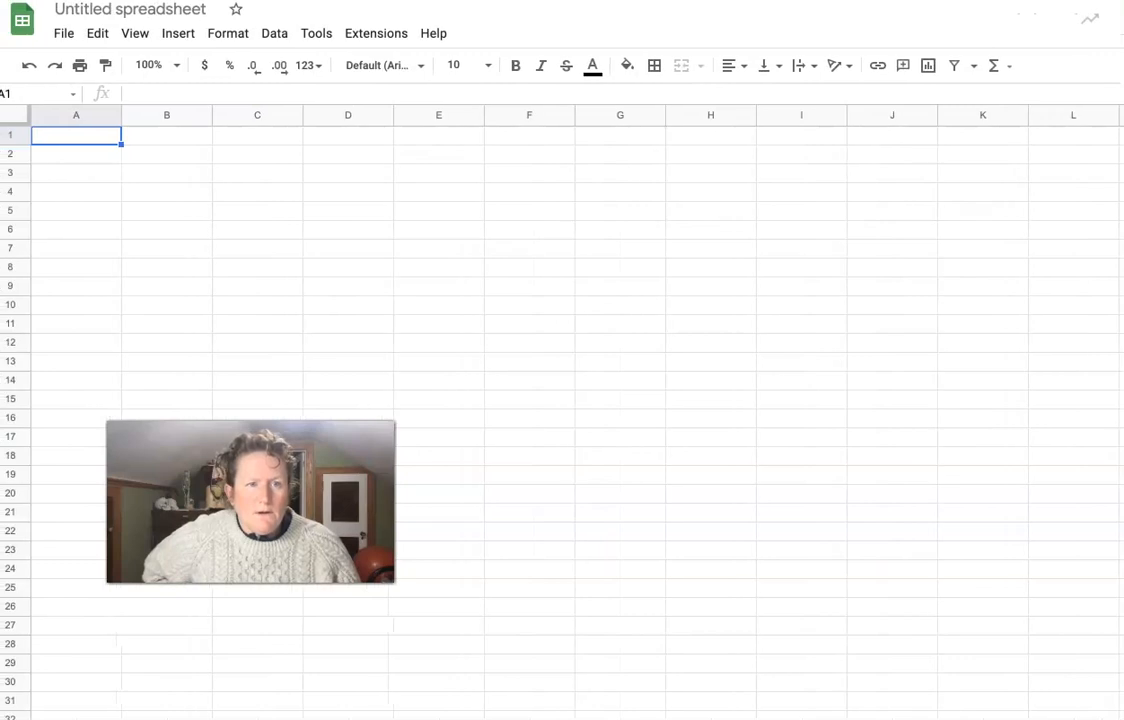
mouse_move(124, 156)
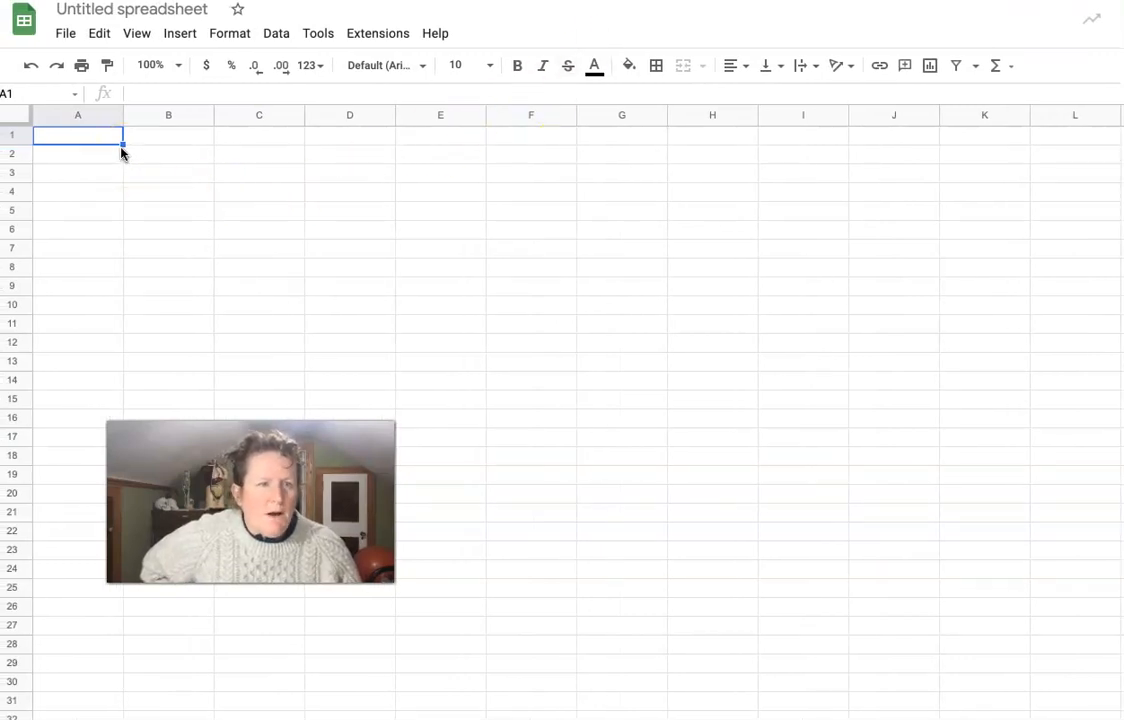
mouse_move(244, 168)
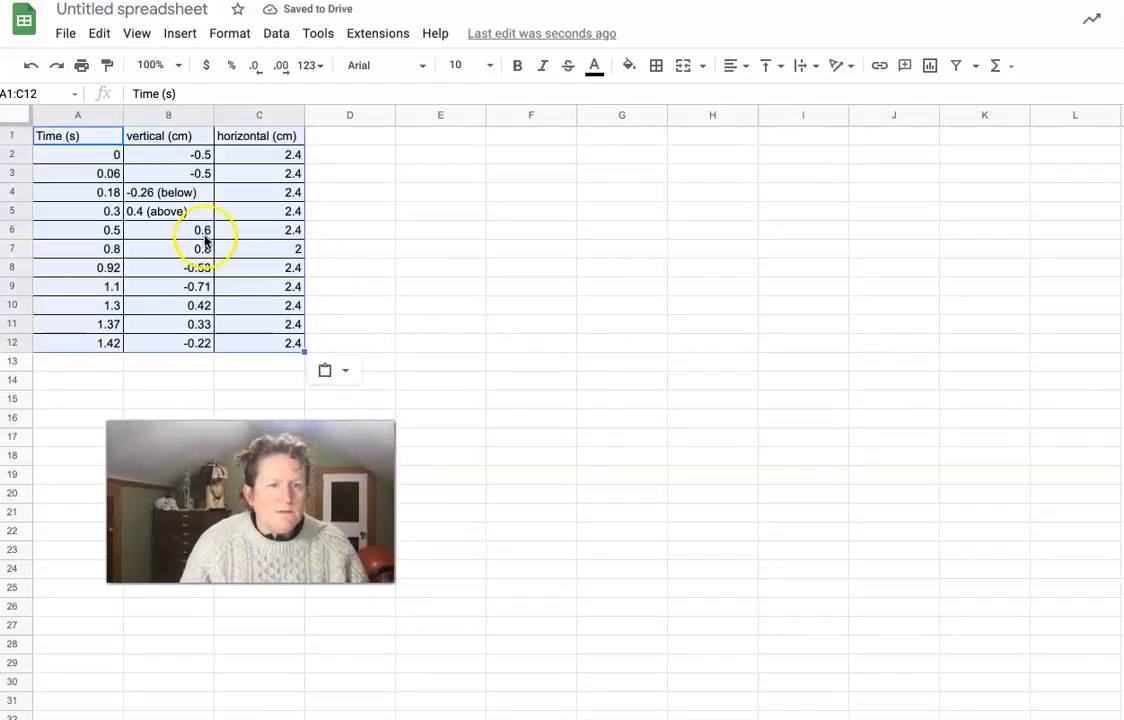
mouse_move(240, 392)
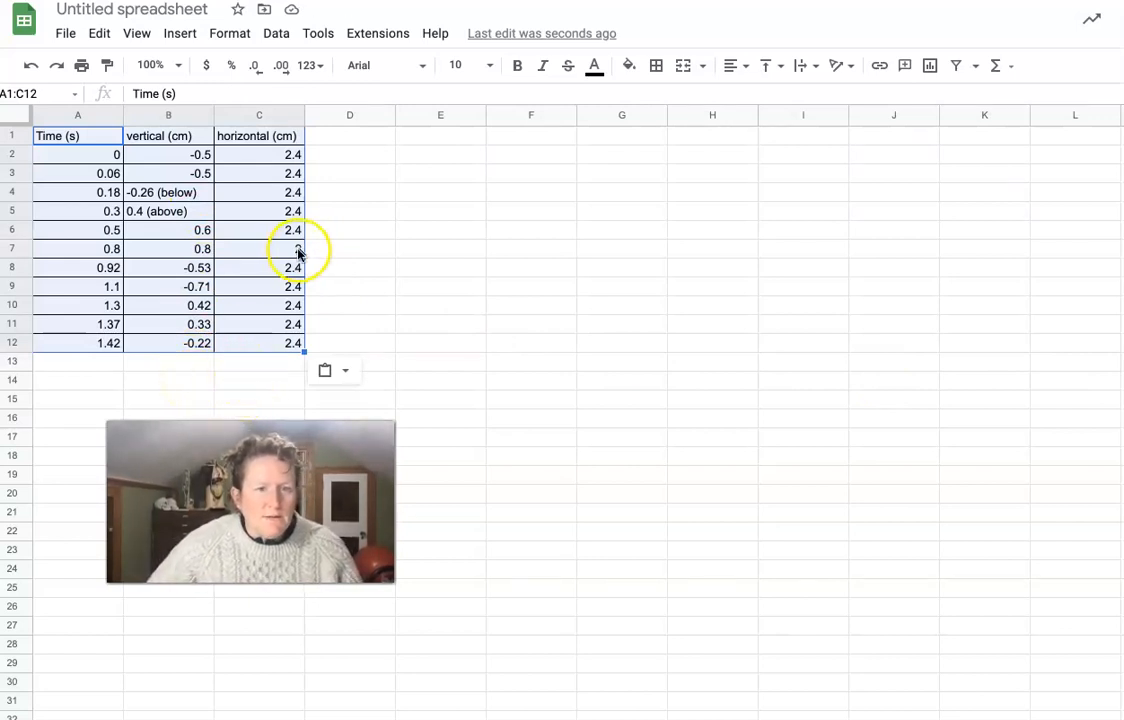
- Enter 2.4 as the horizontal position in cell C7 for the 0.8 s row
click(260, 248)
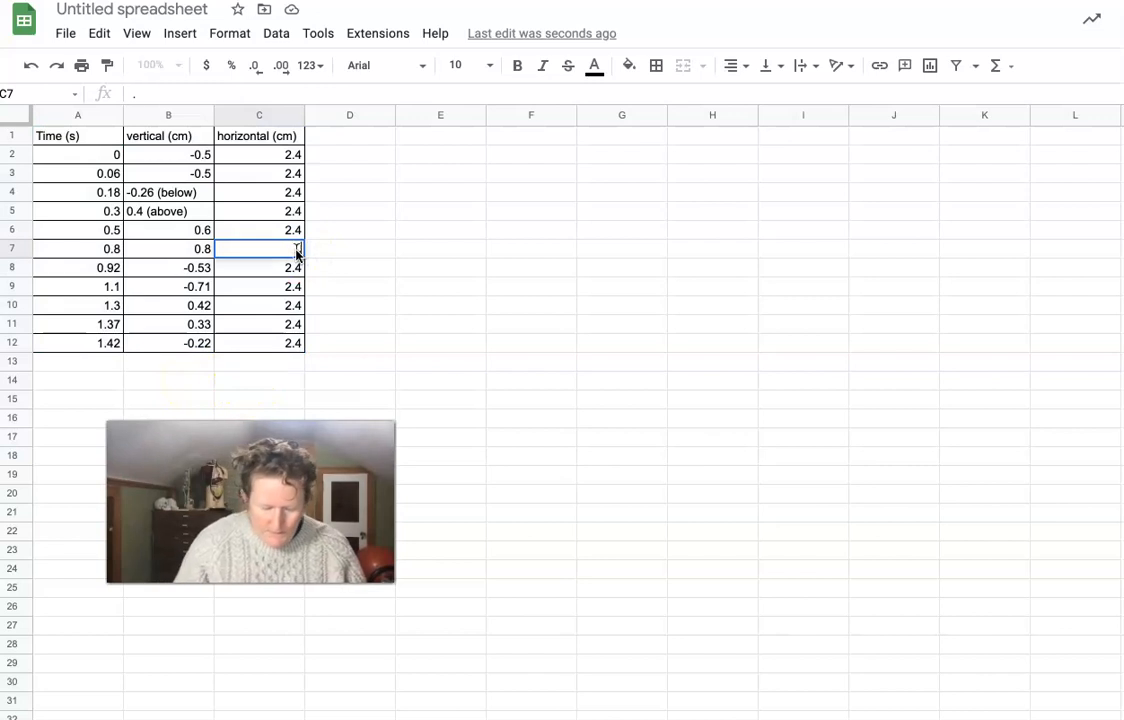
text(.4)
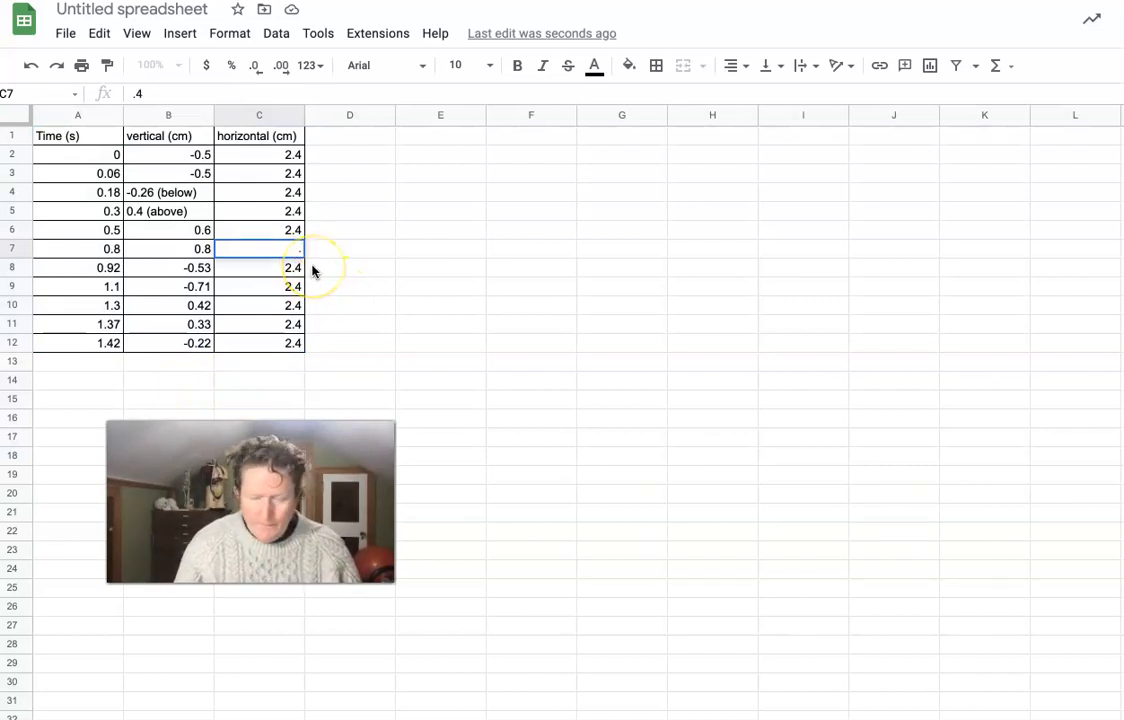
text(2)
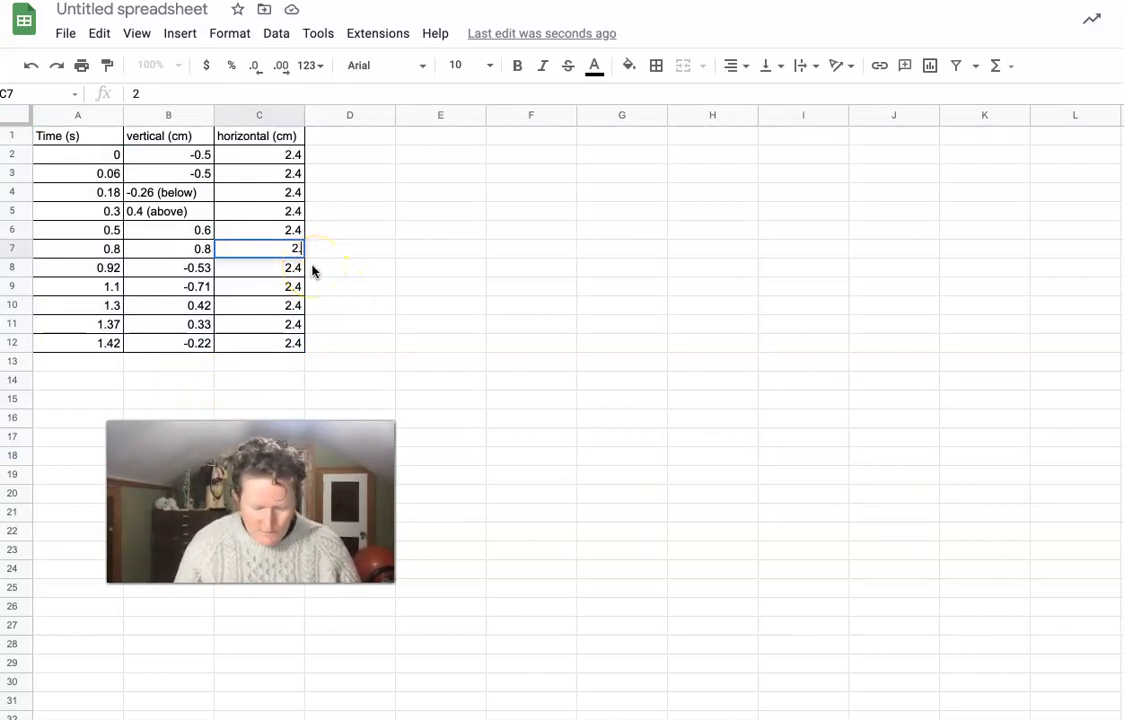
text(.4)
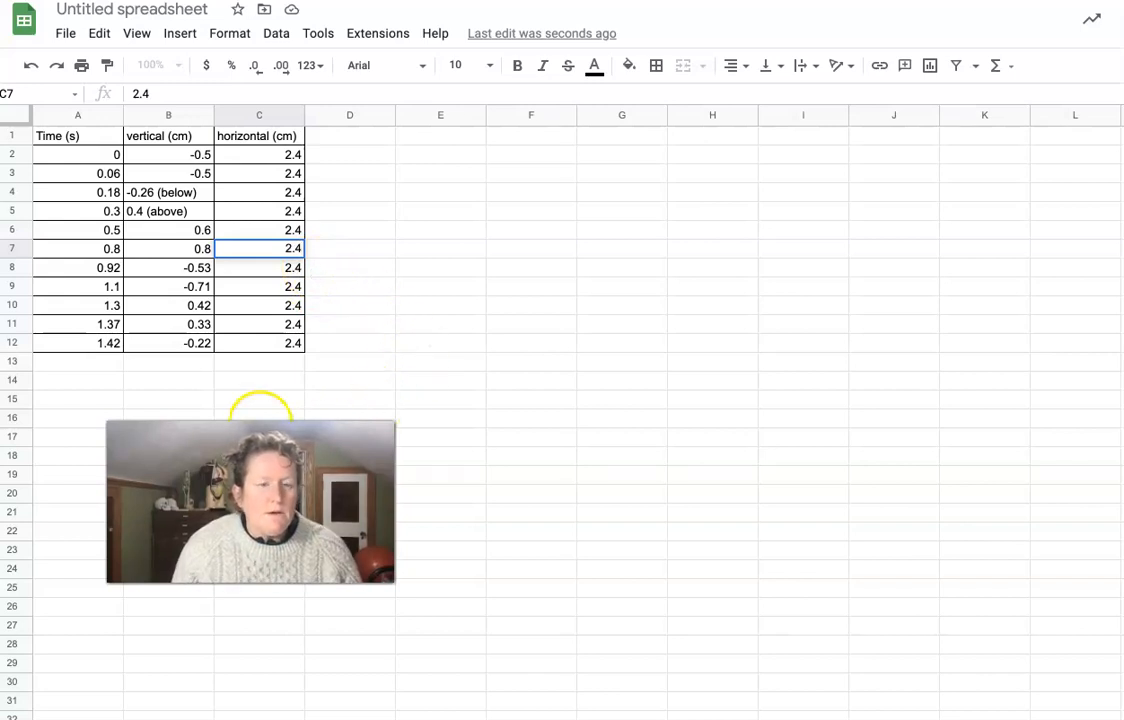
click(260, 418)
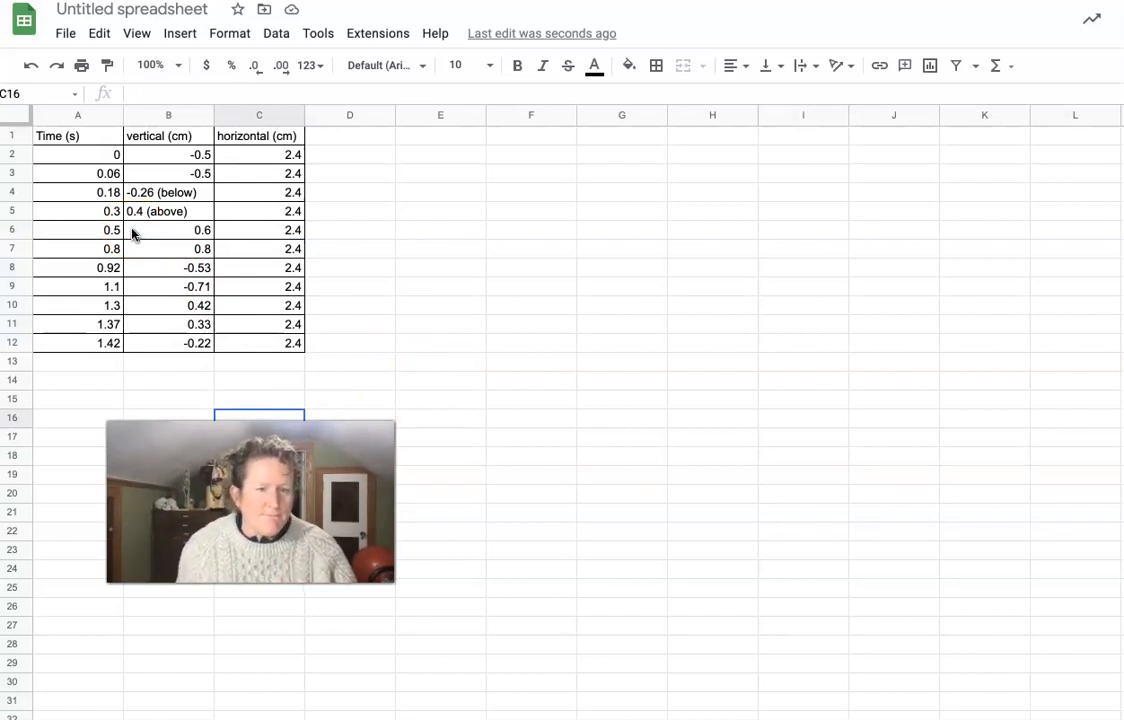
mouse_move(44, 716)
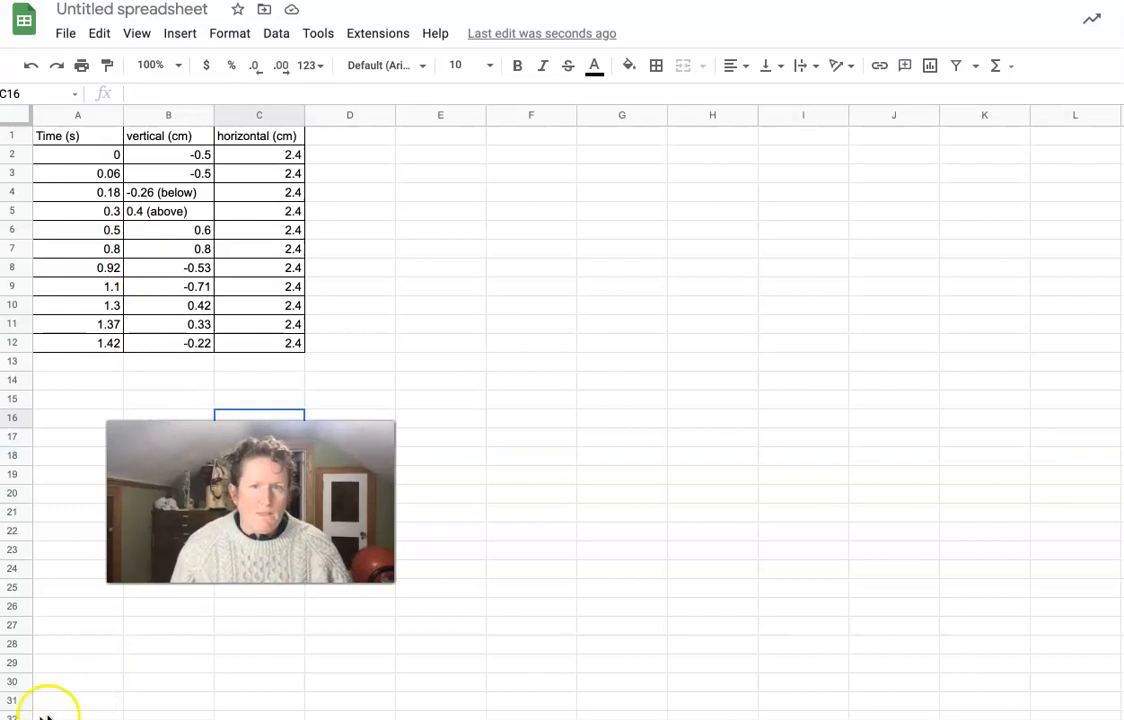
click(168, 682)
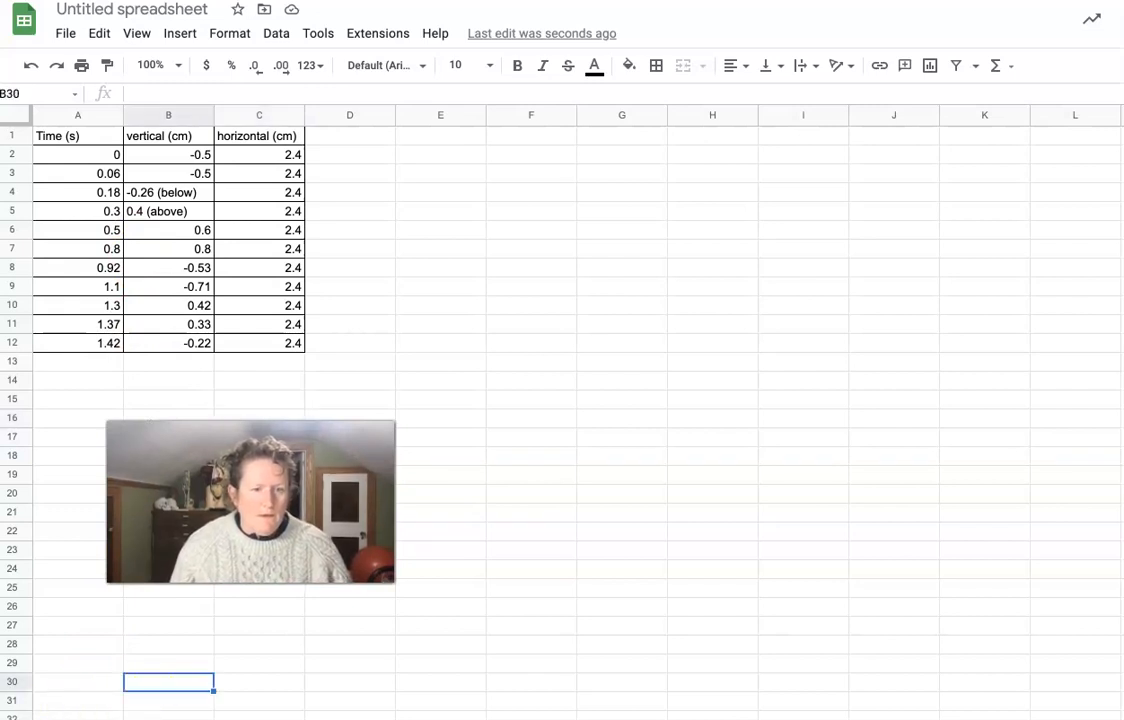
click(440, 644)
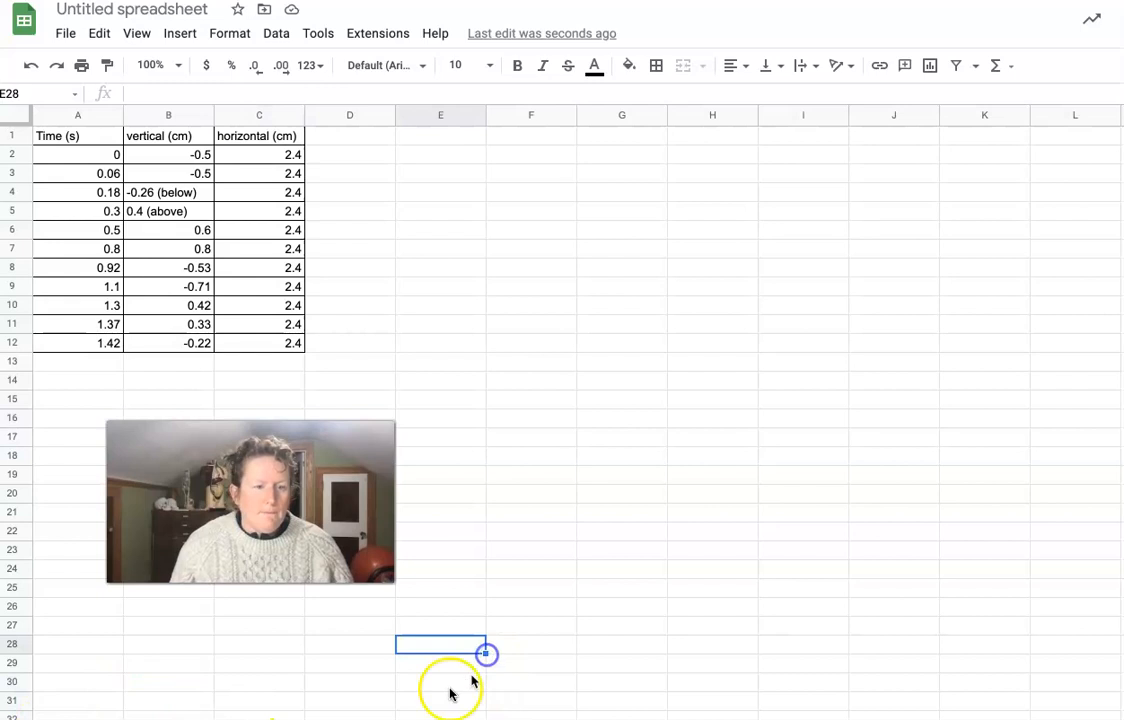
mouse_move(224, 692)
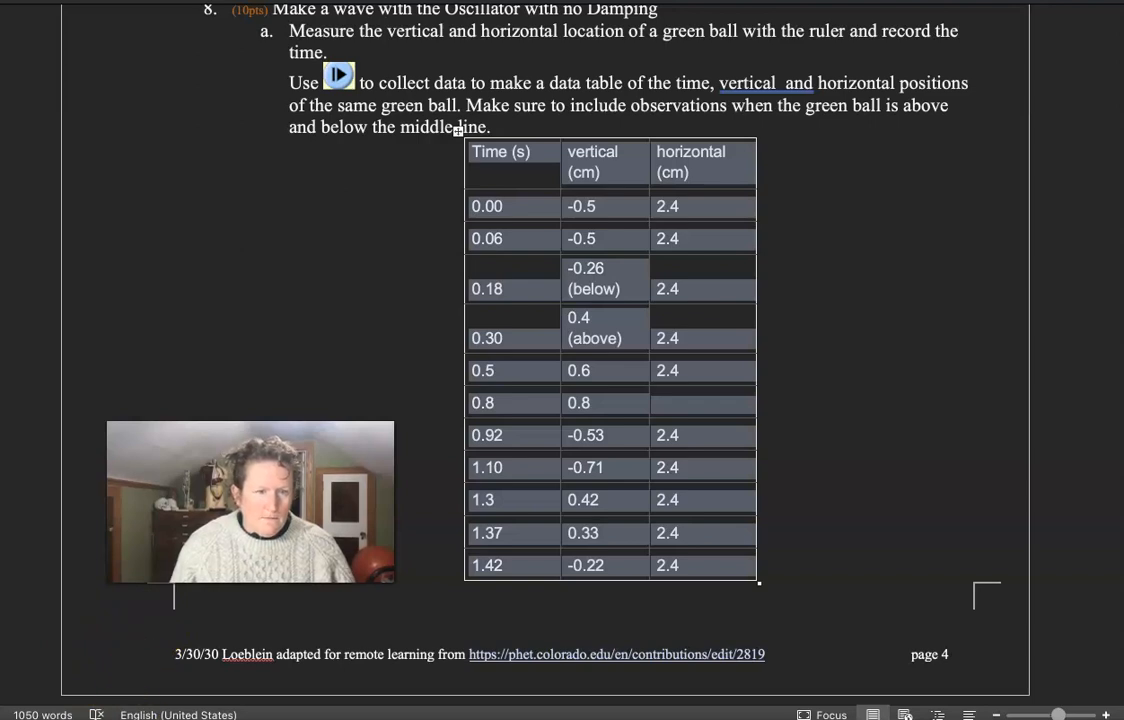
- Scroll the Word document from the data table to question b
scroll(down, 3)
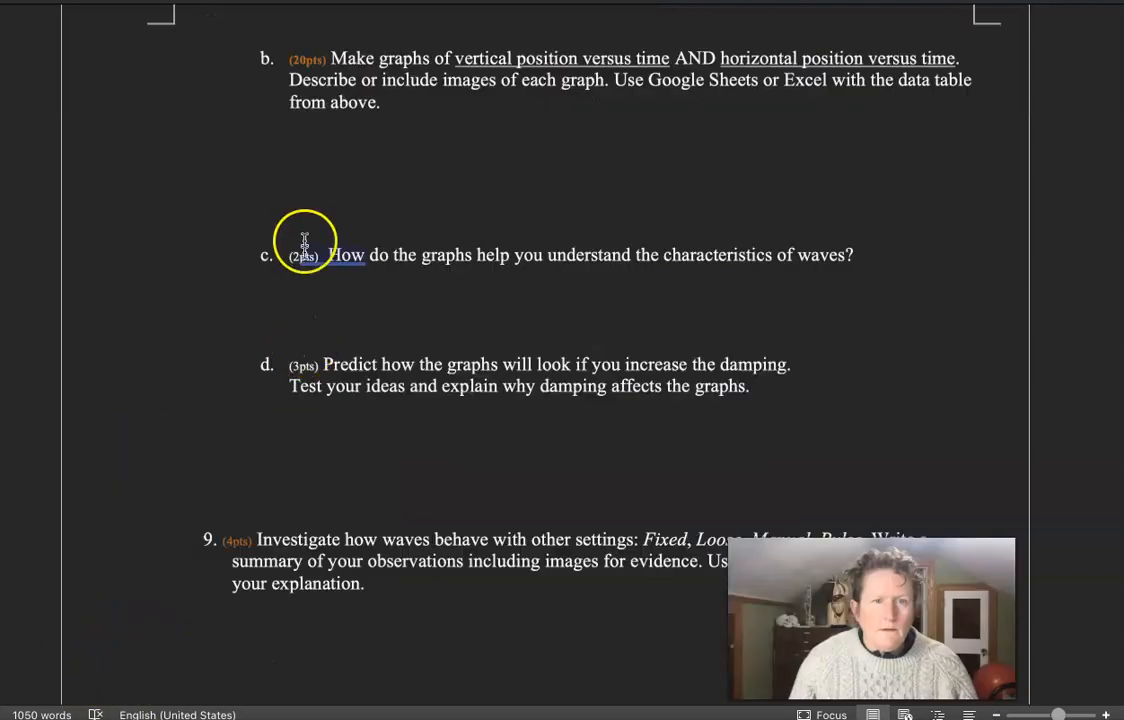
scroll(up, 3)
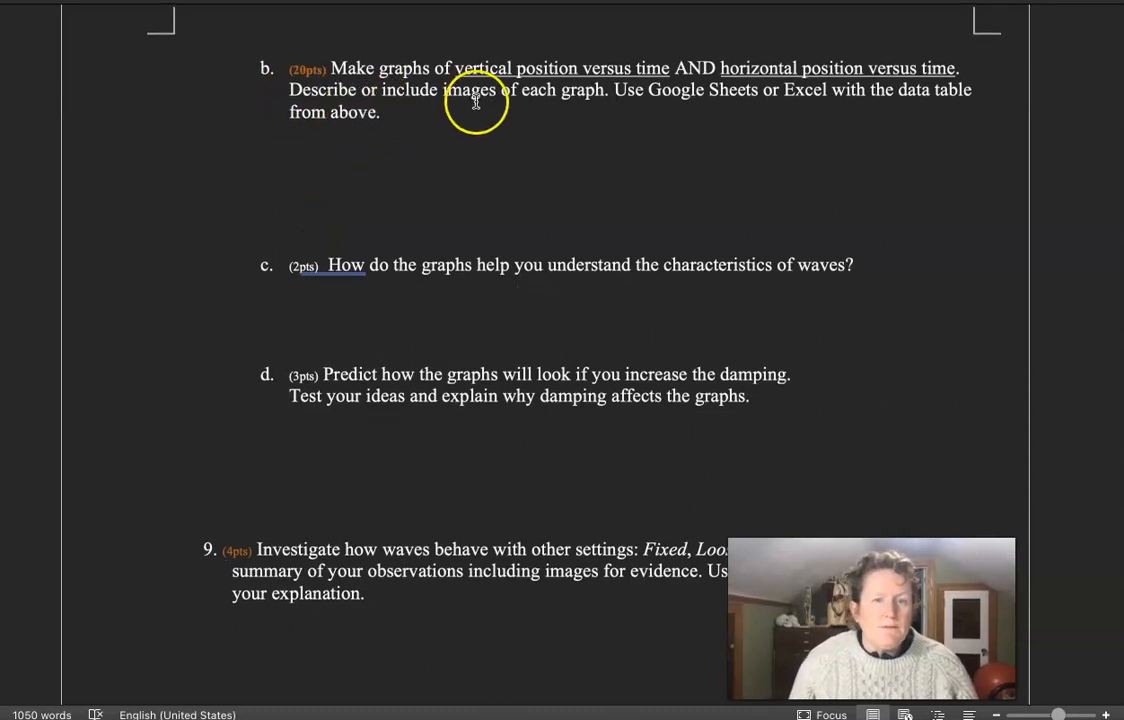
mouse_move(558, 88)
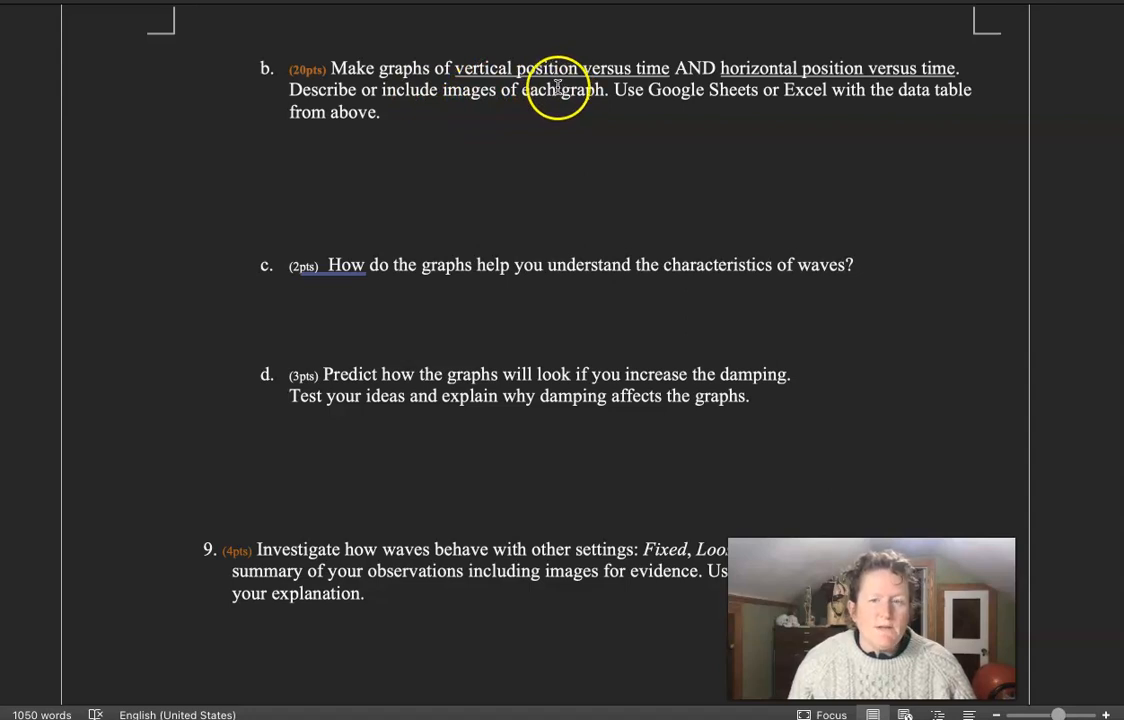
mouse_move(808, 78)
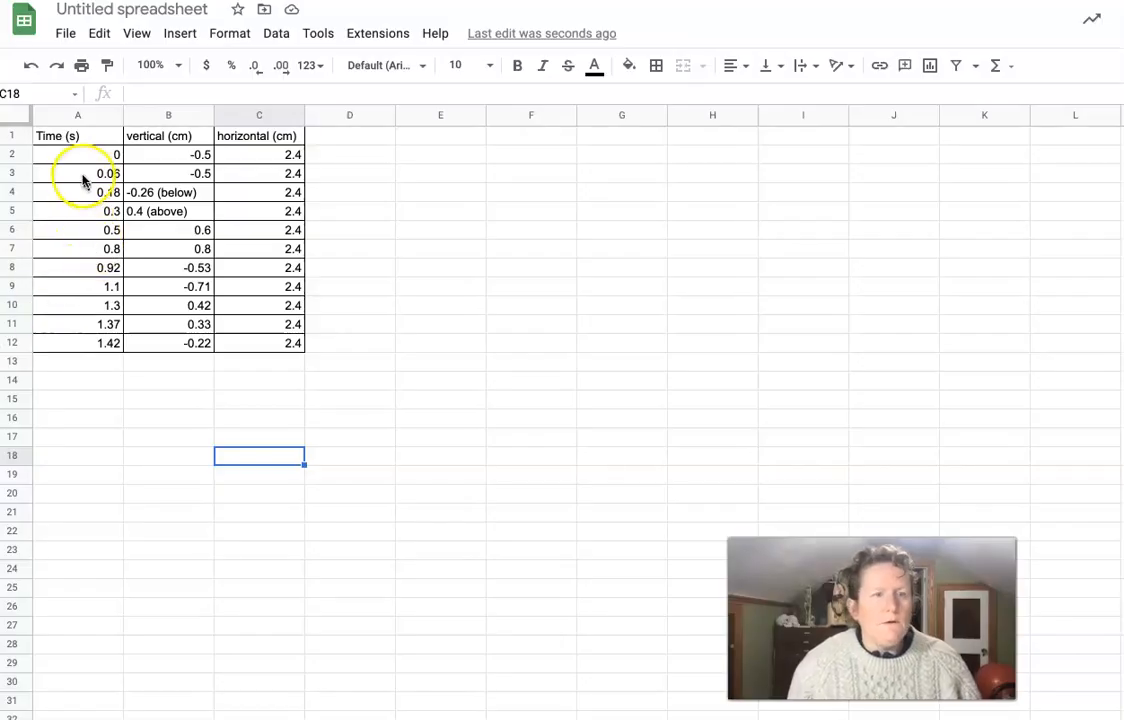
- Insert a scatter chart of vertical (cm) versus Time (s) from columns A:B
click(76, 114)
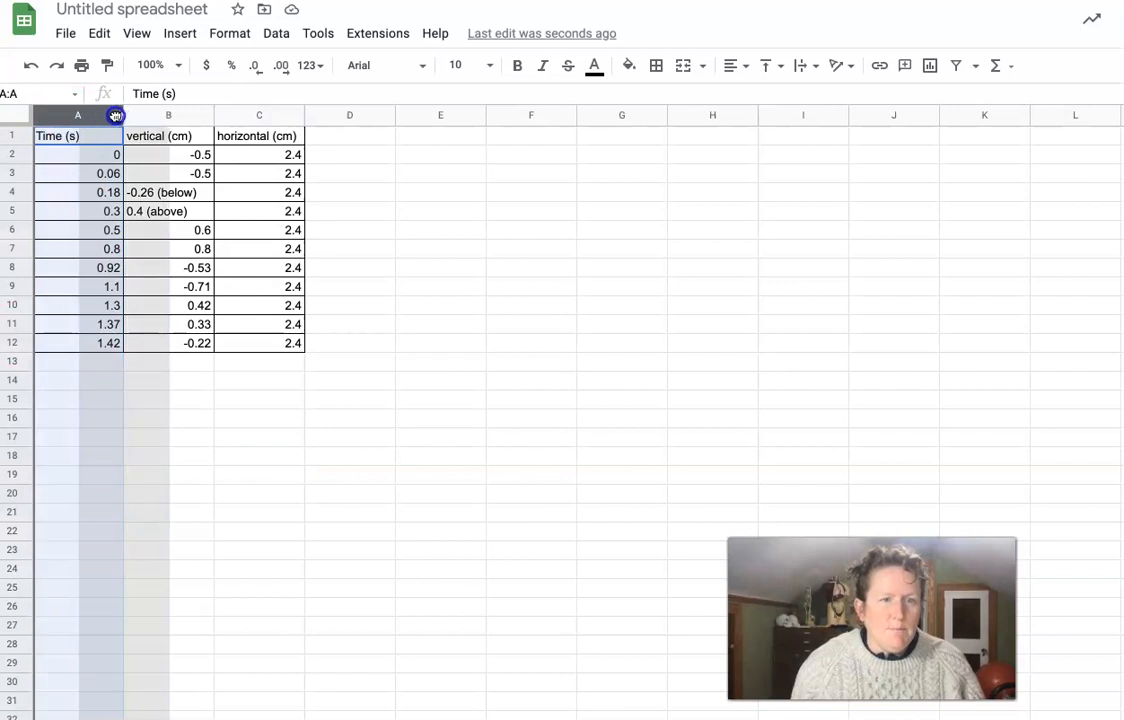
click(260, 456)
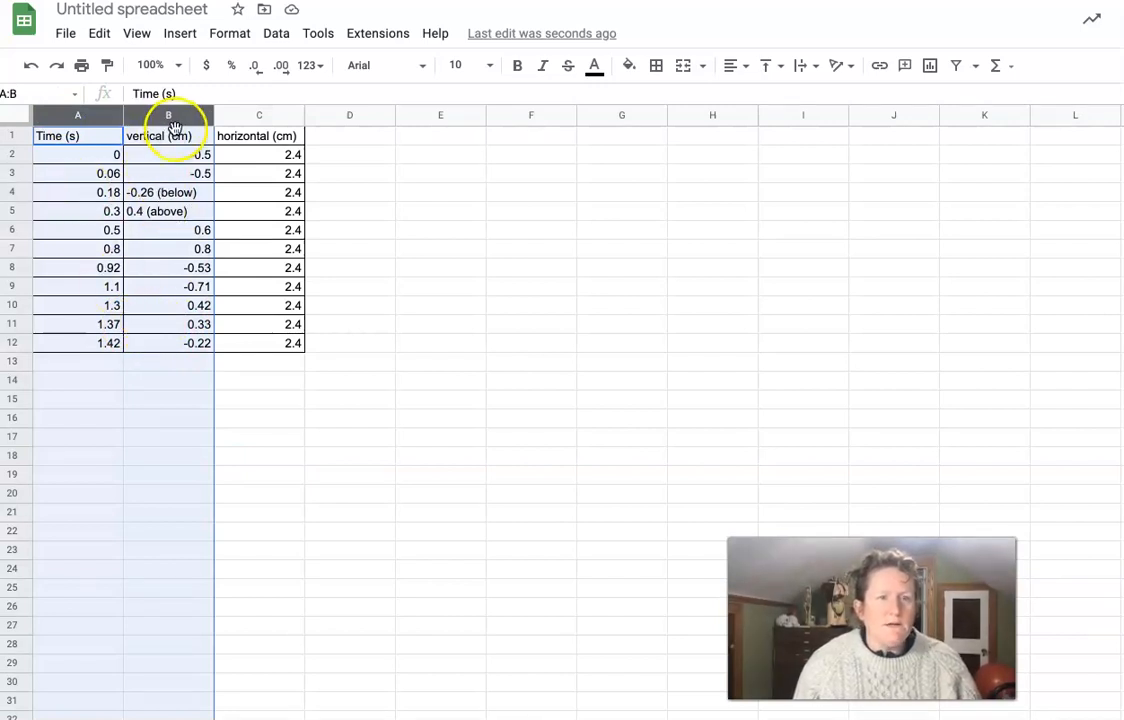
click(178, 32)
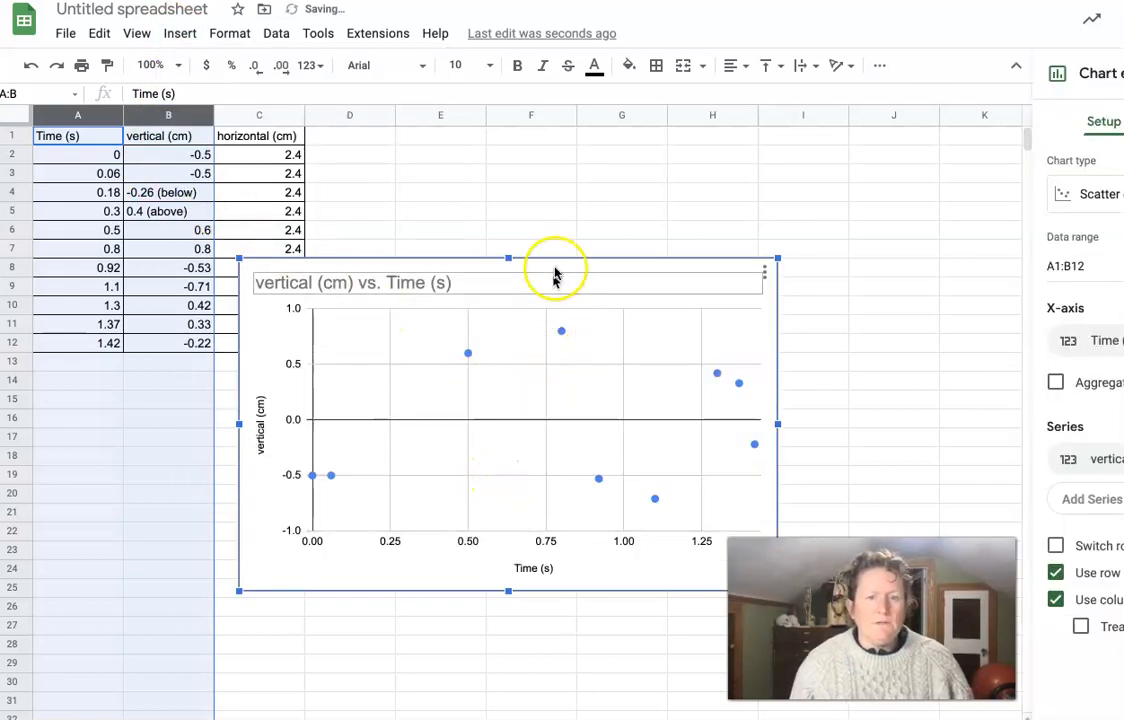
click(578, 258)
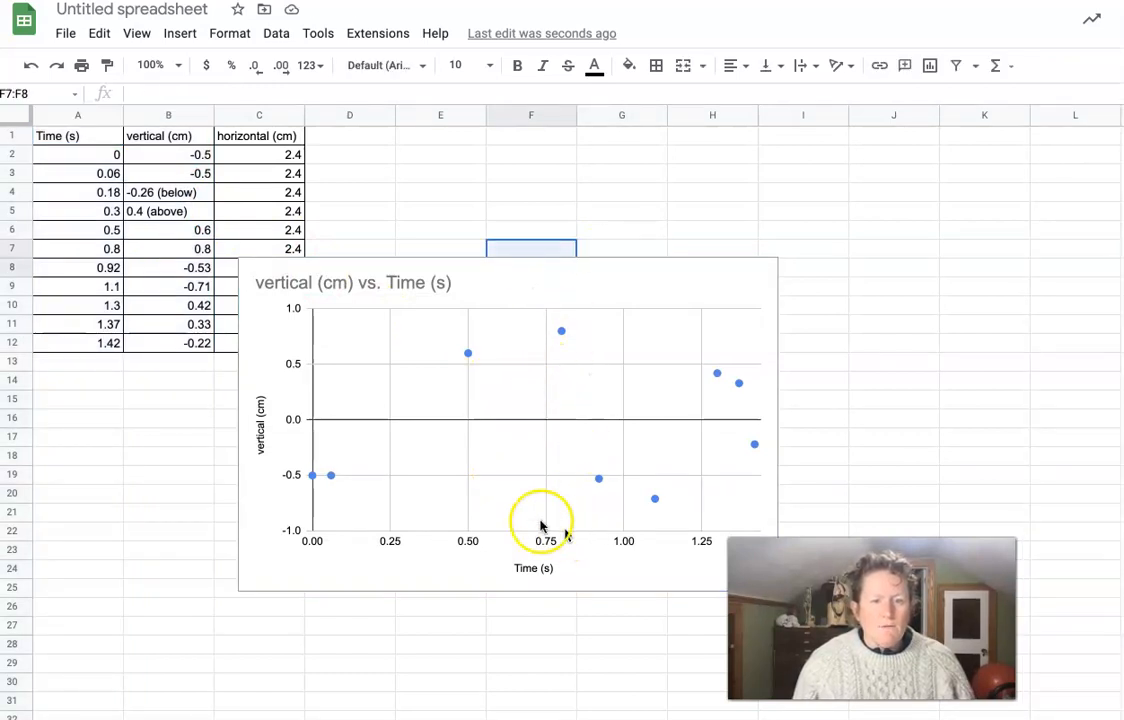
mouse_move(400, 396)
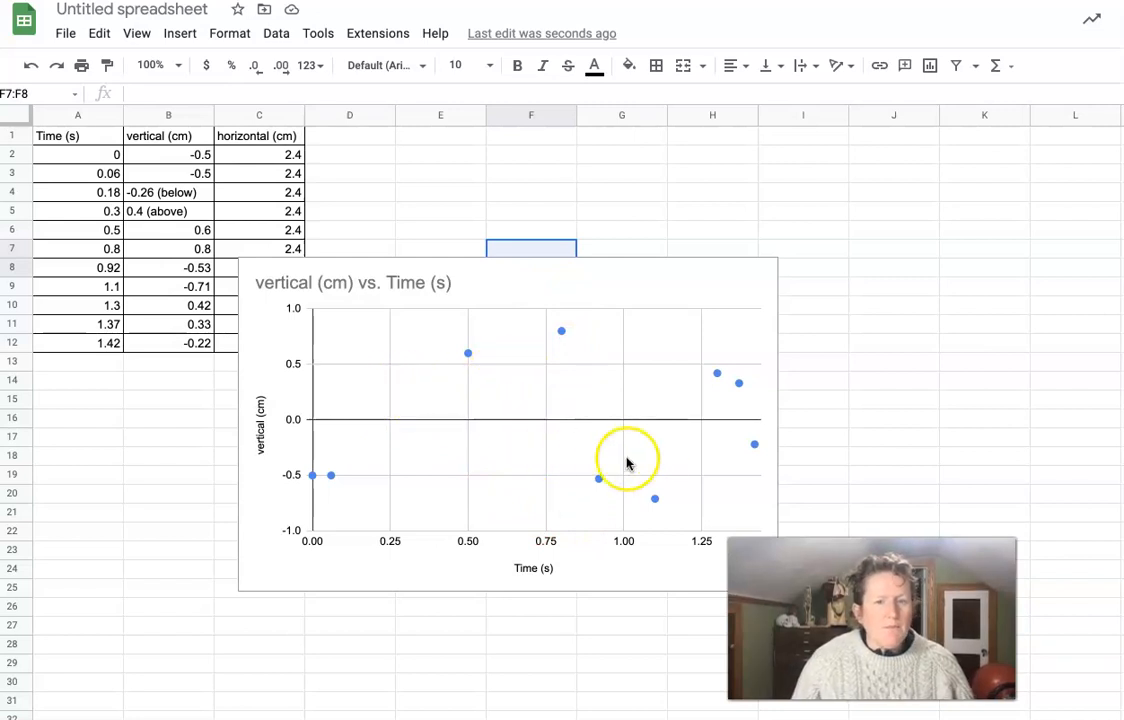
mouse_move(704, 408)
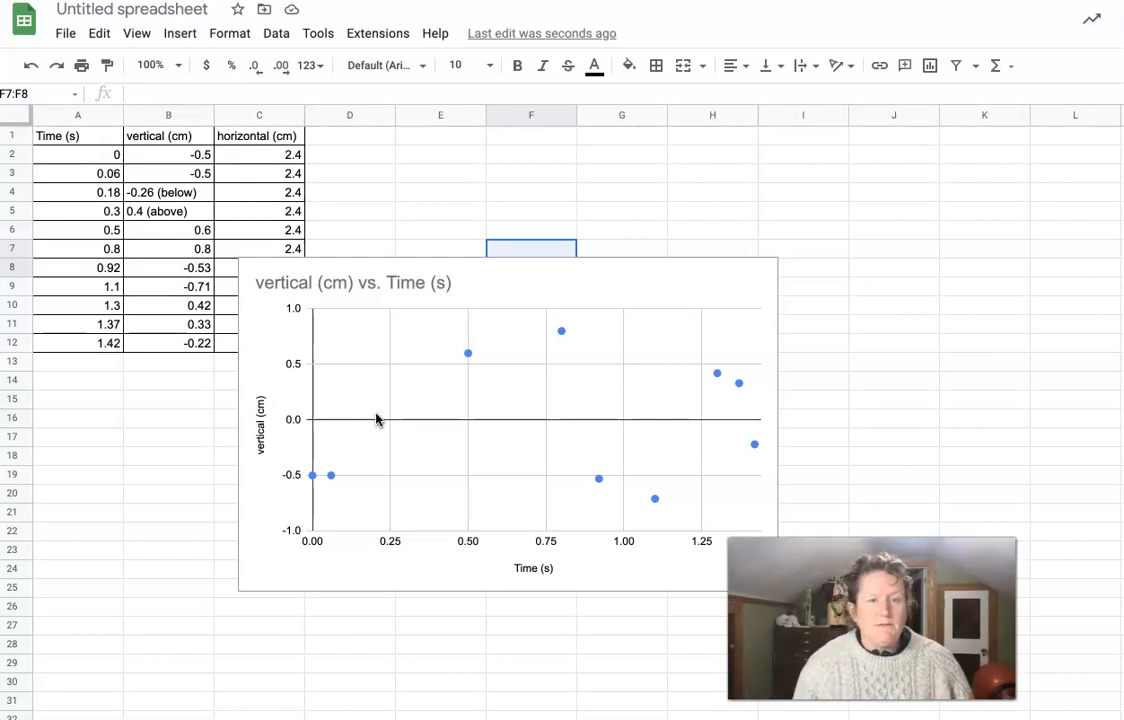
- Take the scatter chart over to Word for pasting under question b
click(510, 284)
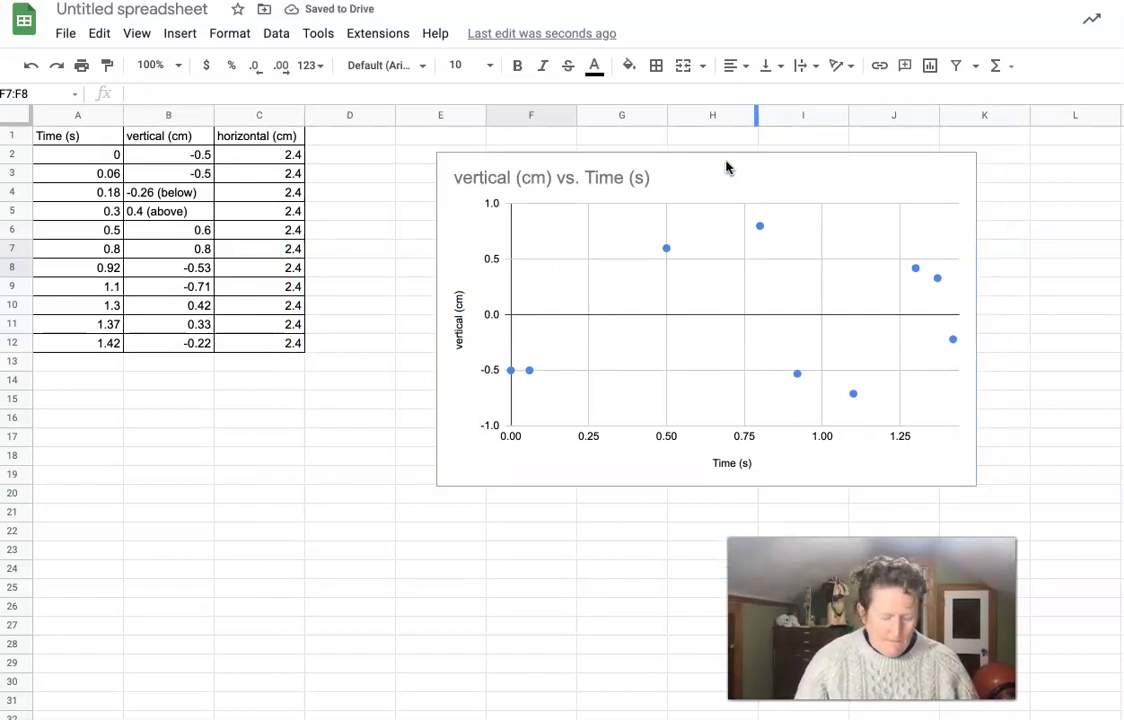
key(alt+tab)
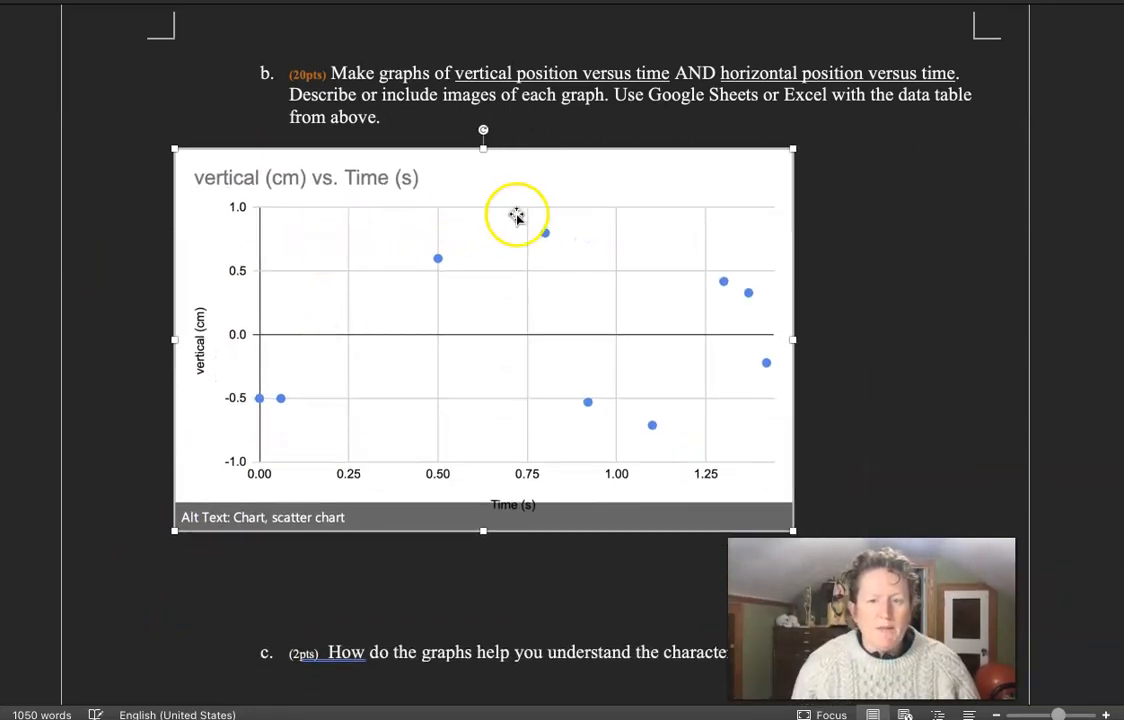
mouse_move(518, 216)
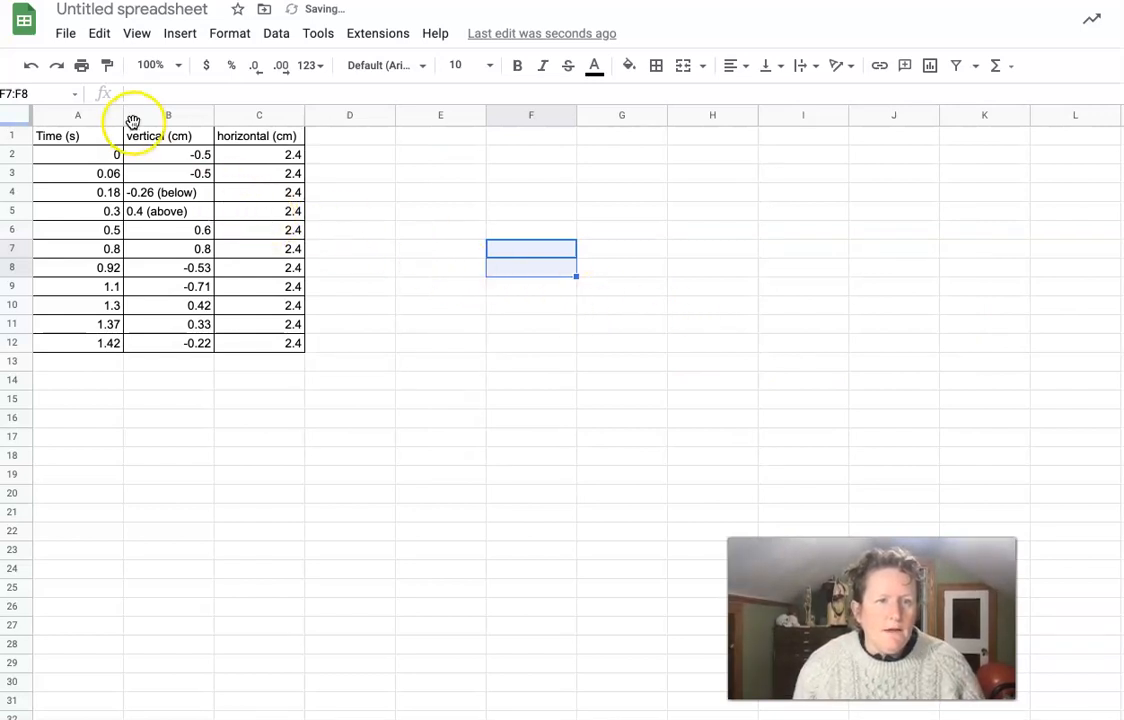
- Move the Time (s) column to the right of the vertical (cm) column
click(76, 114)
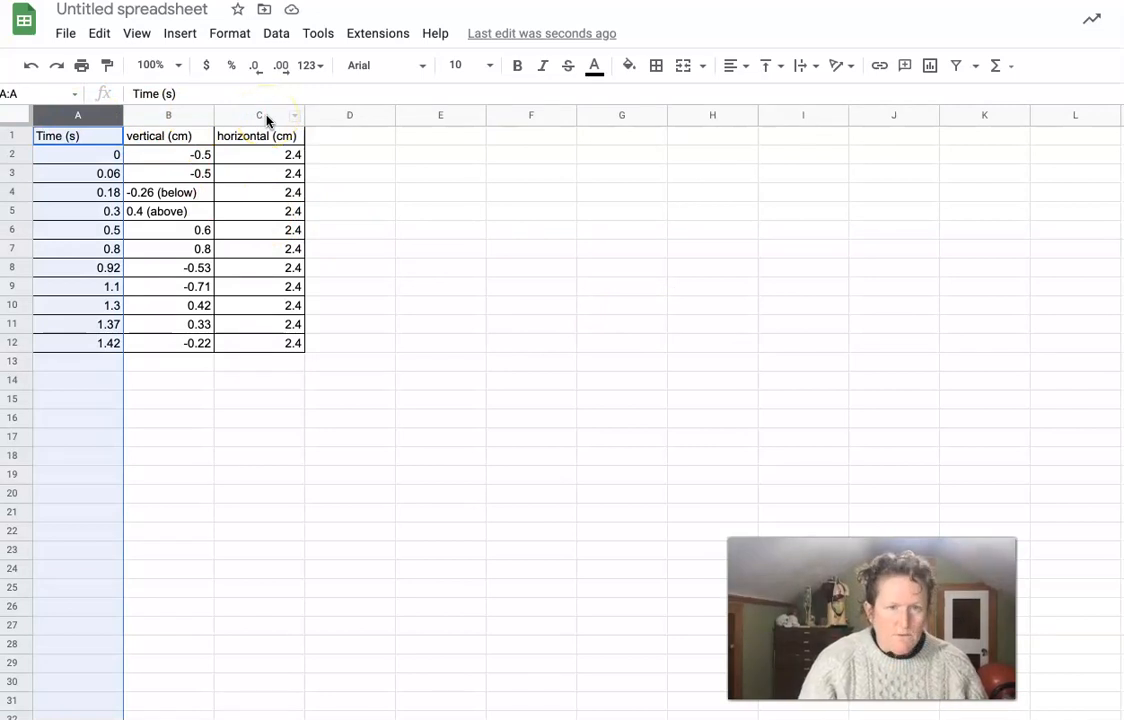
click(176, 172)
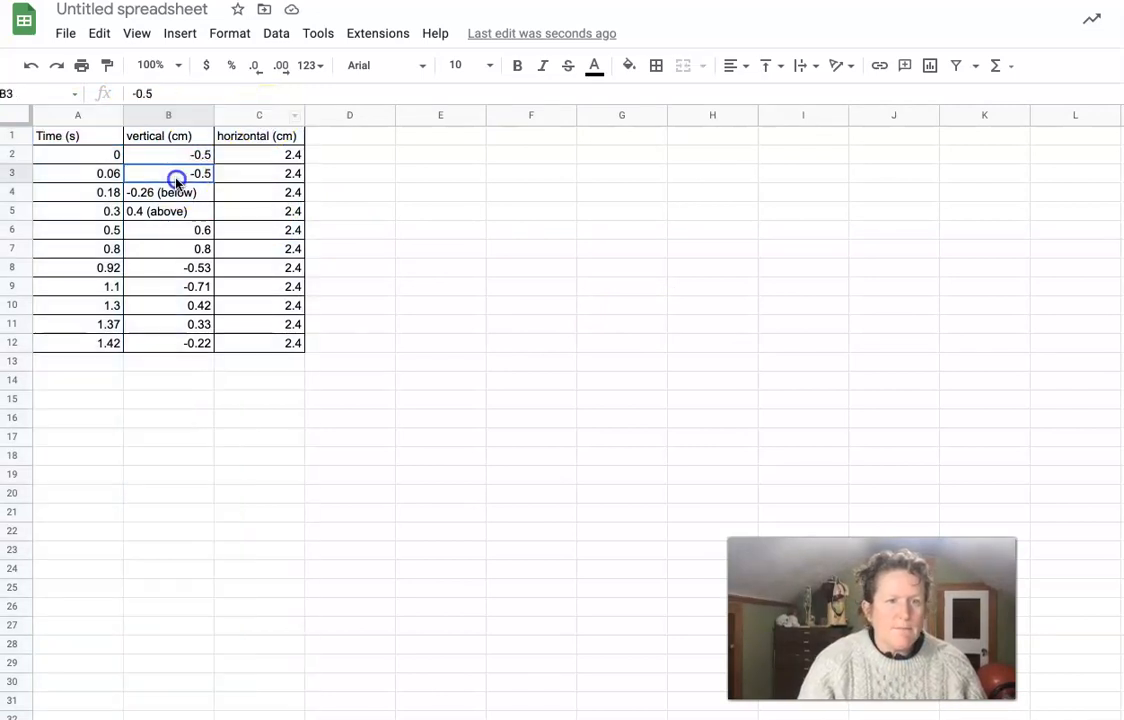
click(76, 114)
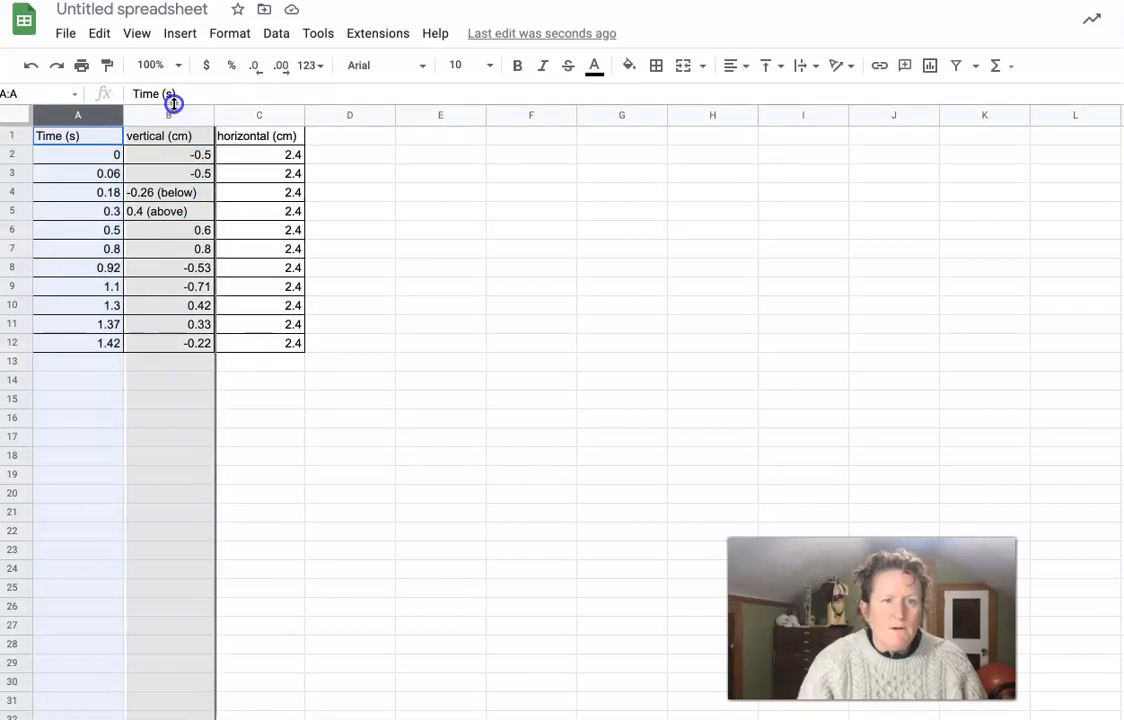
drag(76, 114, 168, 114)
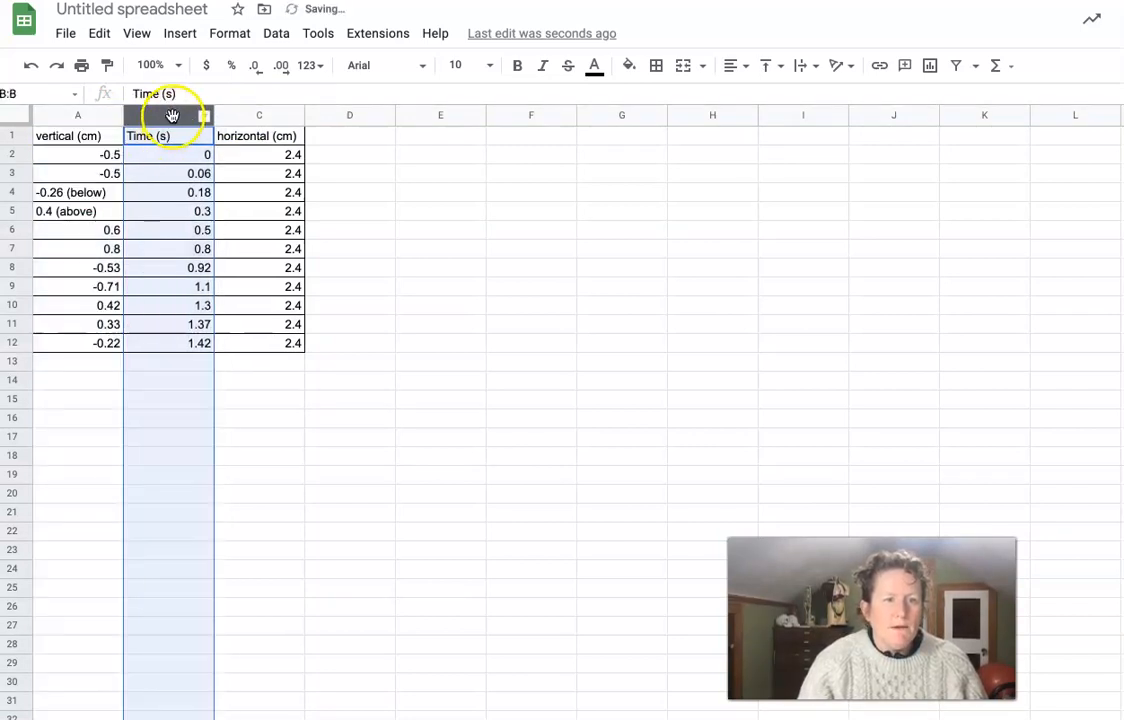
click(350, 418)
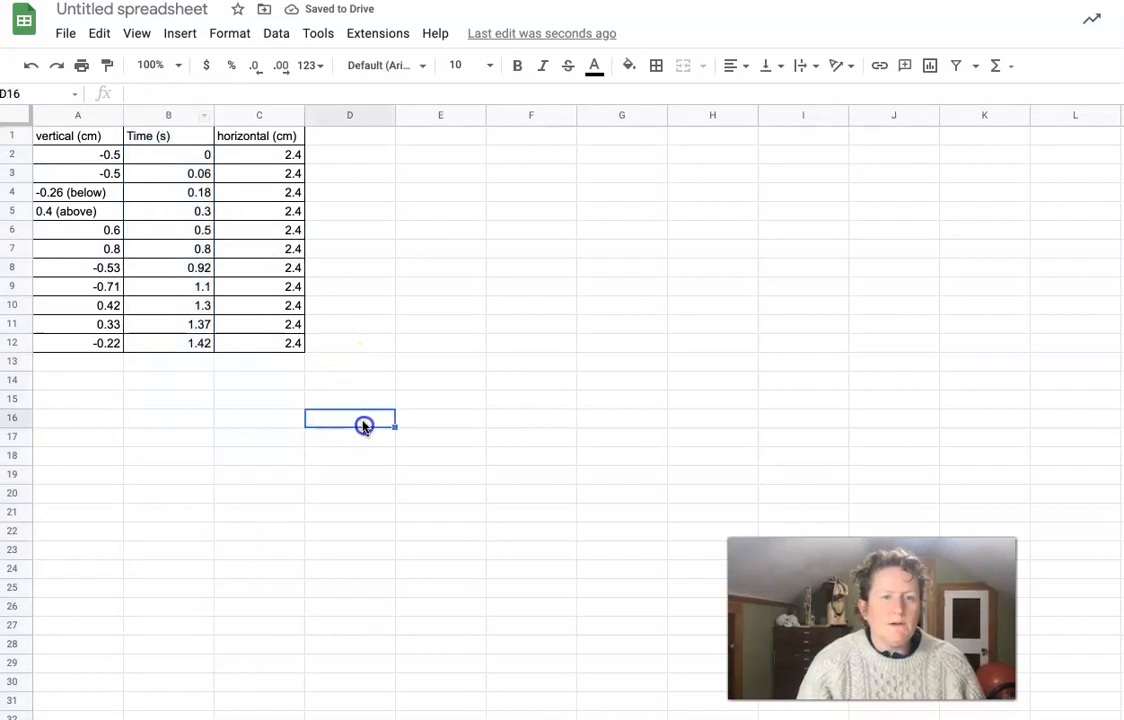
- Select the Time (s) and horizontal (cm) columns together
click(168, 114)
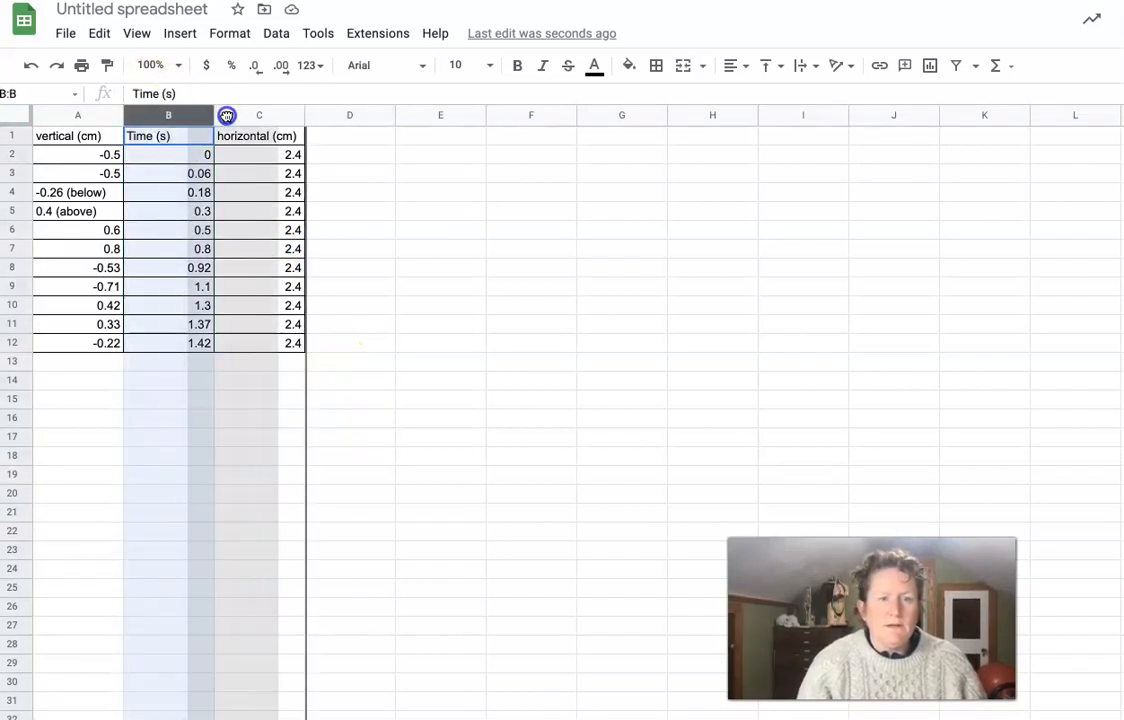
click(440, 288)
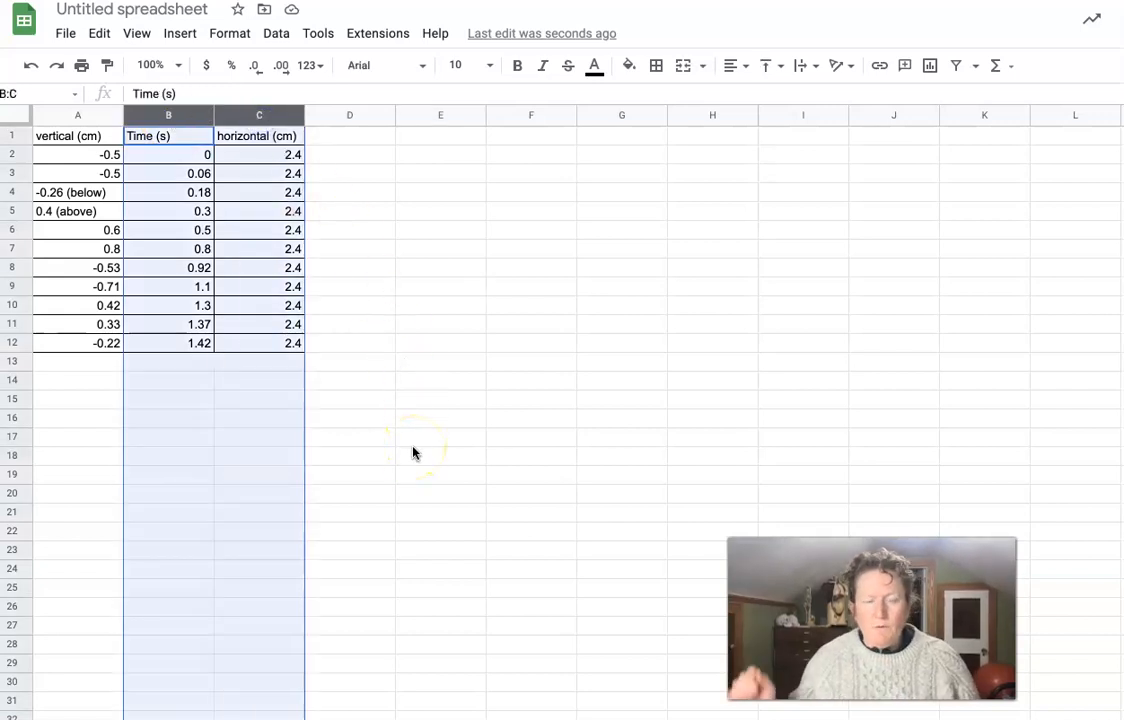
mouse_move(328, 328)
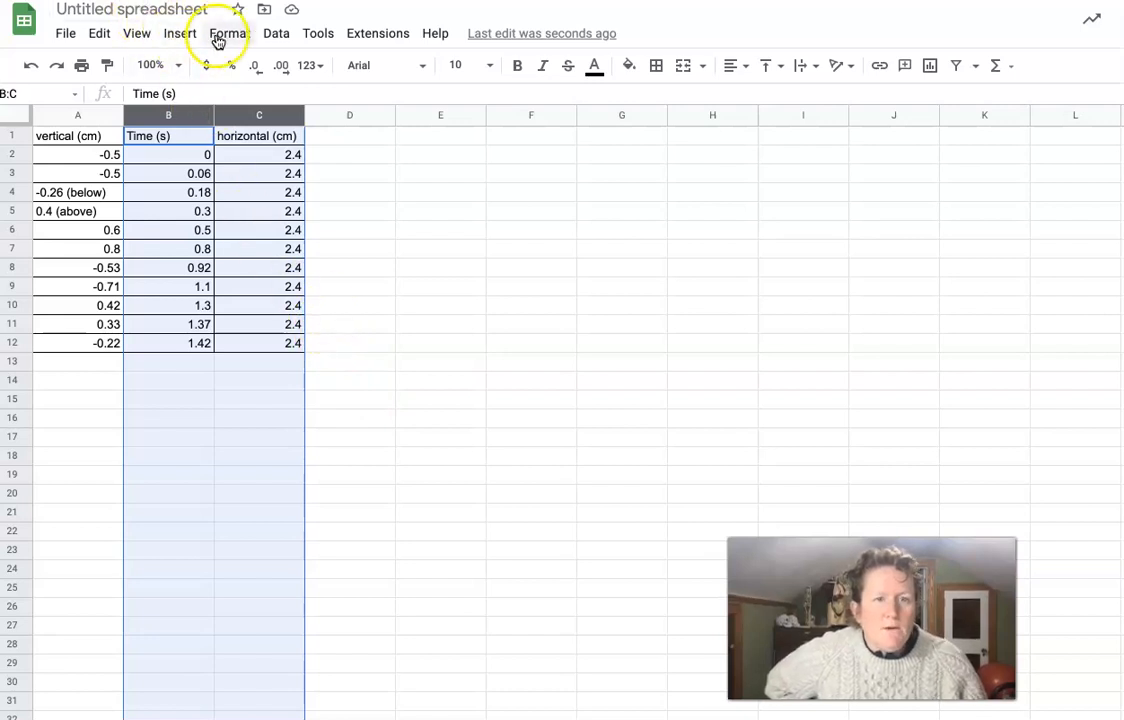
- Insert a scatter chart of horizontal (cm) versus Time (s) from the selected columns
click(178, 32)
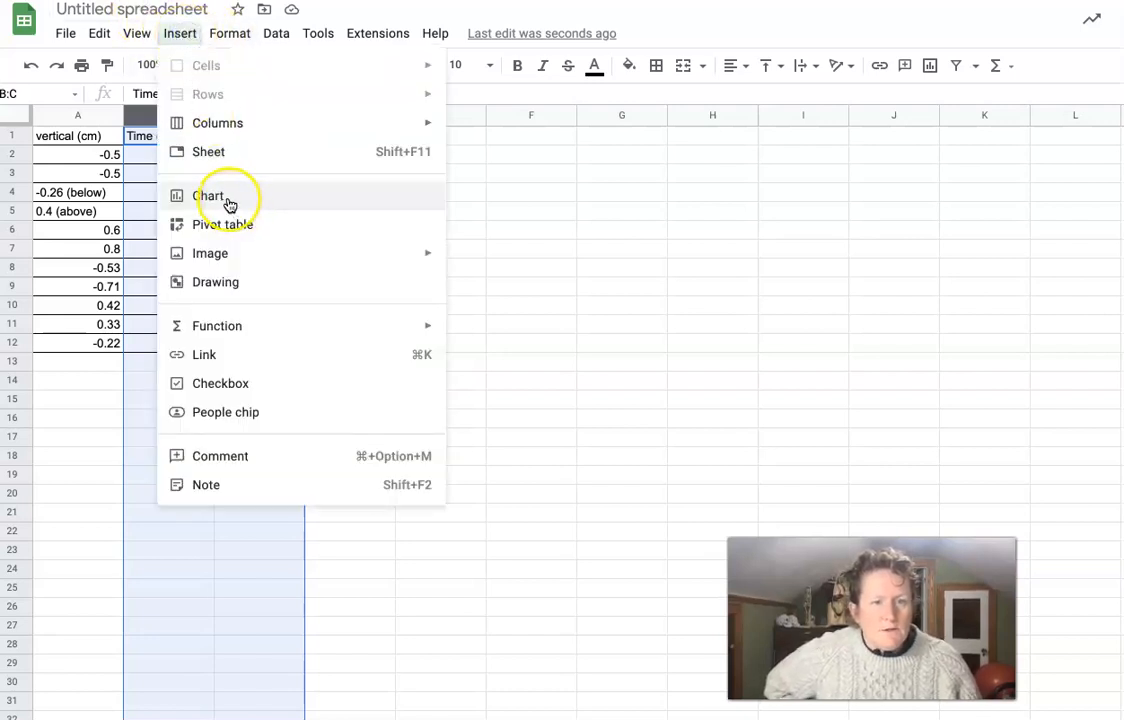
click(210, 196)
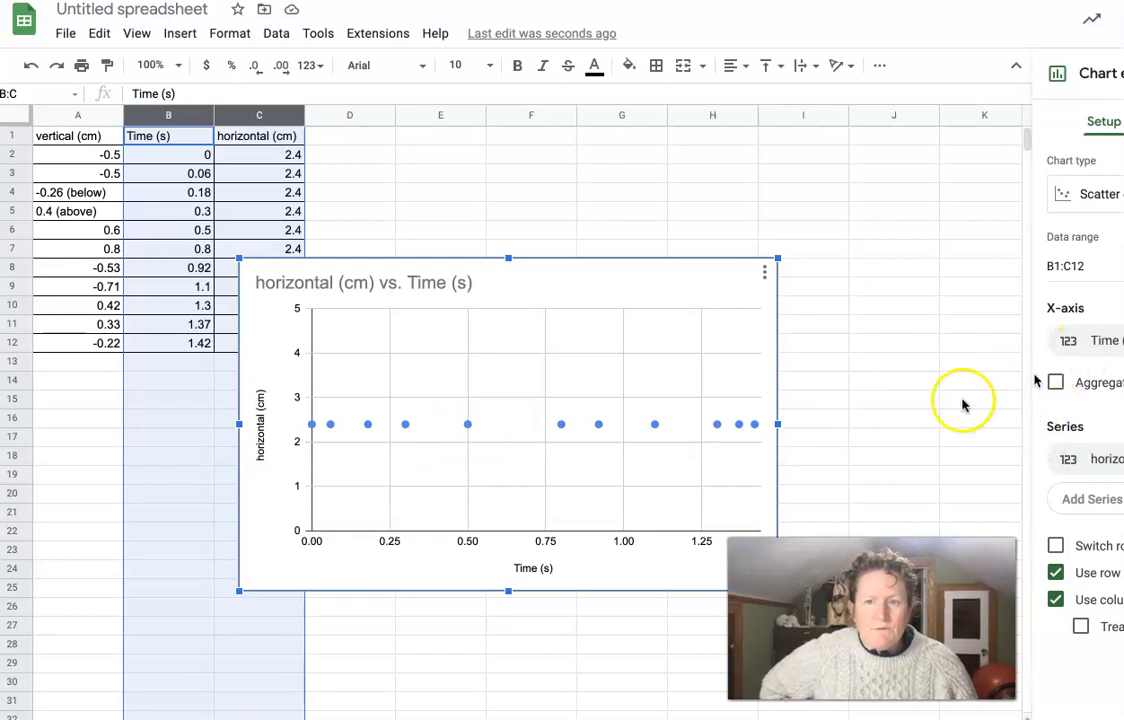
mouse_move(1036, 190)
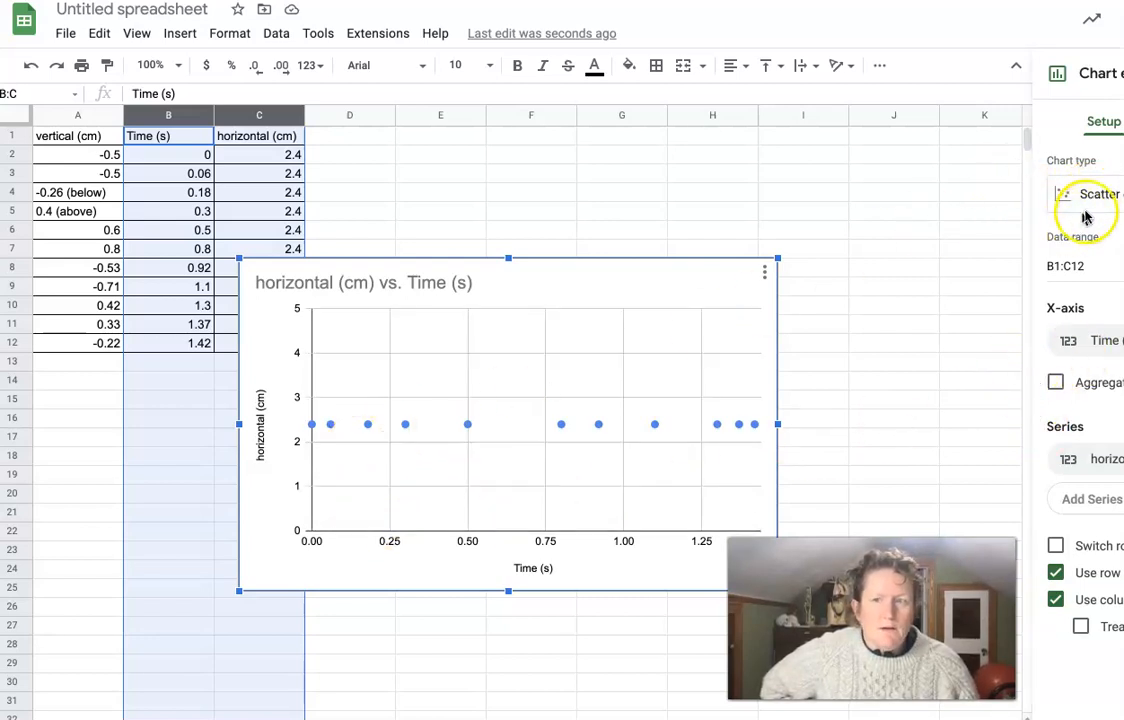
mouse_move(428, 424)
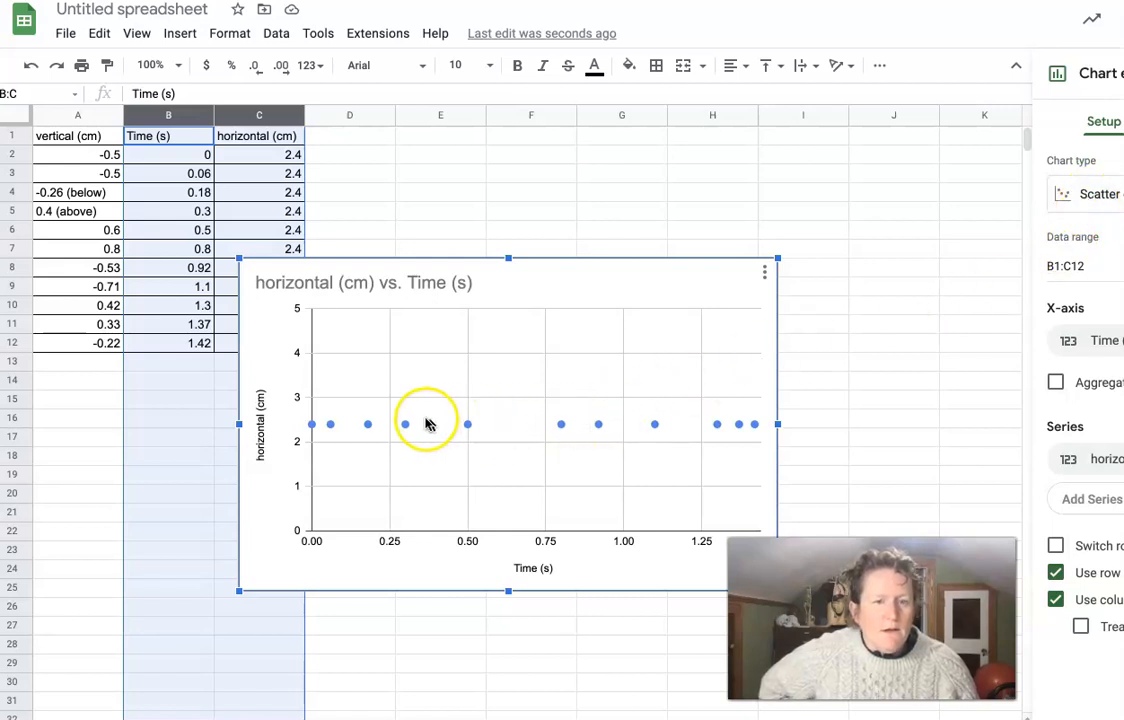
mouse_move(788, 430)
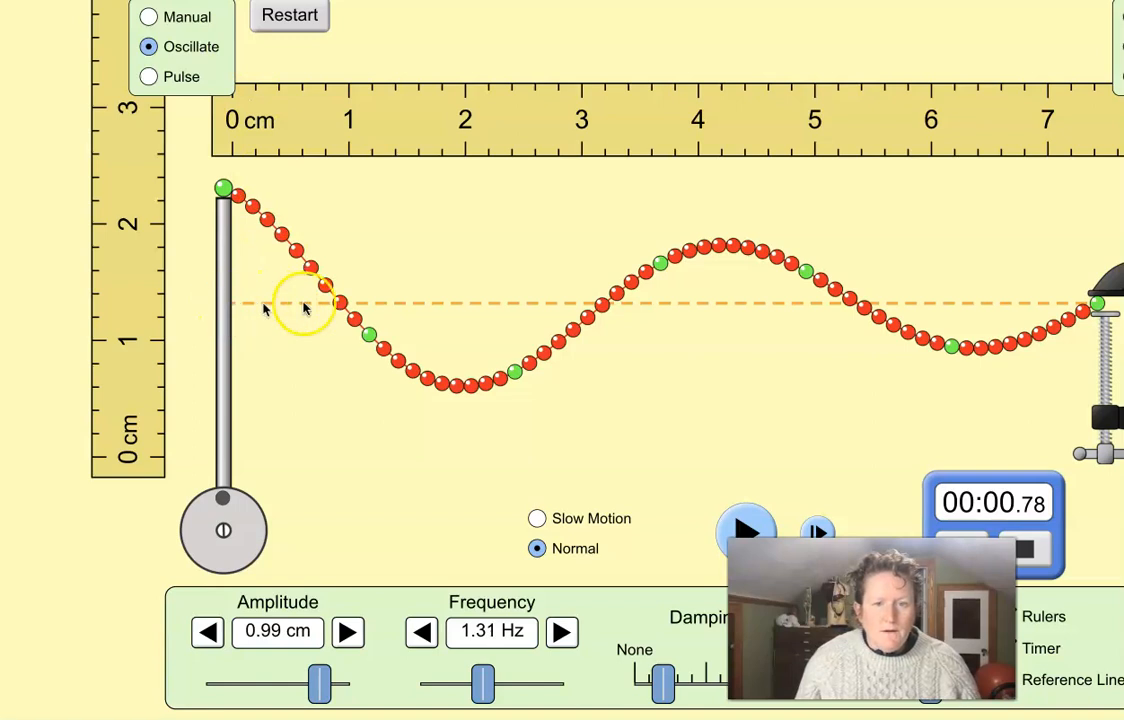
mouse_move(516, 304)
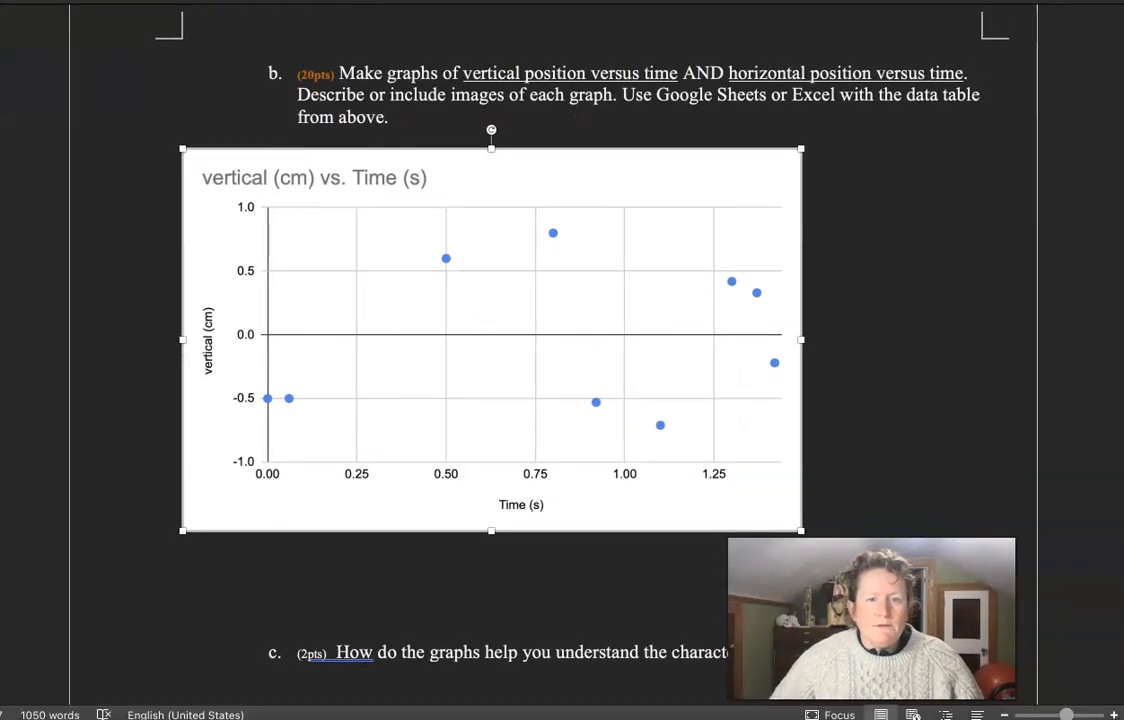
- Scroll down past the pasted chart to questions c and d on damping
scroll(down, 3)
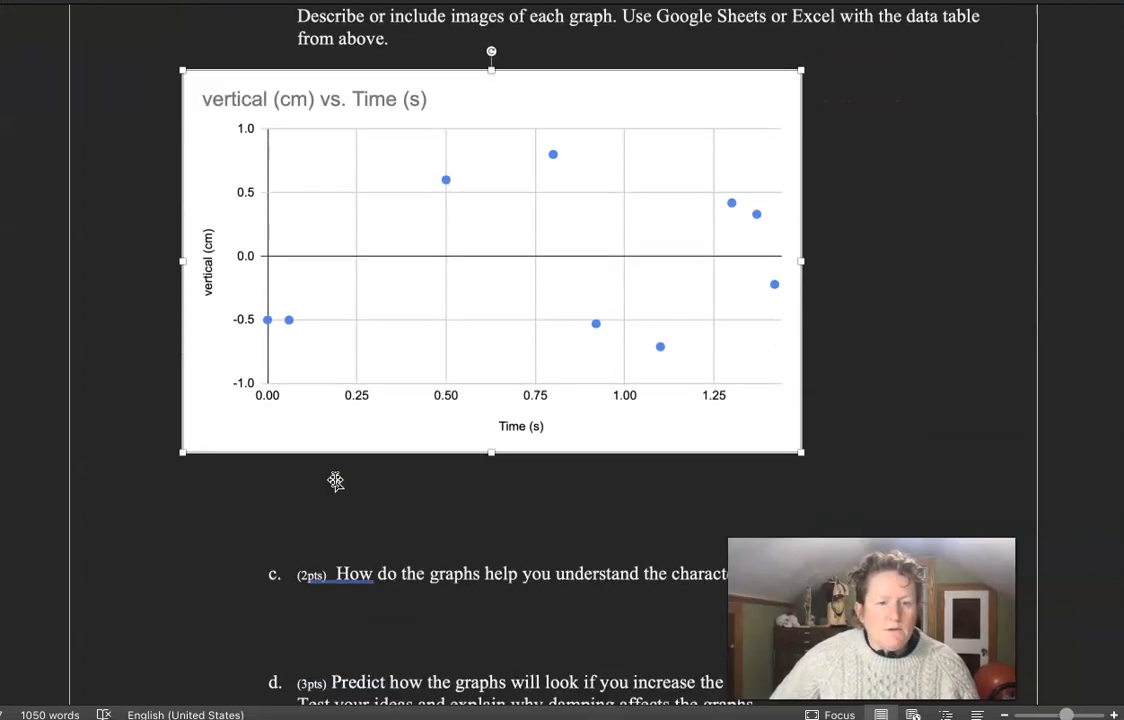
scroll(down, 3)
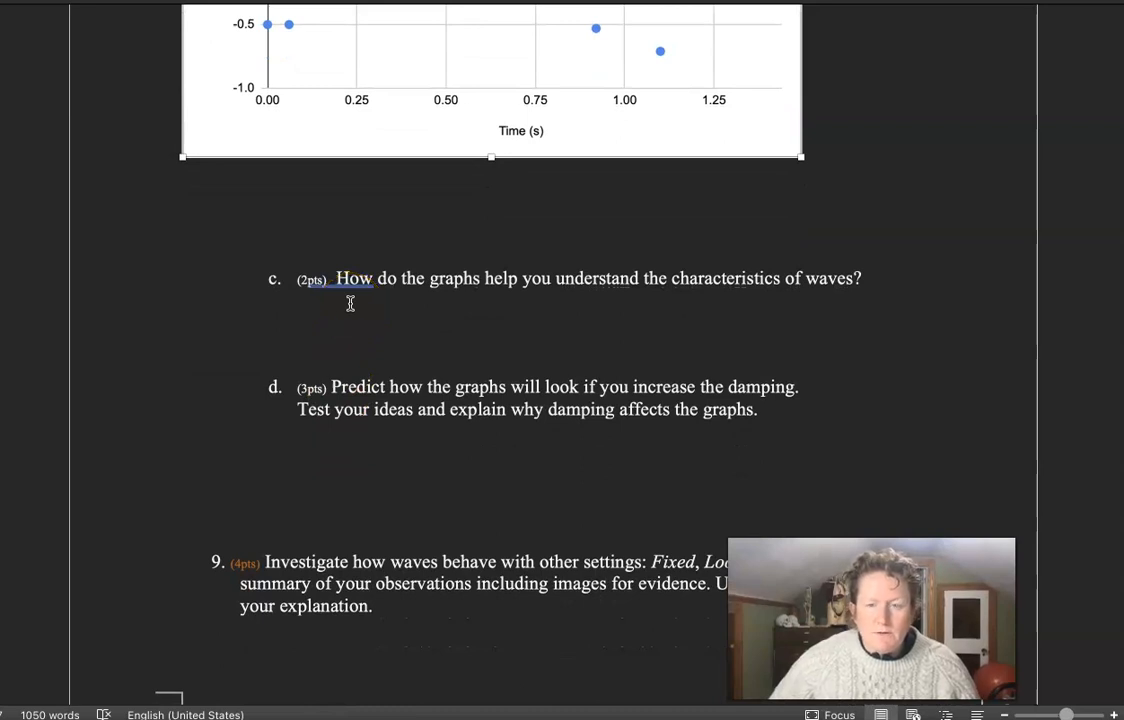
scroll(down, 3)
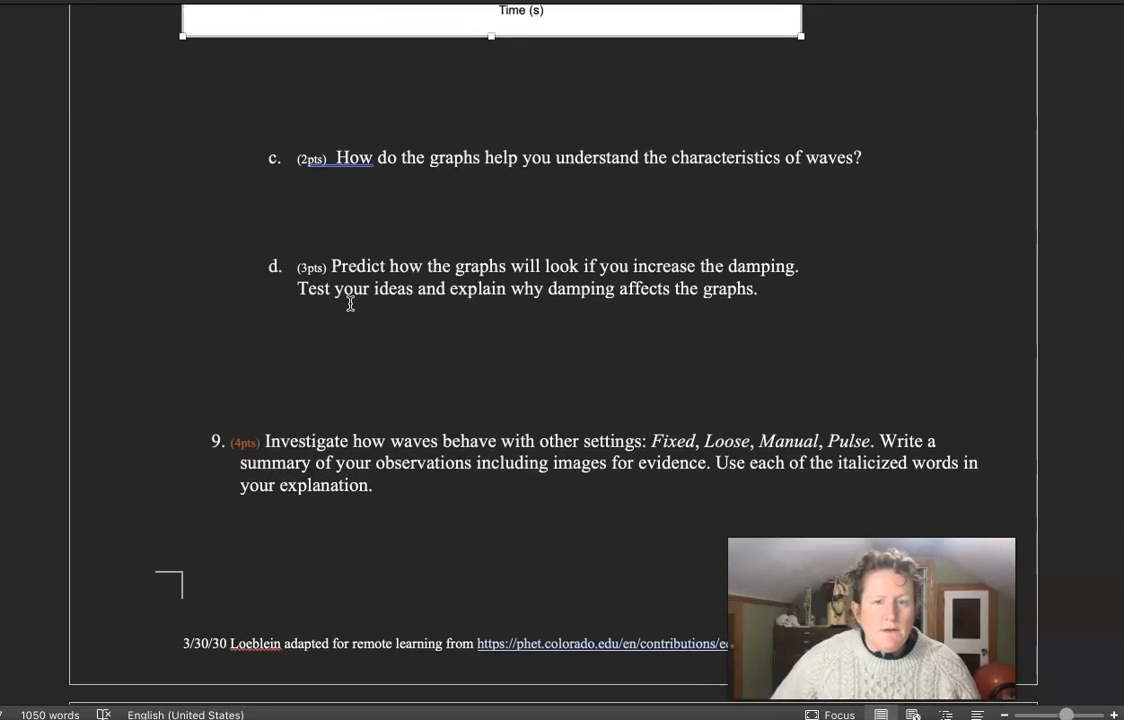
scroll(down, 3)
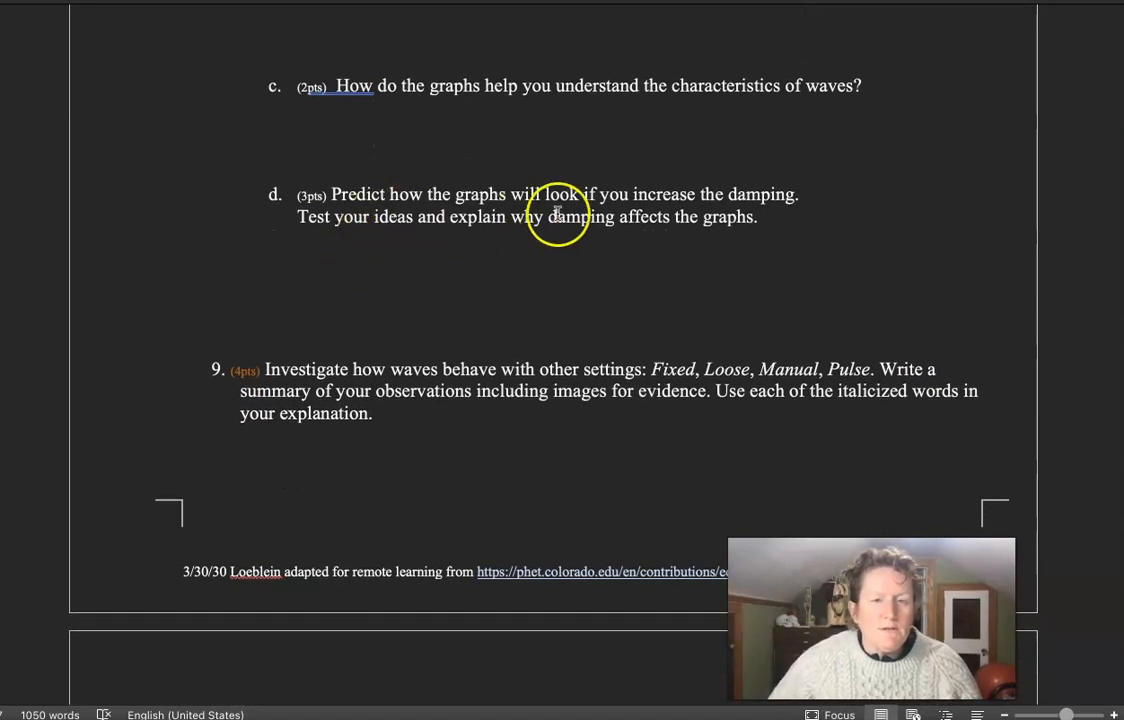
mouse_move(554, 258)
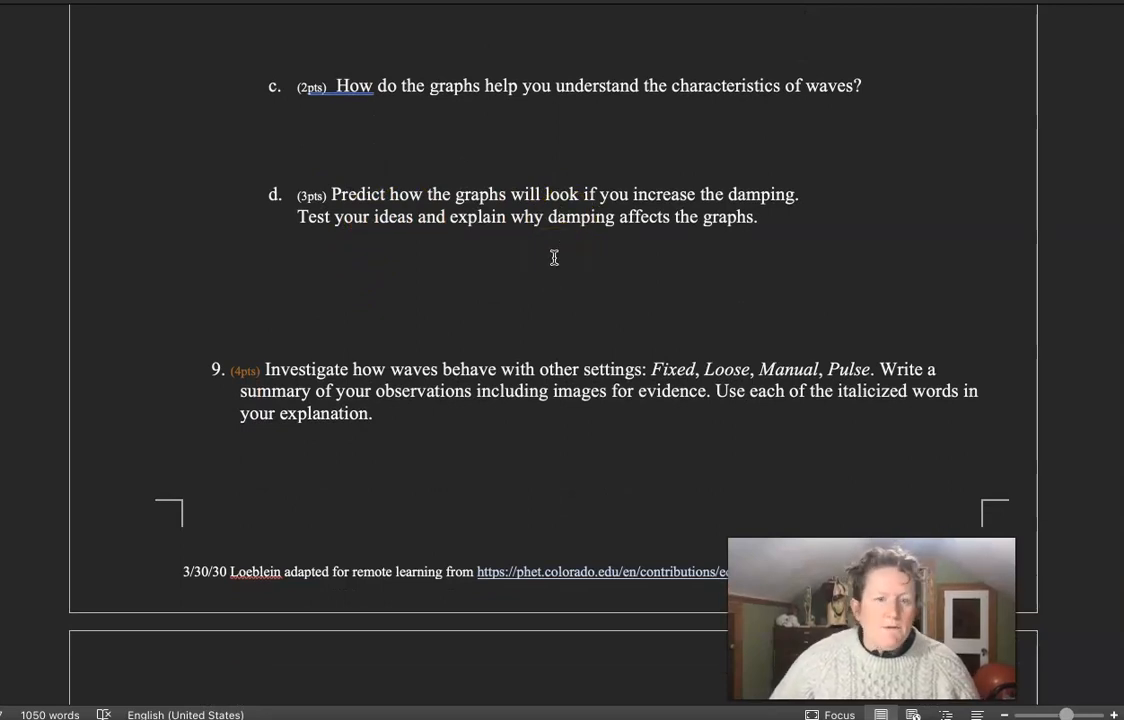
scroll(down, 3)
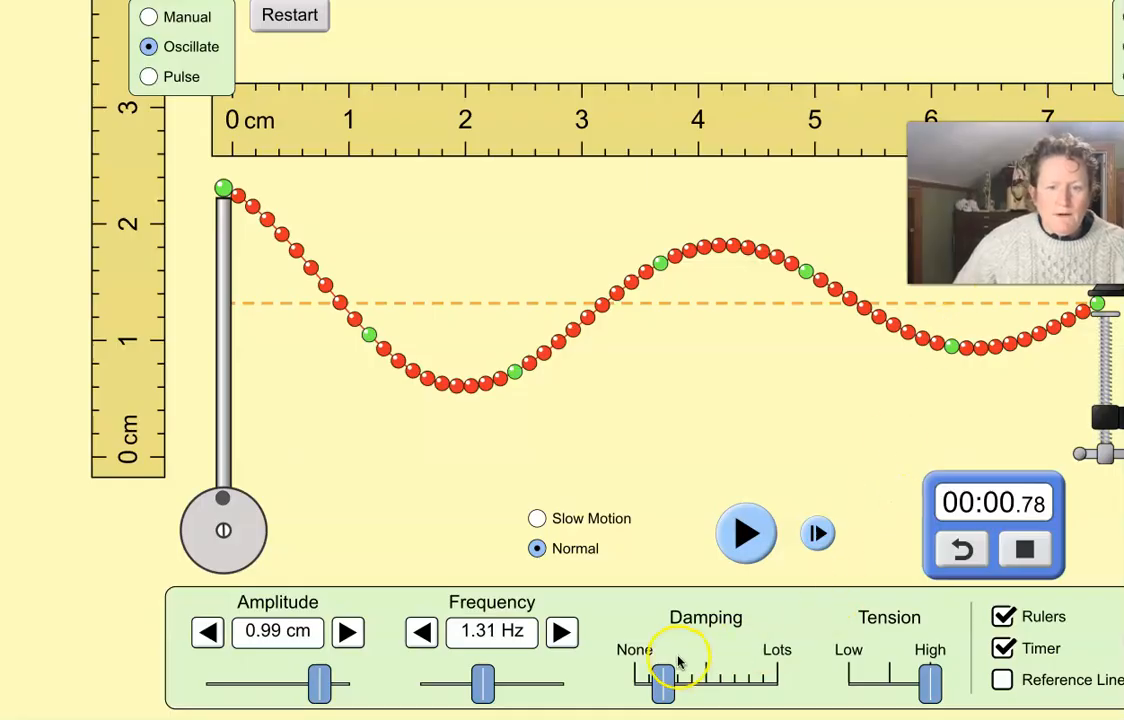
- Run the string simulation with the Damping slider pushed to Lots so the waves die out
drag(664, 684, 736, 684)
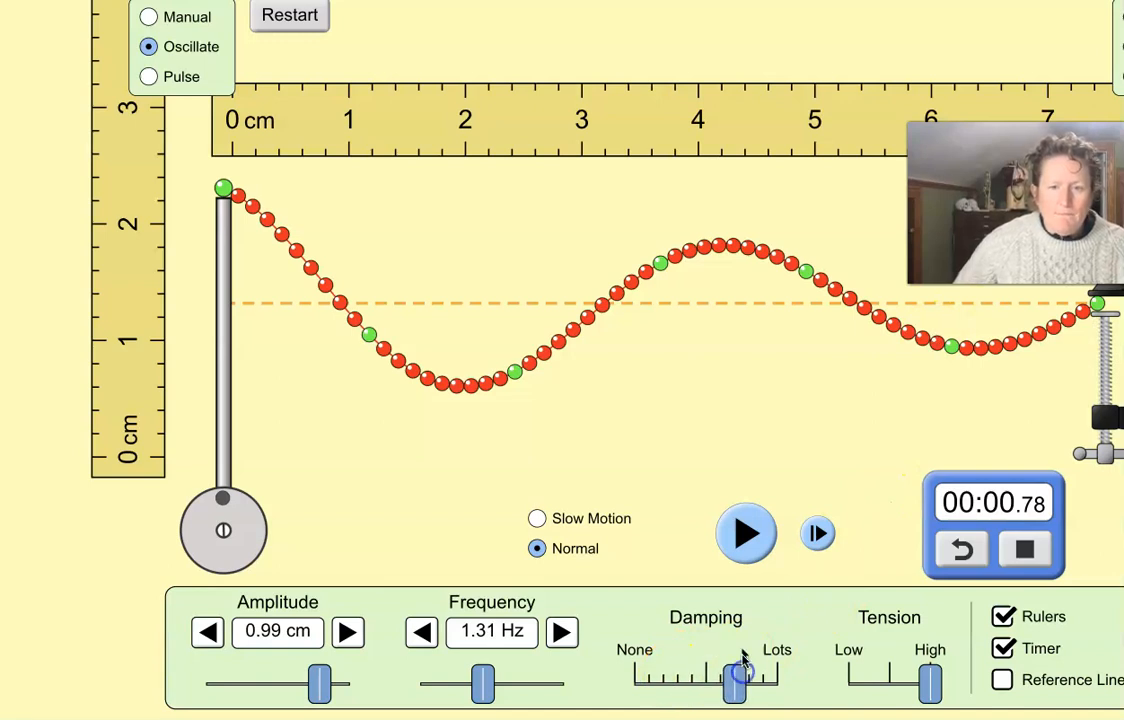
click(746, 532)
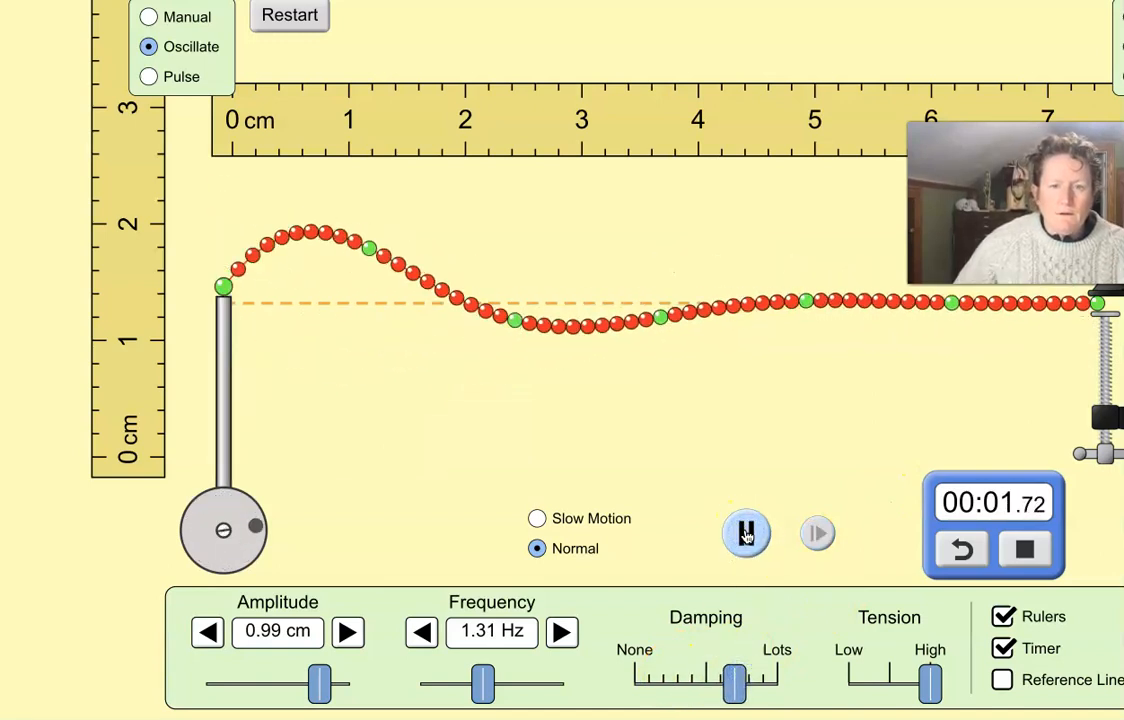
click(746, 532)
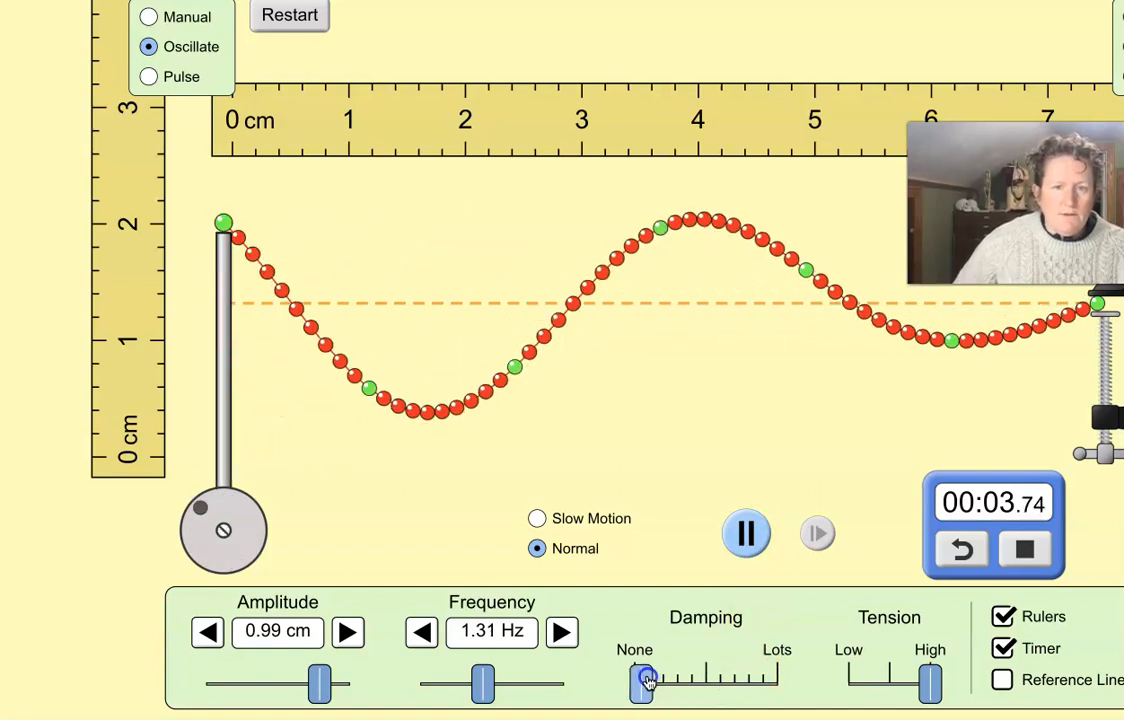
drag(642, 684, 744, 684)
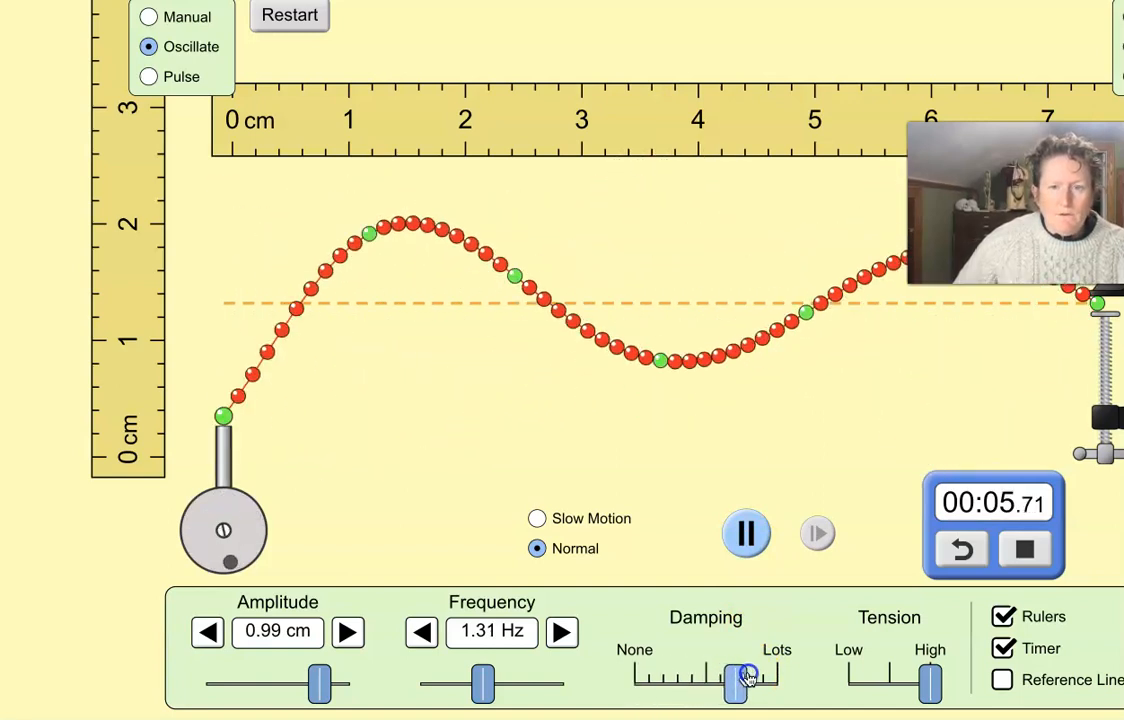
drag(748, 680, 778, 680)
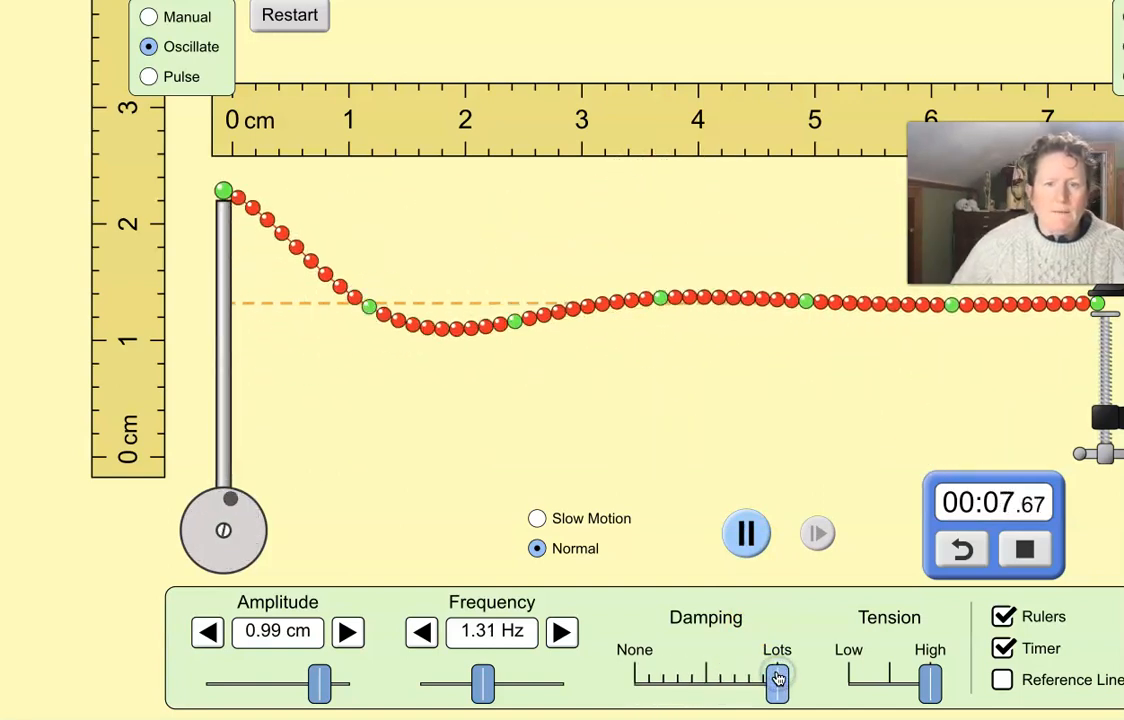
click(744, 532)
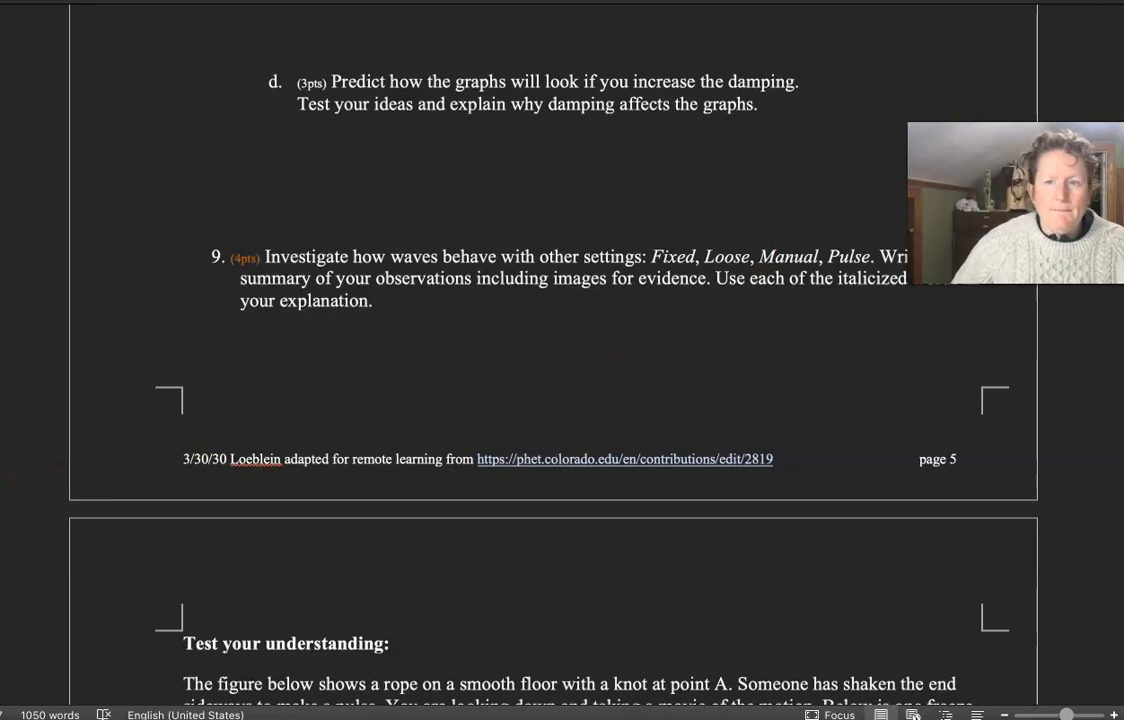
- Scroll through pages 6-7 and back to the Test your understanding rope-pulse questions
scroll(down, 3)
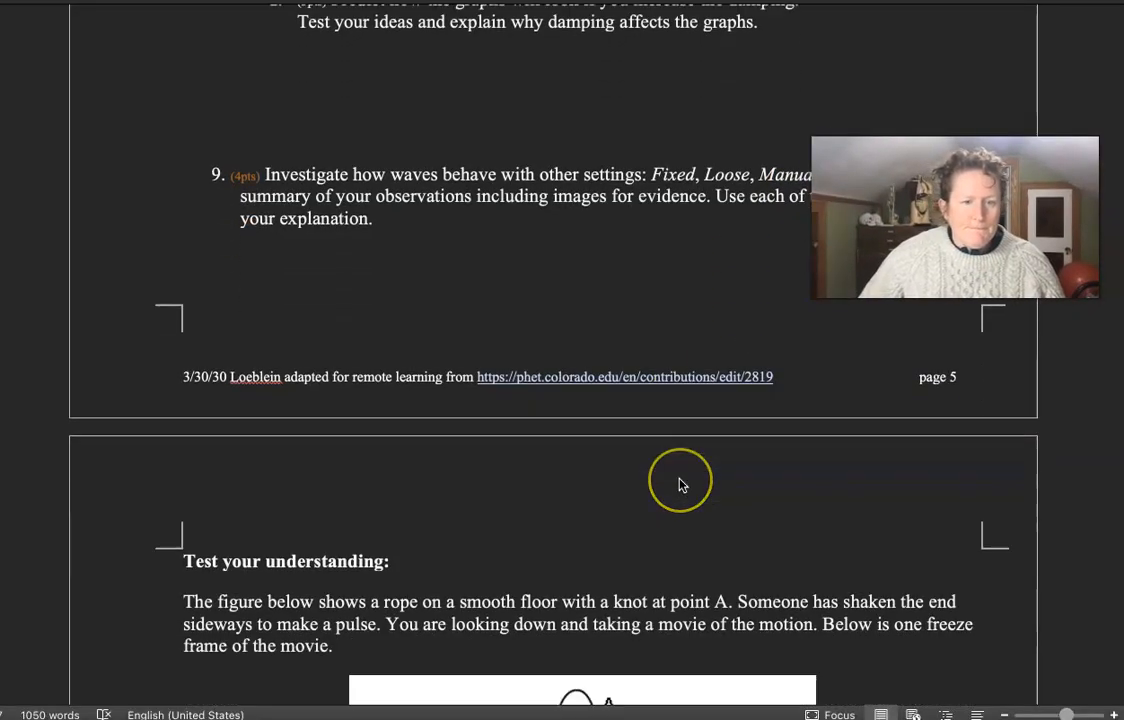
scroll(down, 3)
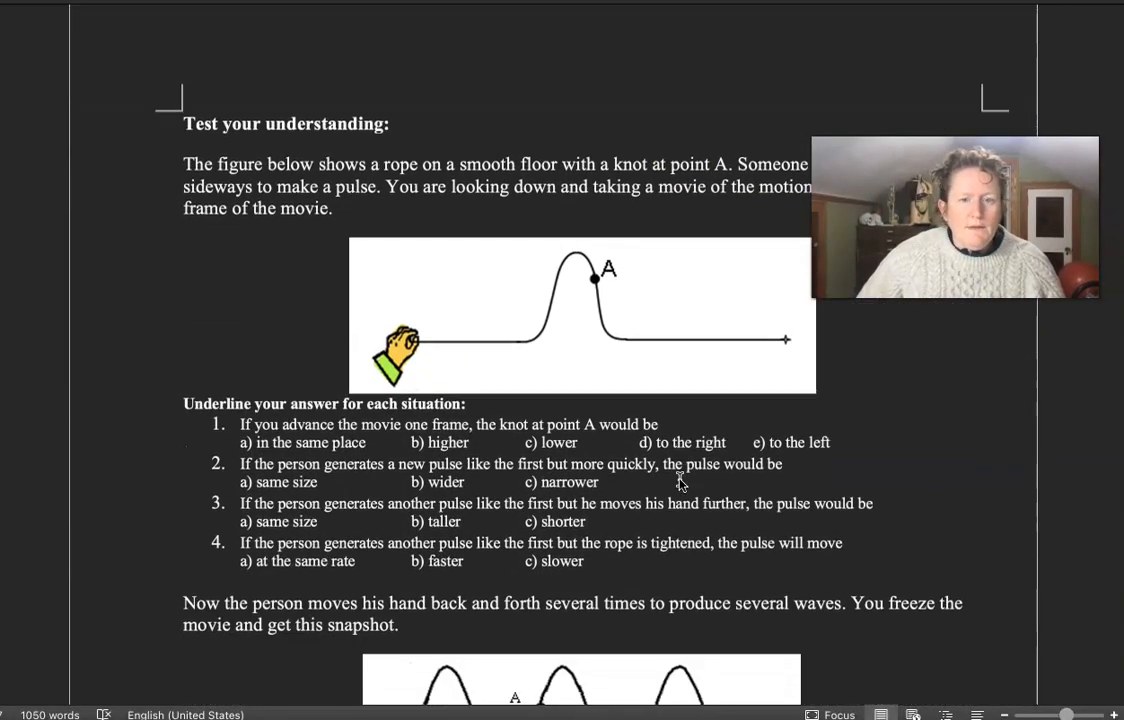
scroll(down, 3)
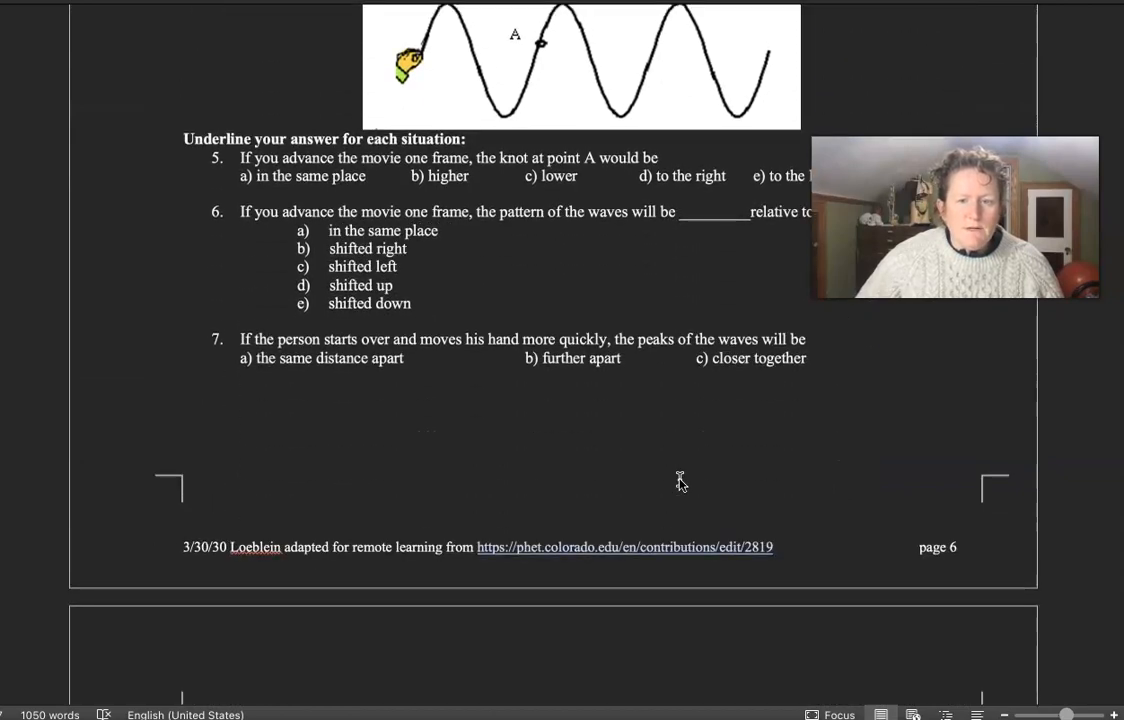
scroll(down, 3)
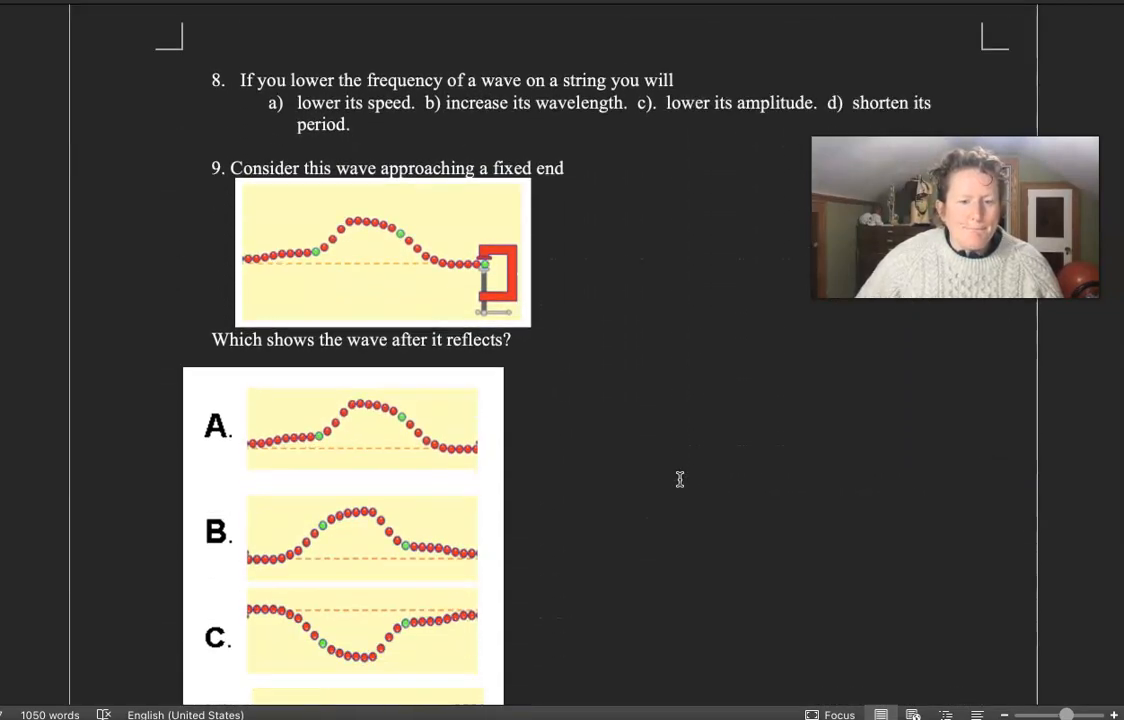
scroll(down, 3)
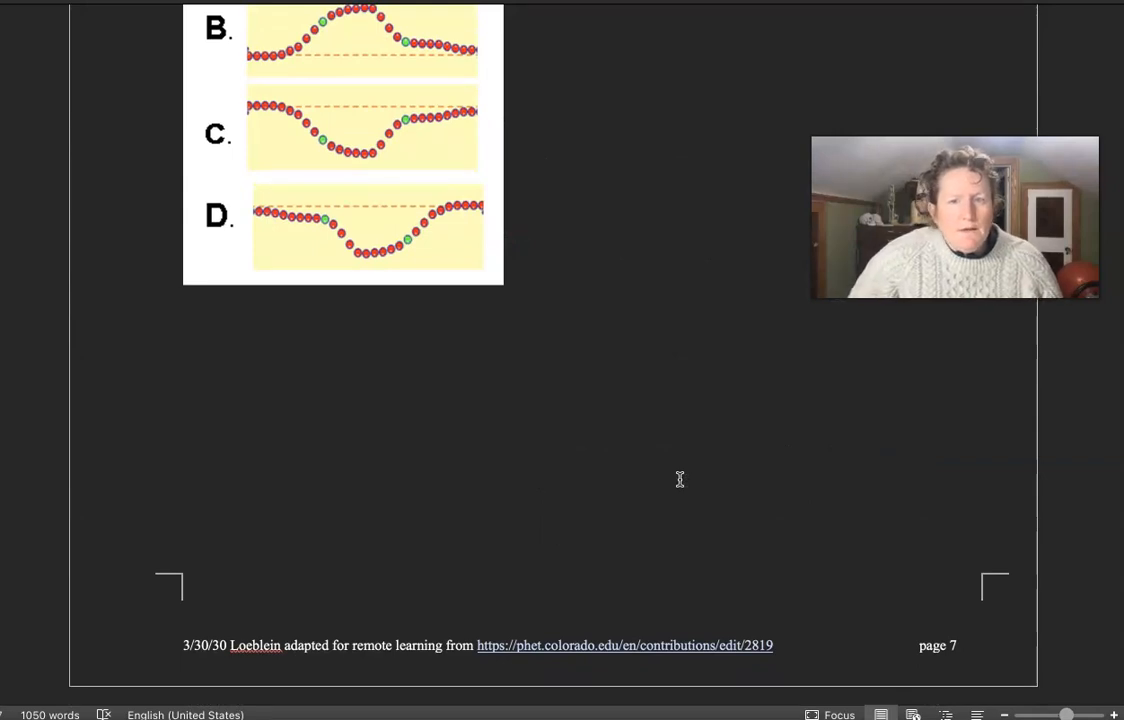
scroll(up, 3)
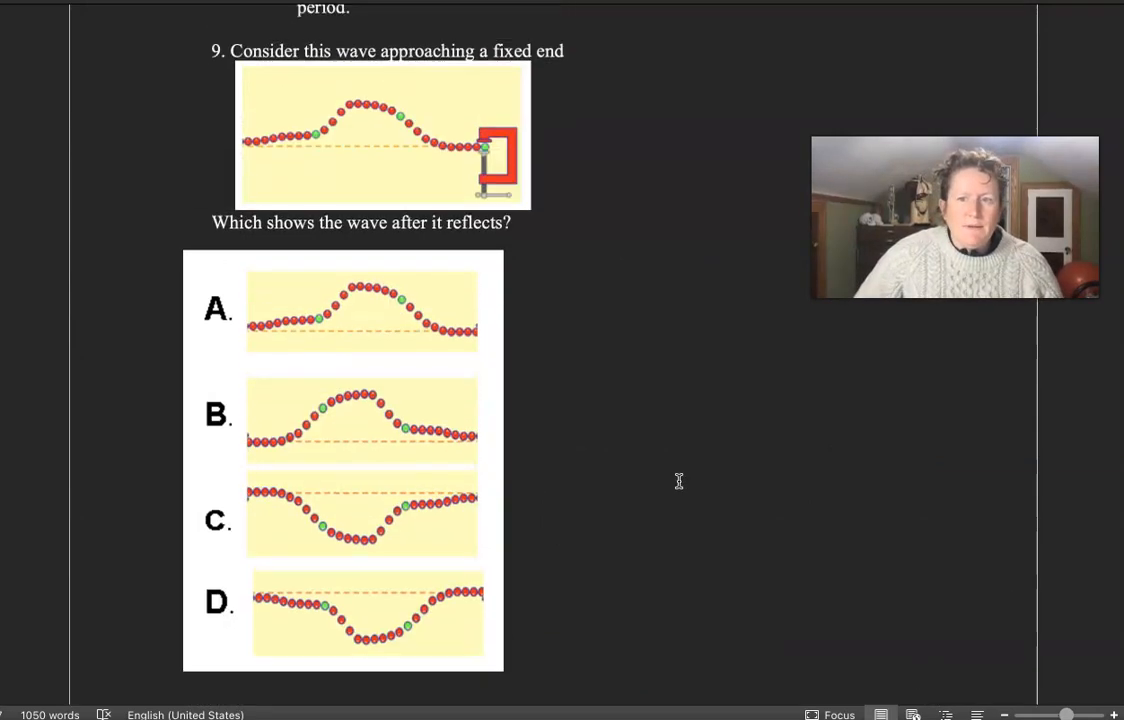
scroll(up, 3)
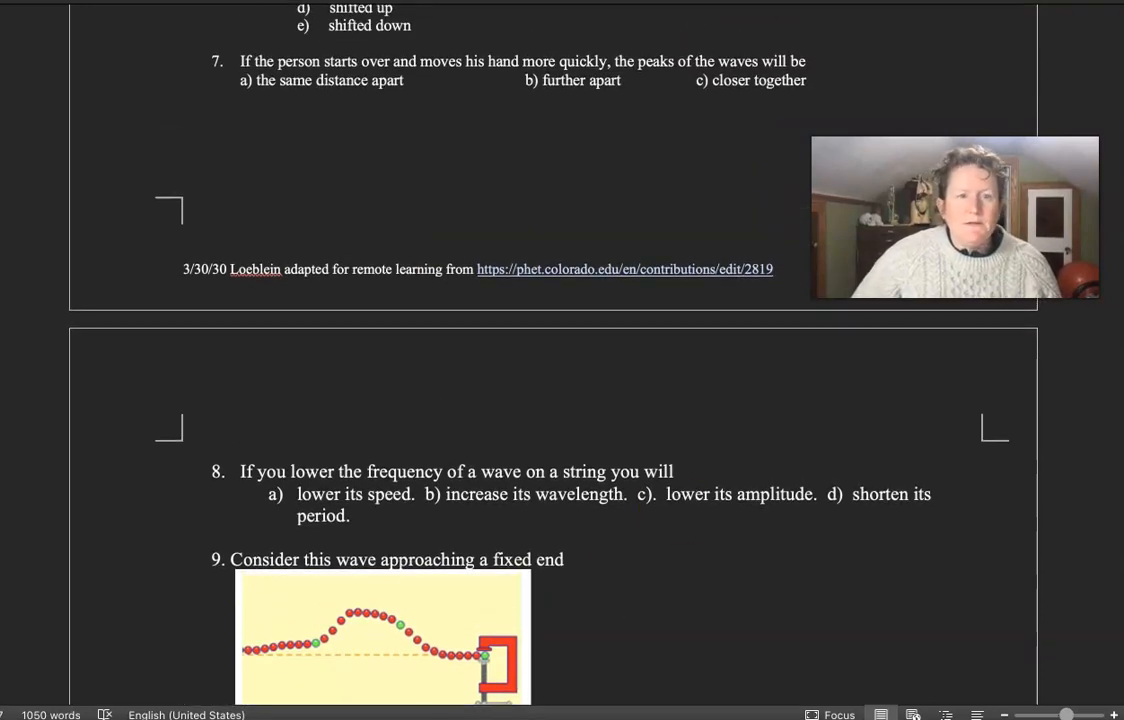
scroll(up, 3)
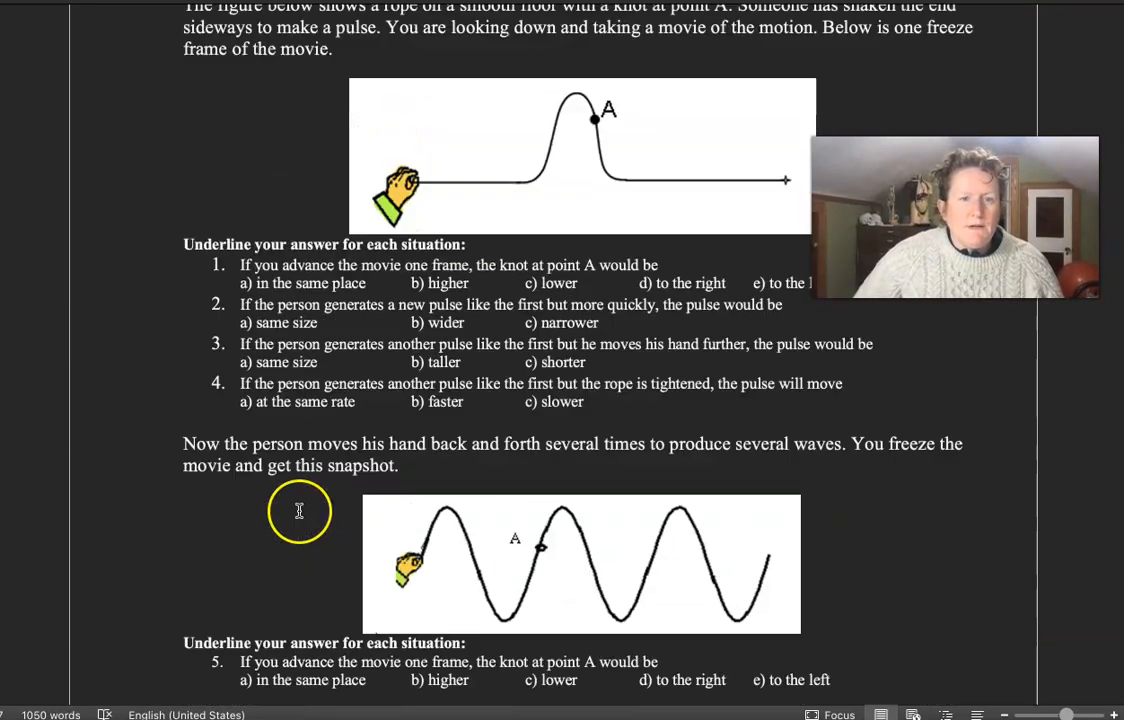